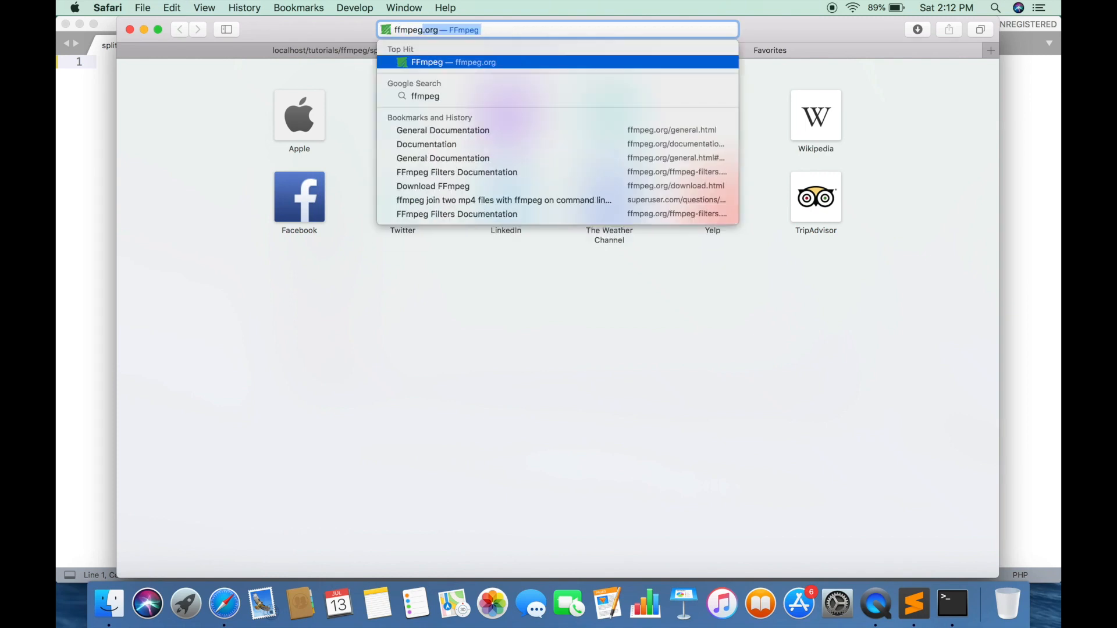
Load ffmpeg.org from the FFmpeg suggestion in Safari and scroll down the homepage.
left_click(437, 62)
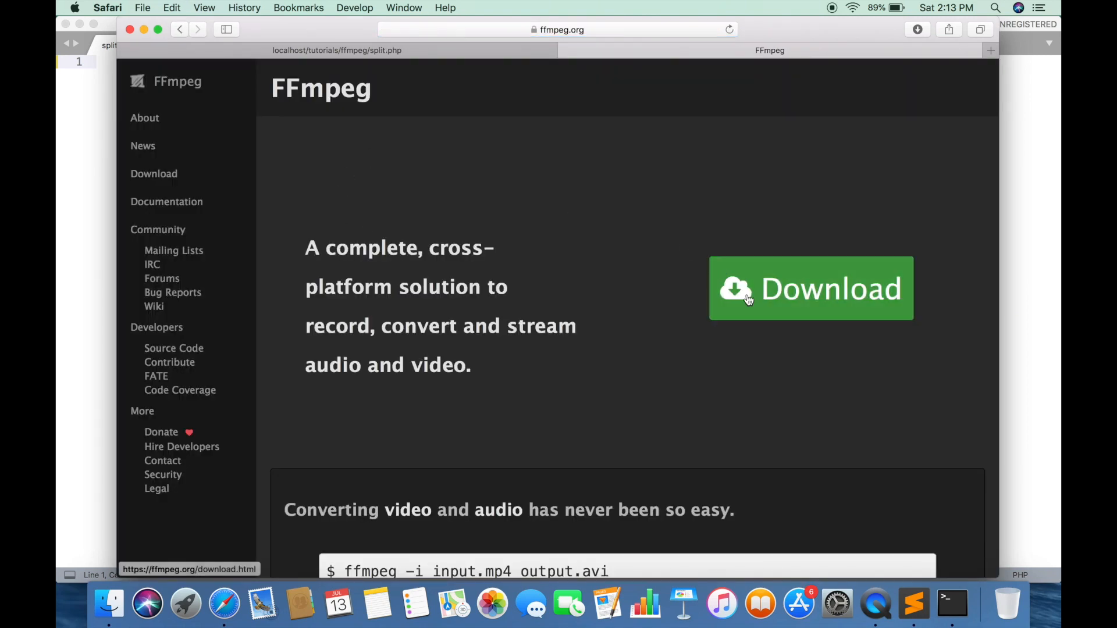
scroll("down", 3)
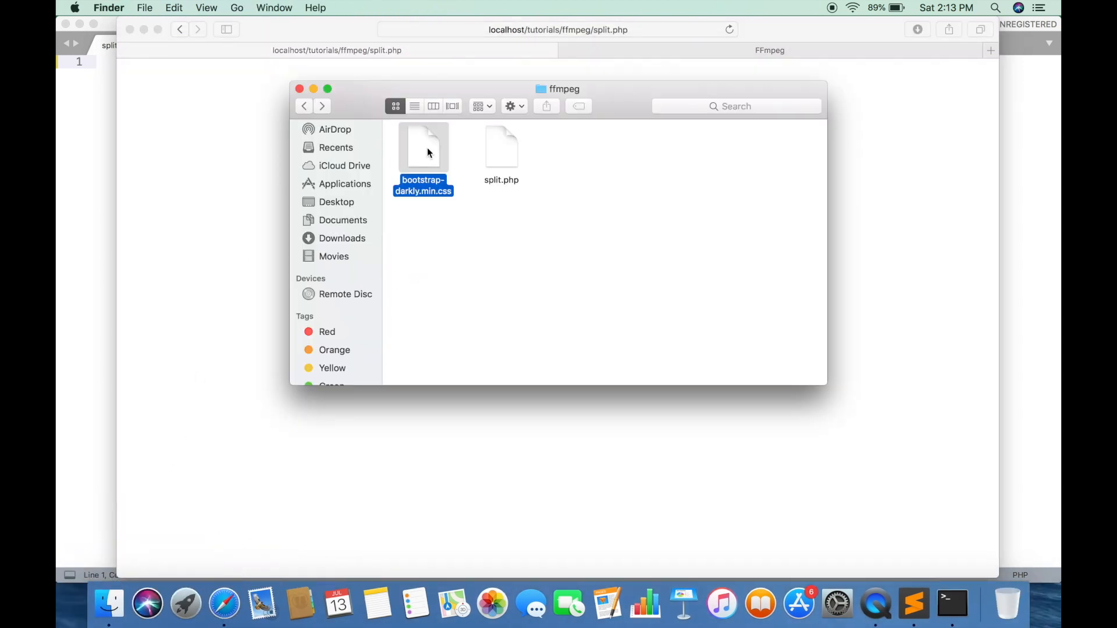
mouse_move(435, 157)
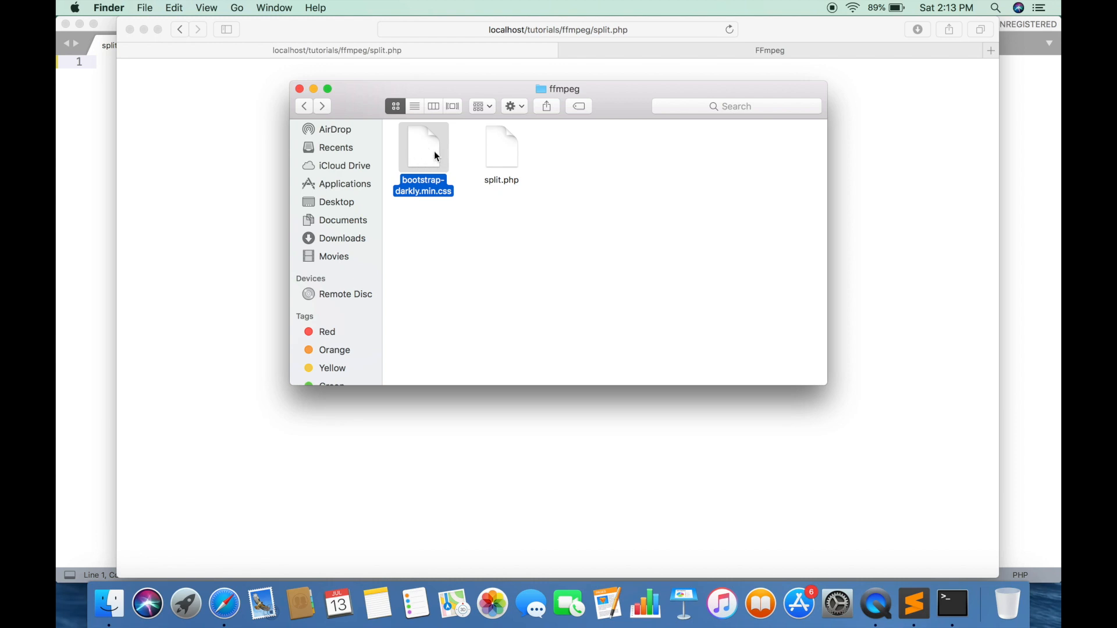
mouse_move(513, 220)
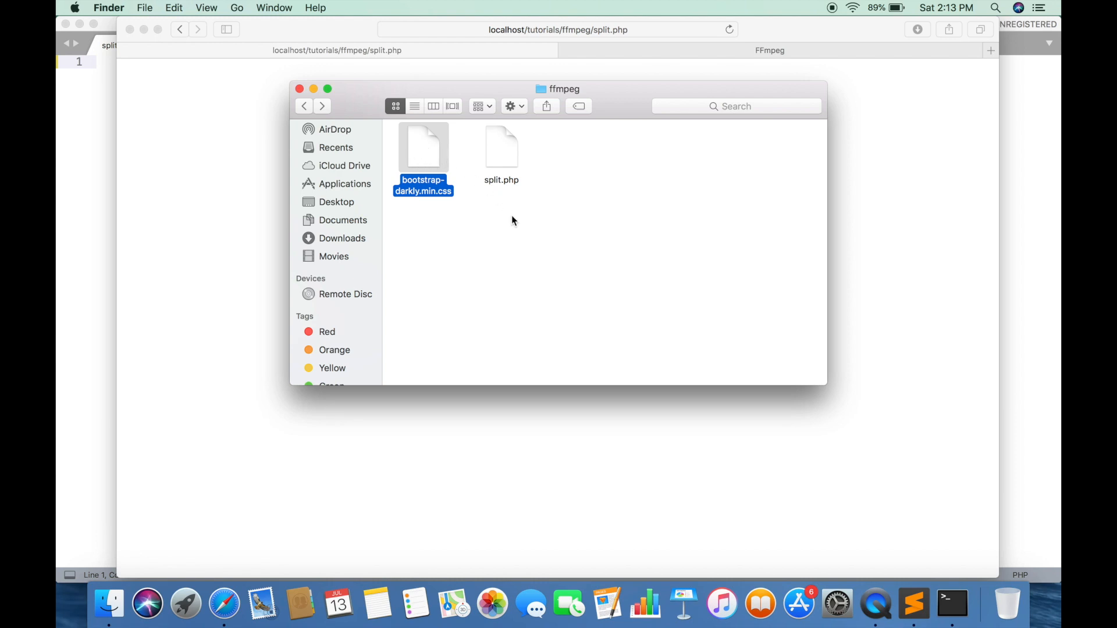
mouse_move(831, 227)
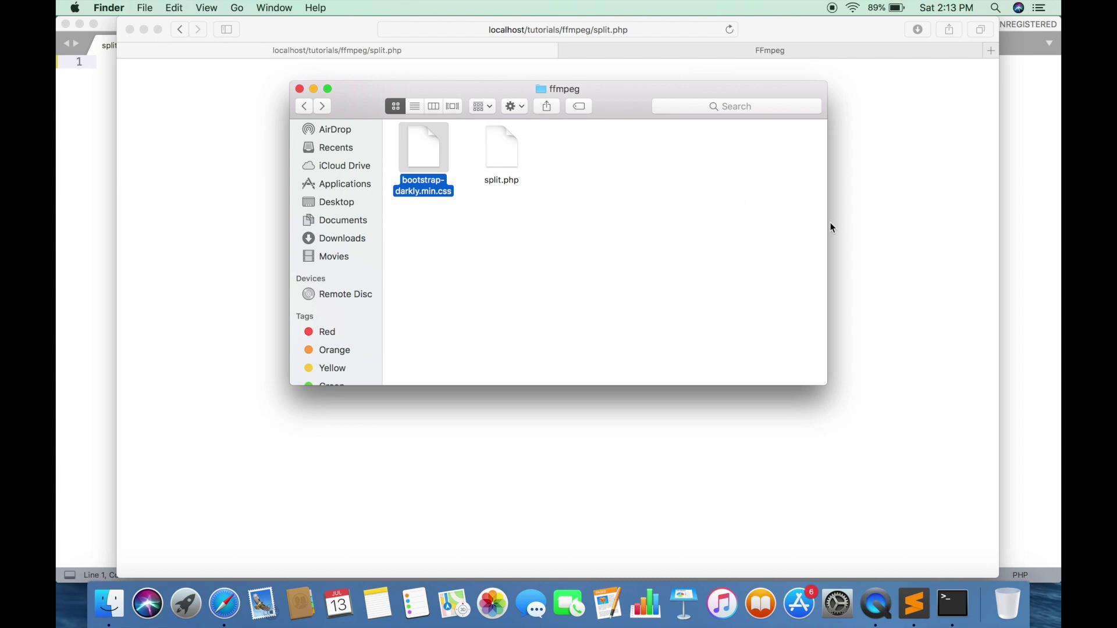
Switch to Finder and open split.php from the ffmpeg folder with Sublime Text.
key("cmd+tab")
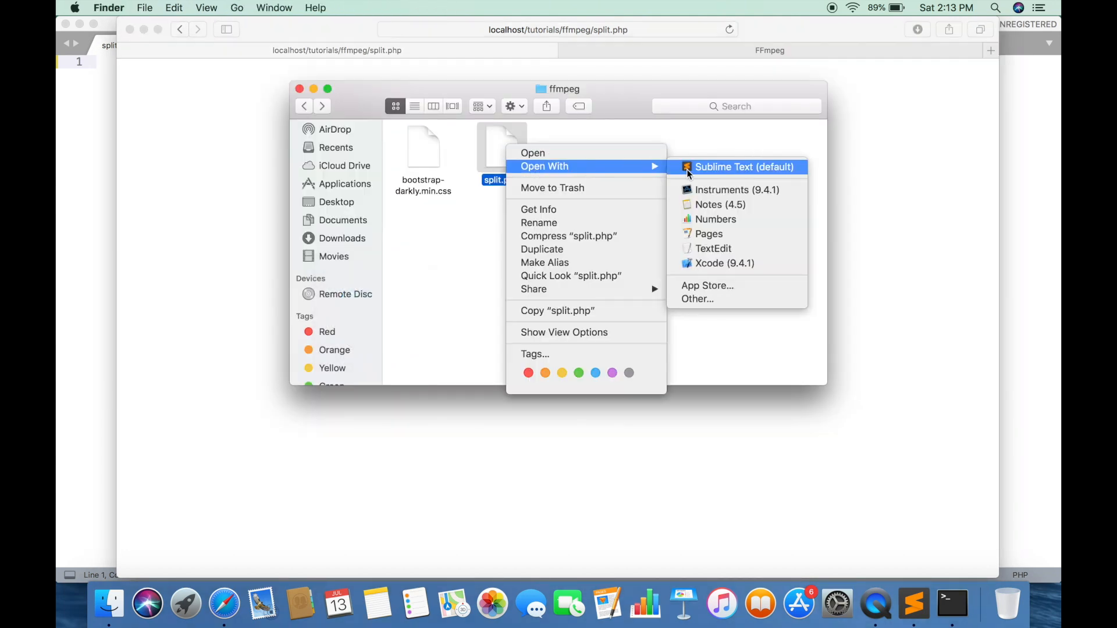
left_click(742, 167)
type("<link rel=\"stylesheet\" href=\"\">")
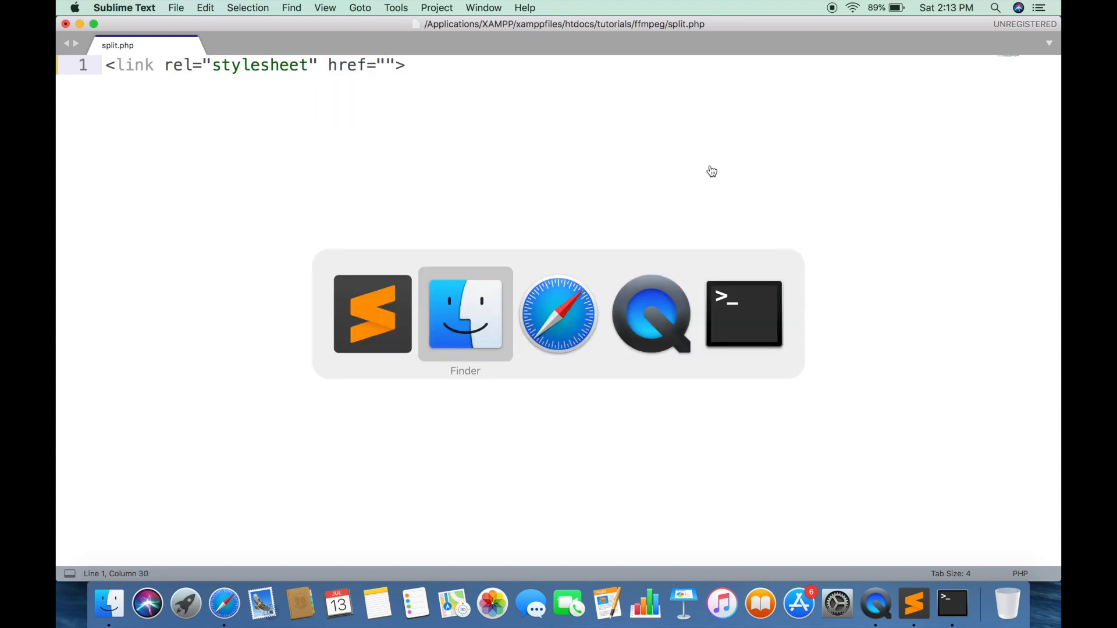
Link bootstrap-darkly.min.css and add nested container, row and col-md-4 divs.
left_click(465, 317)
type("bootstrap-darkly.min.css")
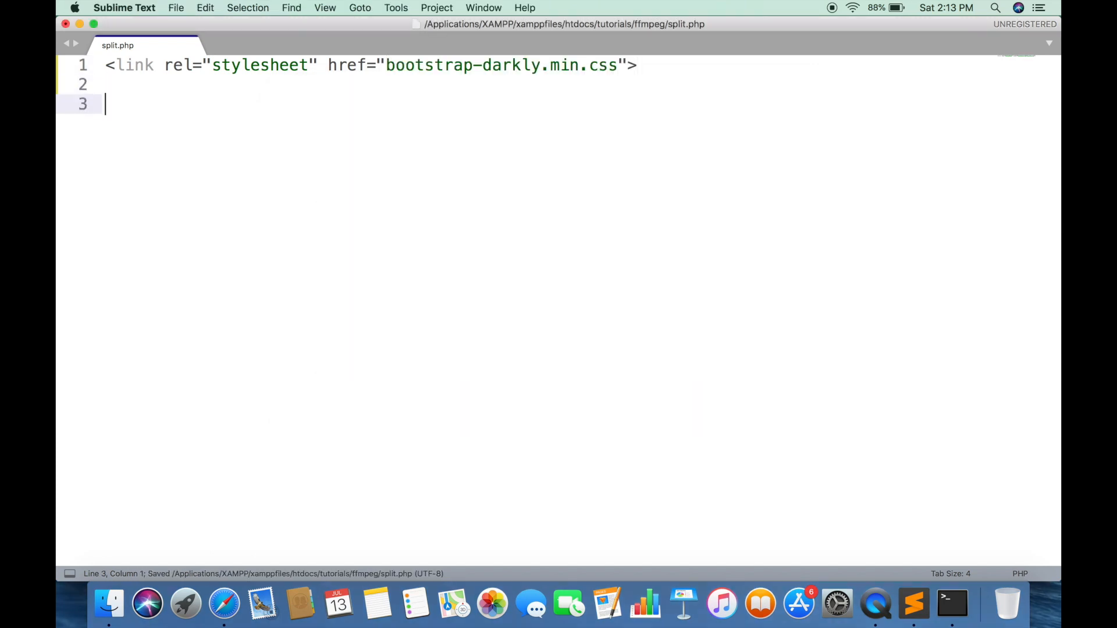
type("<div></div>")
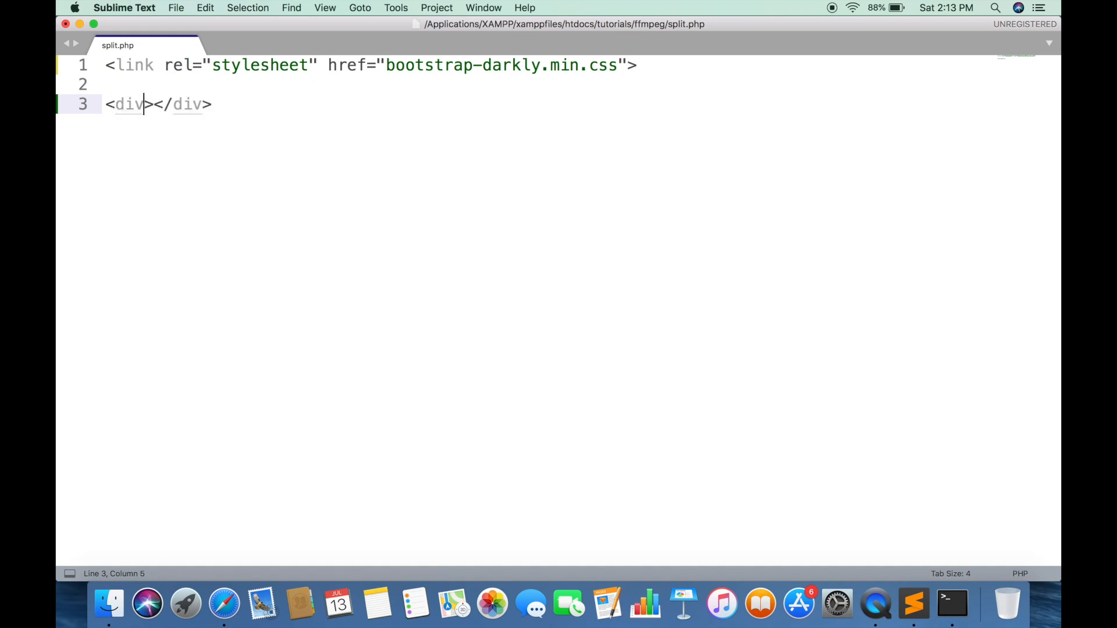
type("class=\"conta\"")
type("<div")
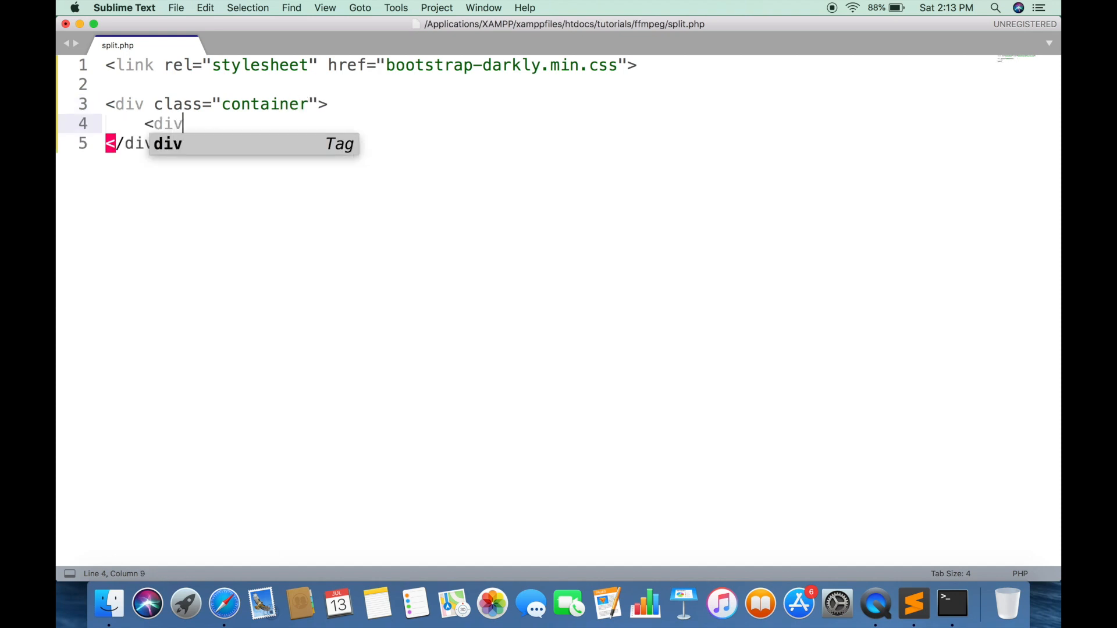
key("Tab")
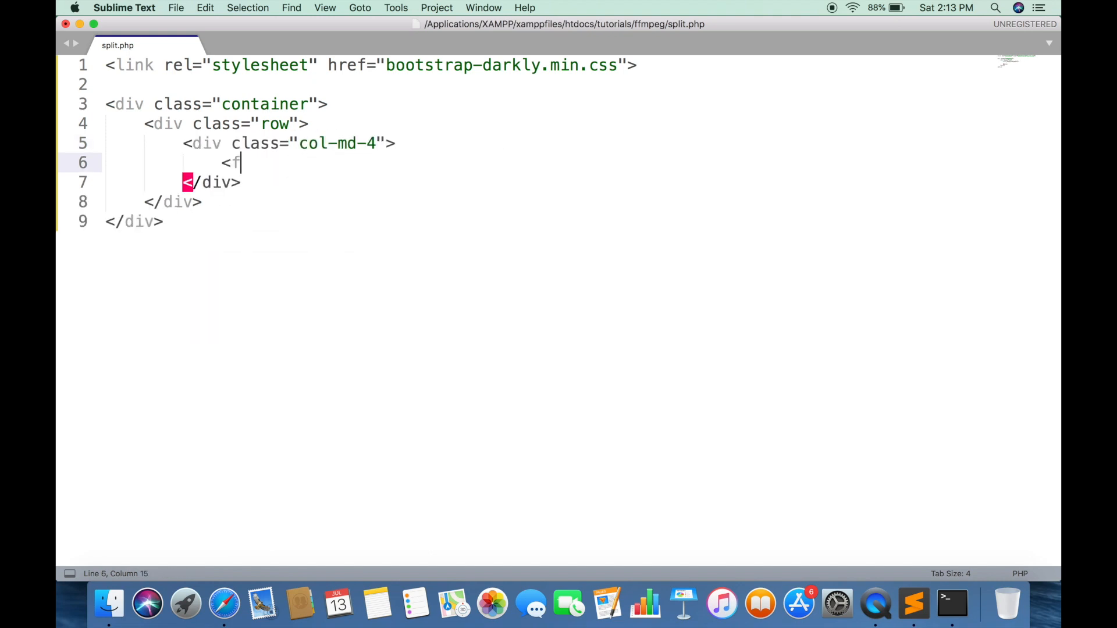
Add a POST form with a form-group holding a Video label and file input named video.
type("form method=\"POST\">")
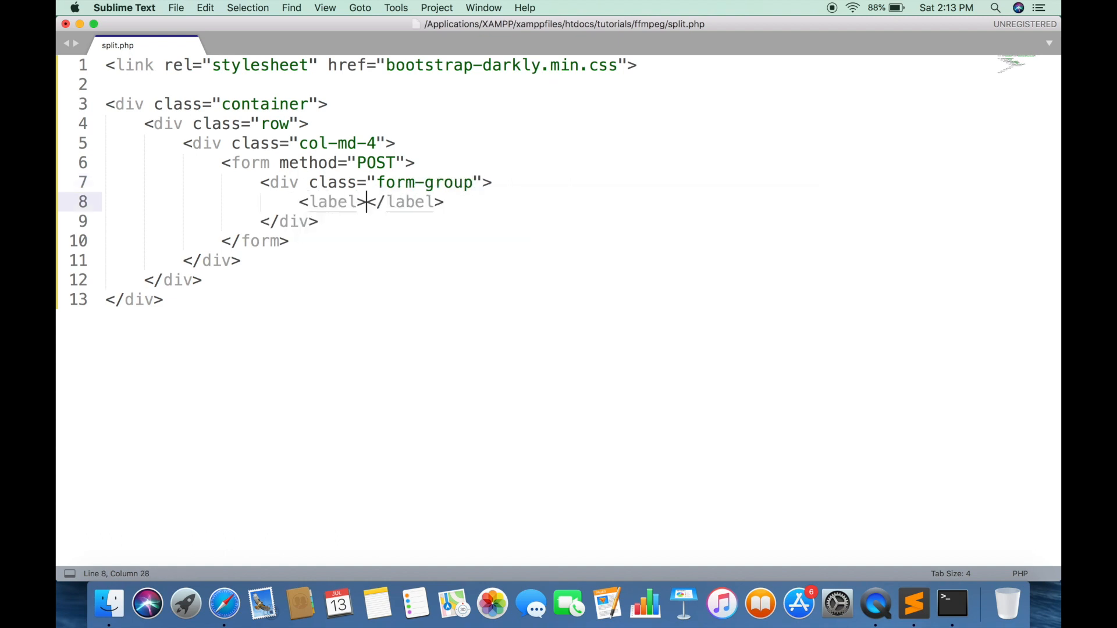
type("Video")
type("<input type=\"file\" name=\"\">")
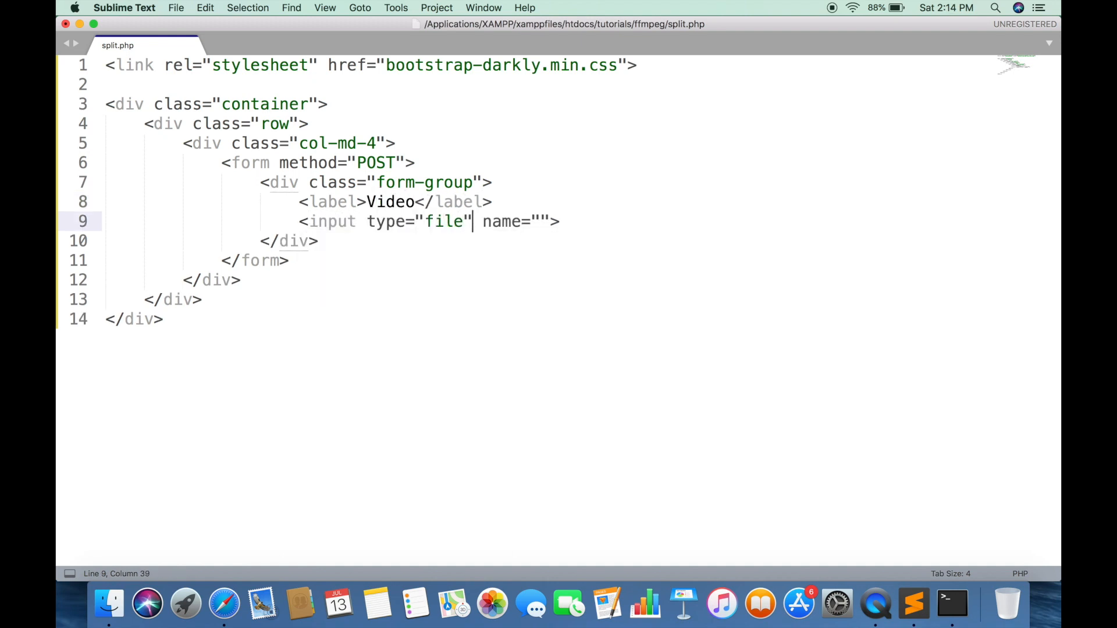
type("video")
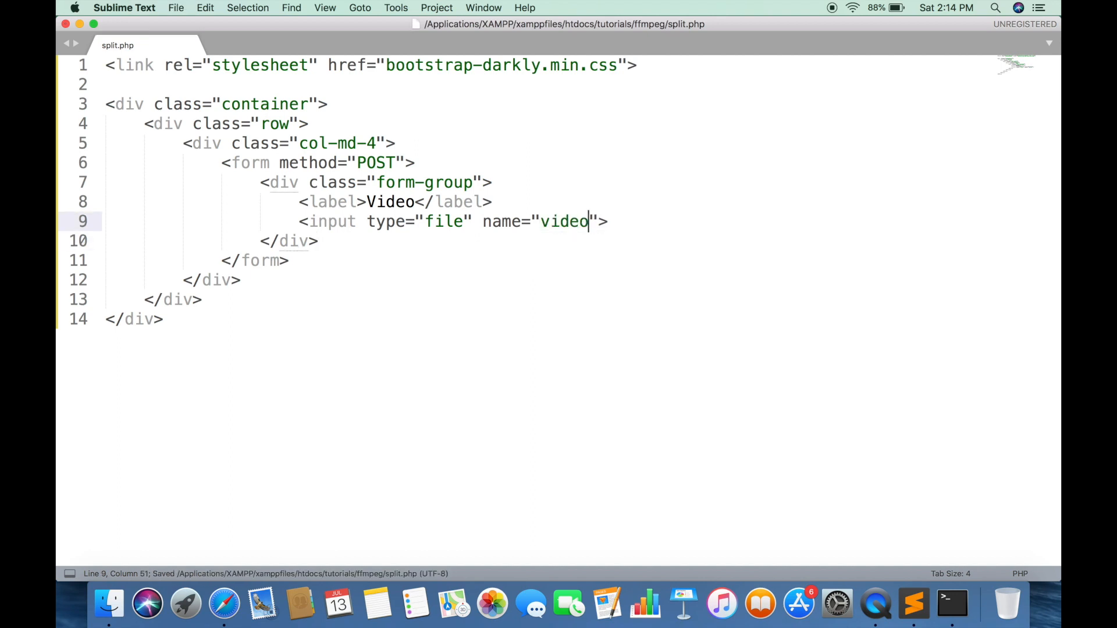
type("class=\"form-control")
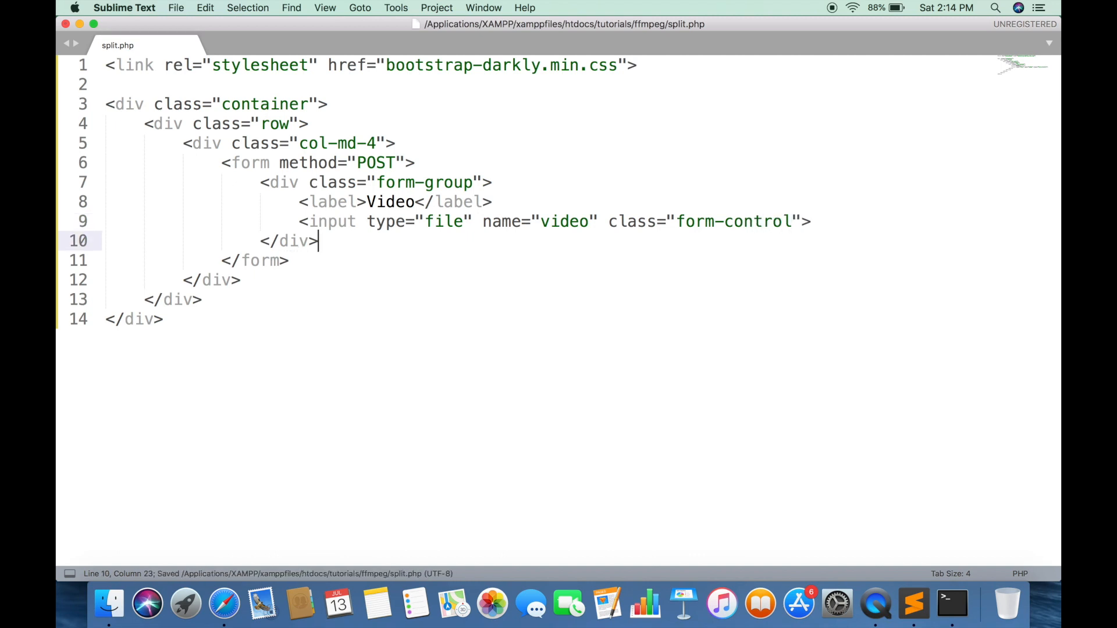
left_click_drag(416, 163, 318, 241)
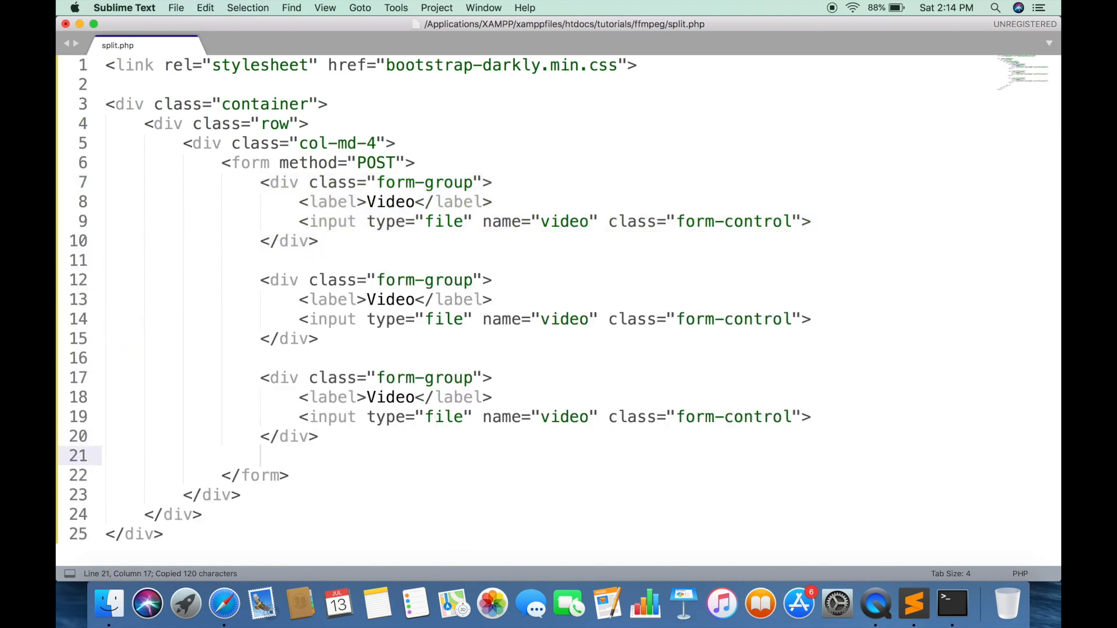
Edit the pasted groups into 'Cut from' (type text, name cut_from) and 'Duration' (name duration).
type("Cut from")
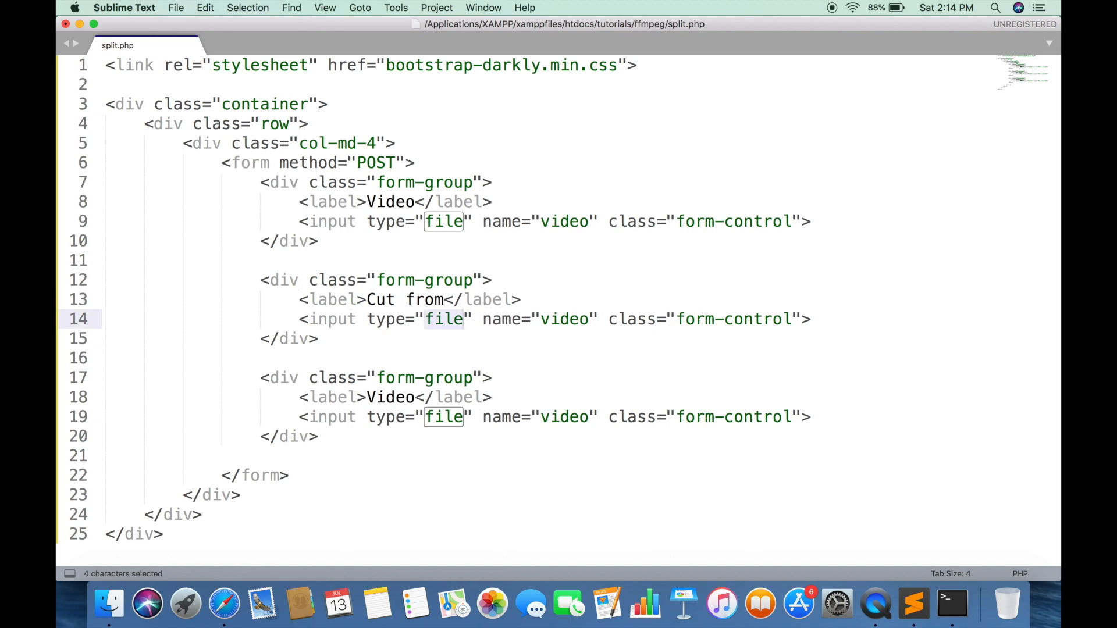
type("te")
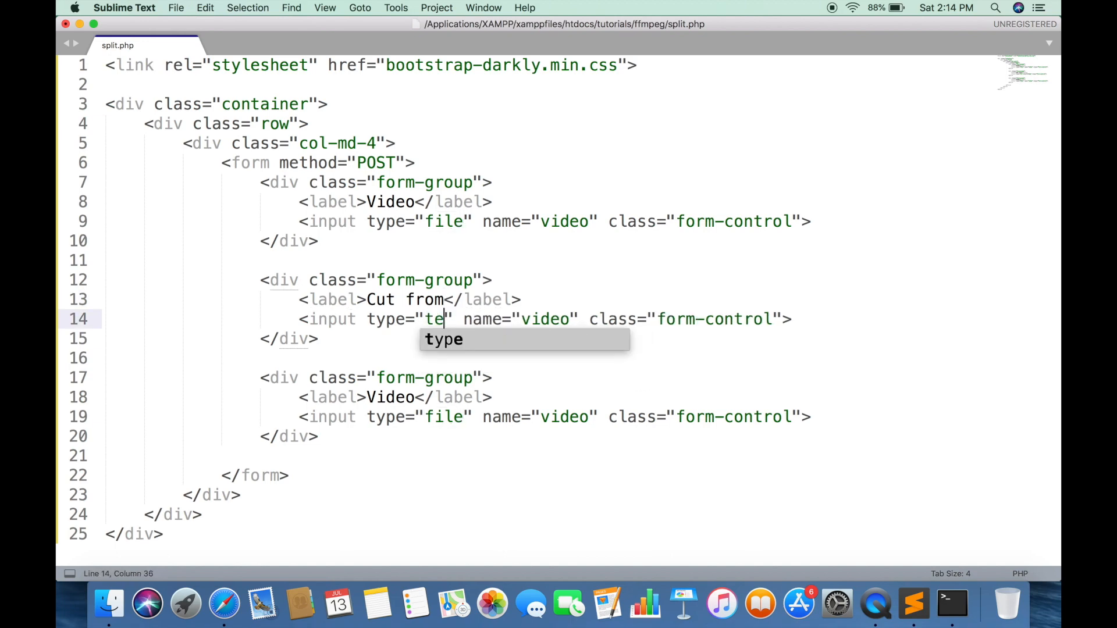
type("xt\" name=\"c")
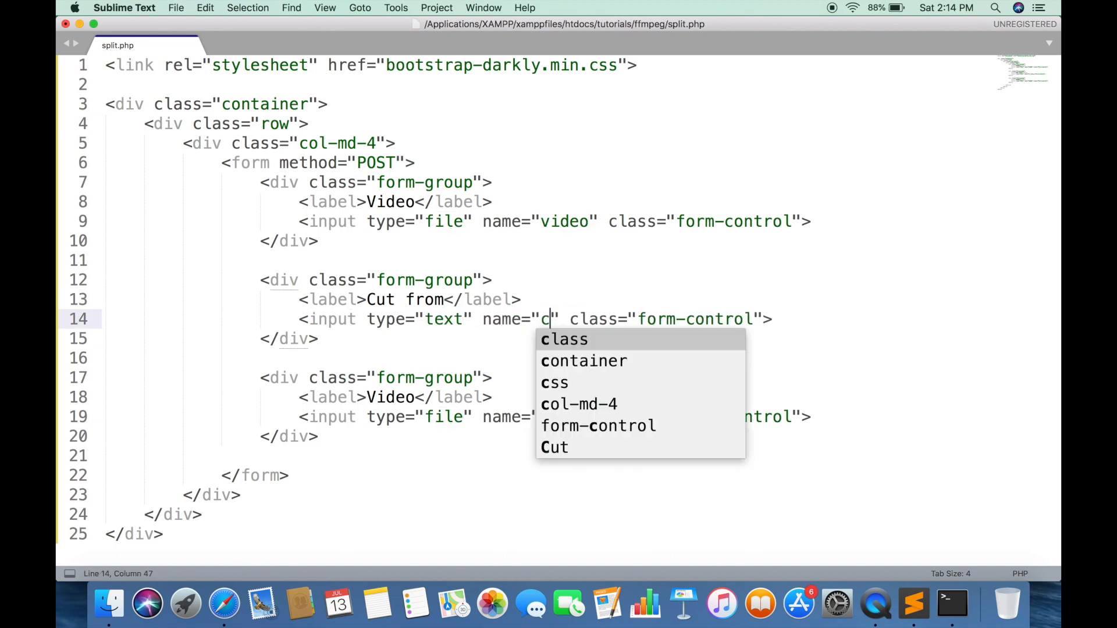
type("ut_from")
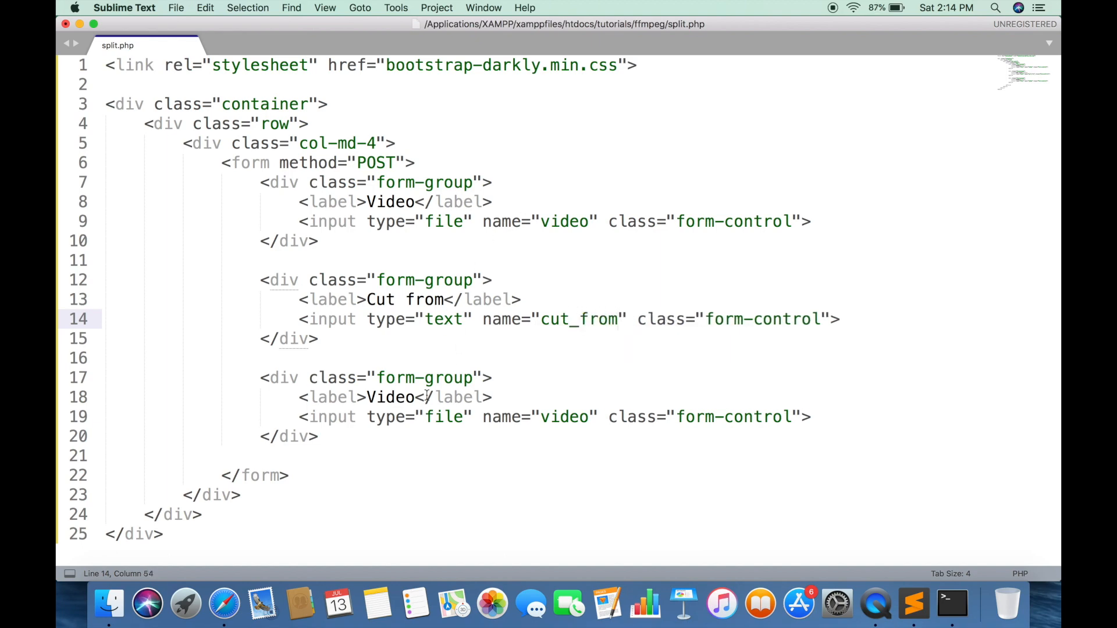
type("Duratio")
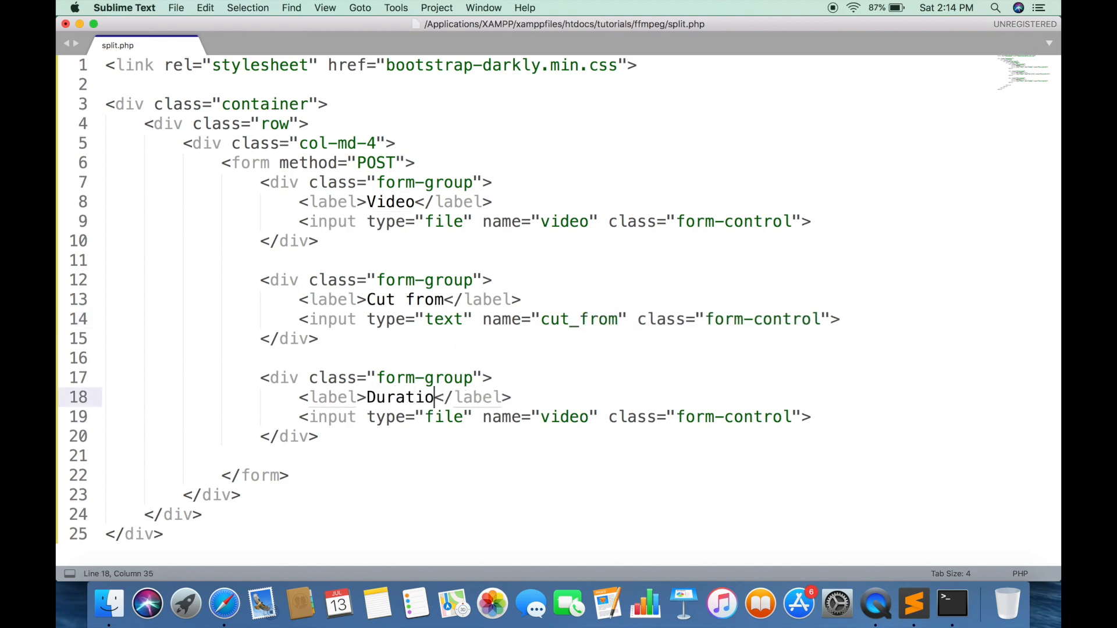
type("t")
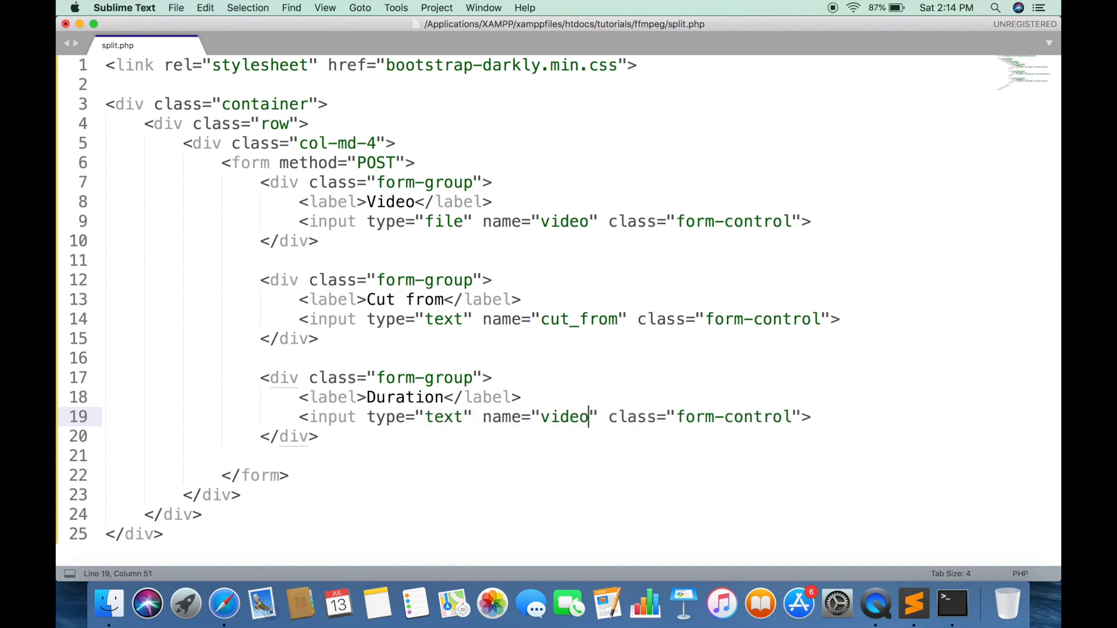
type("duration")
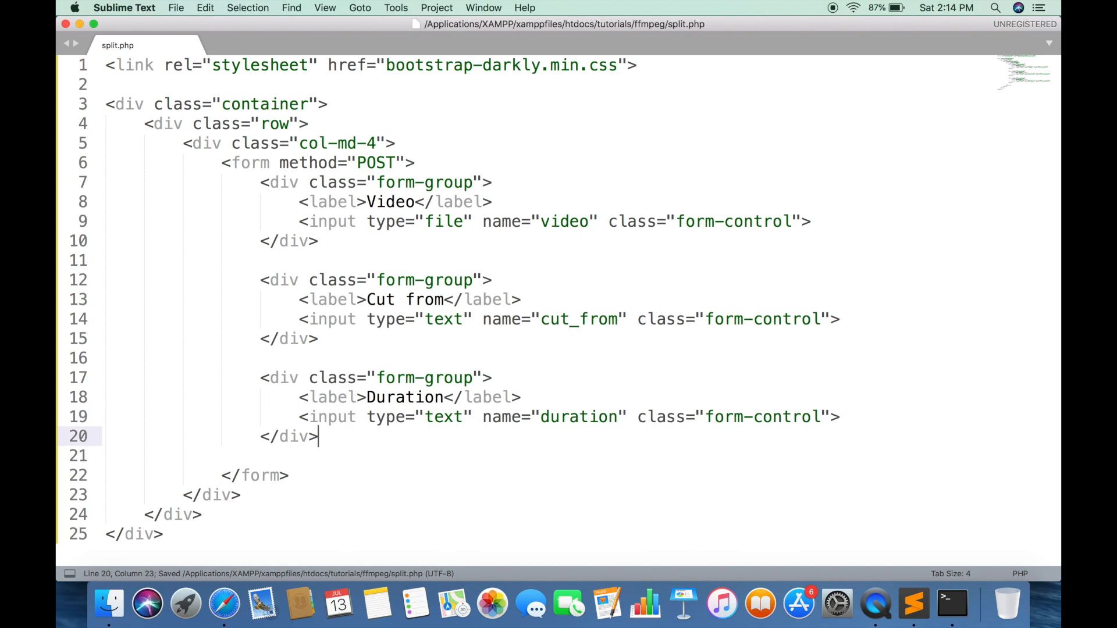
Add an input with type and name submit, class btn btn-primary, value Split.
type("<inpu")
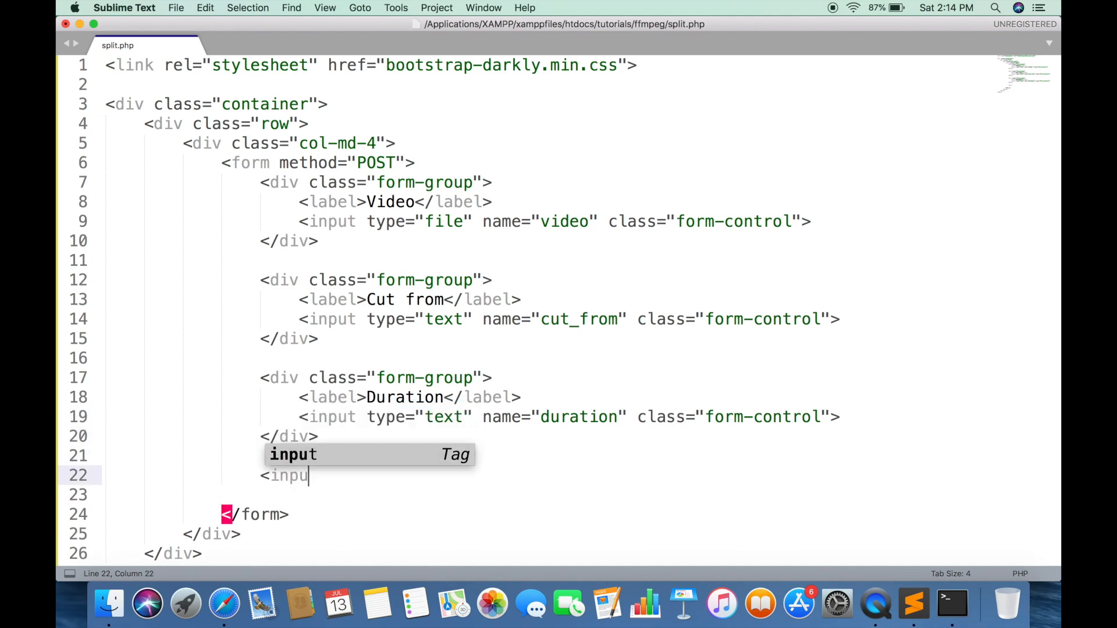
key("Tab")
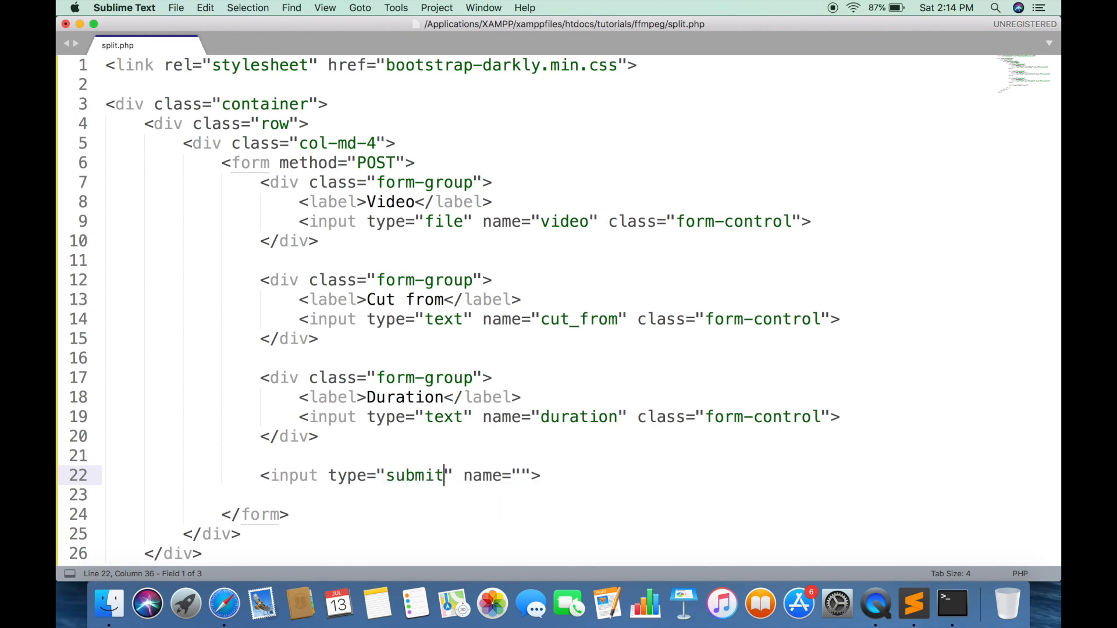
type("submit")
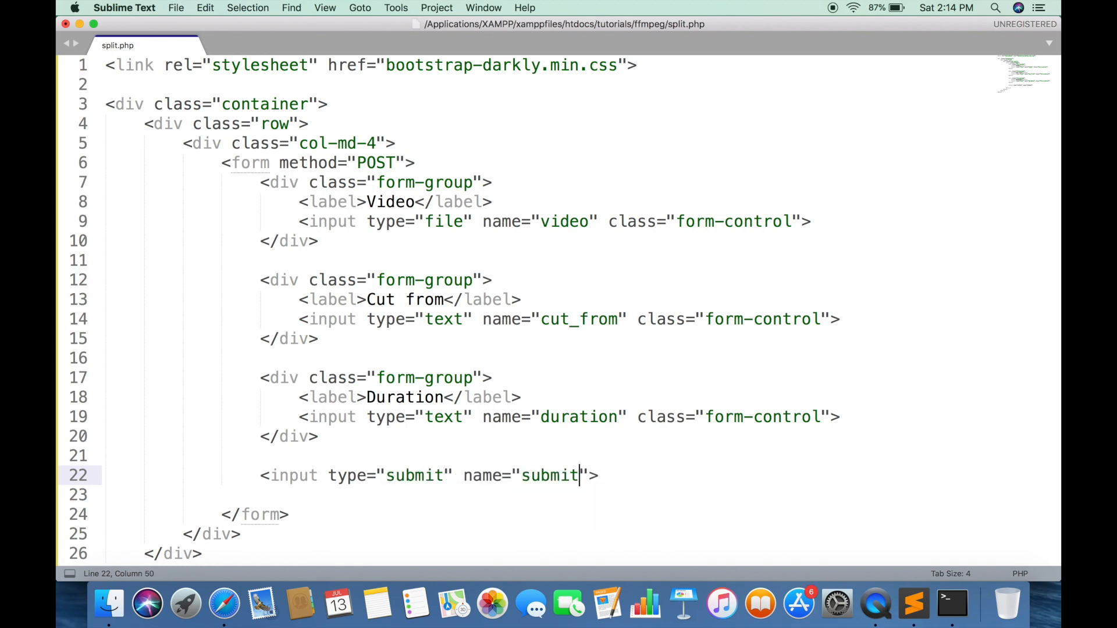
type("class=\"btn bt")
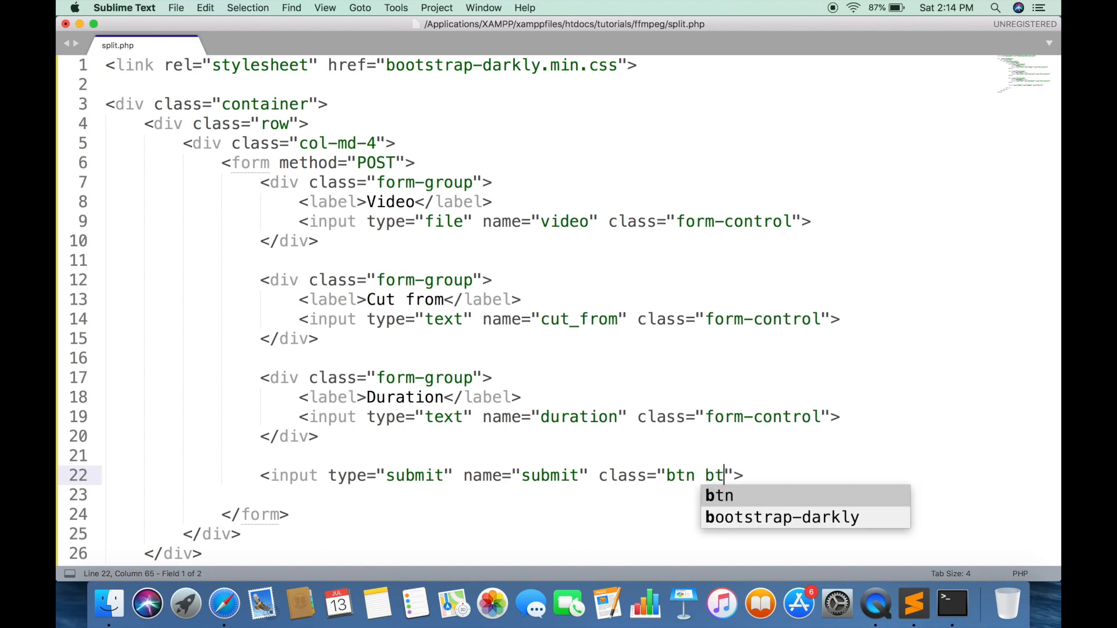
type("n-primary")
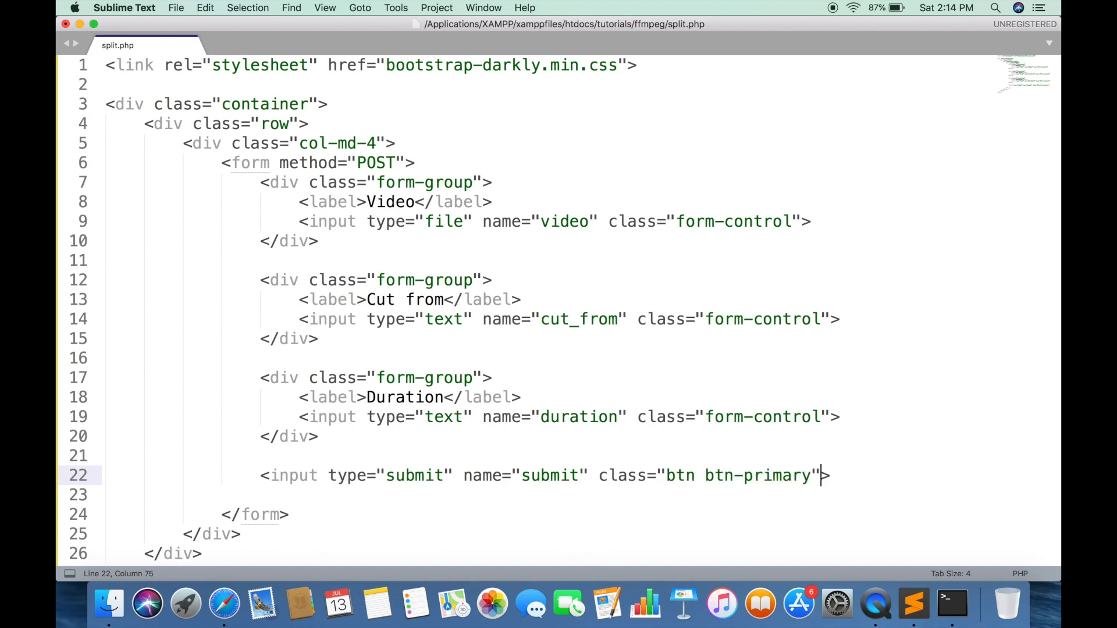
type("value=\"Split\"")
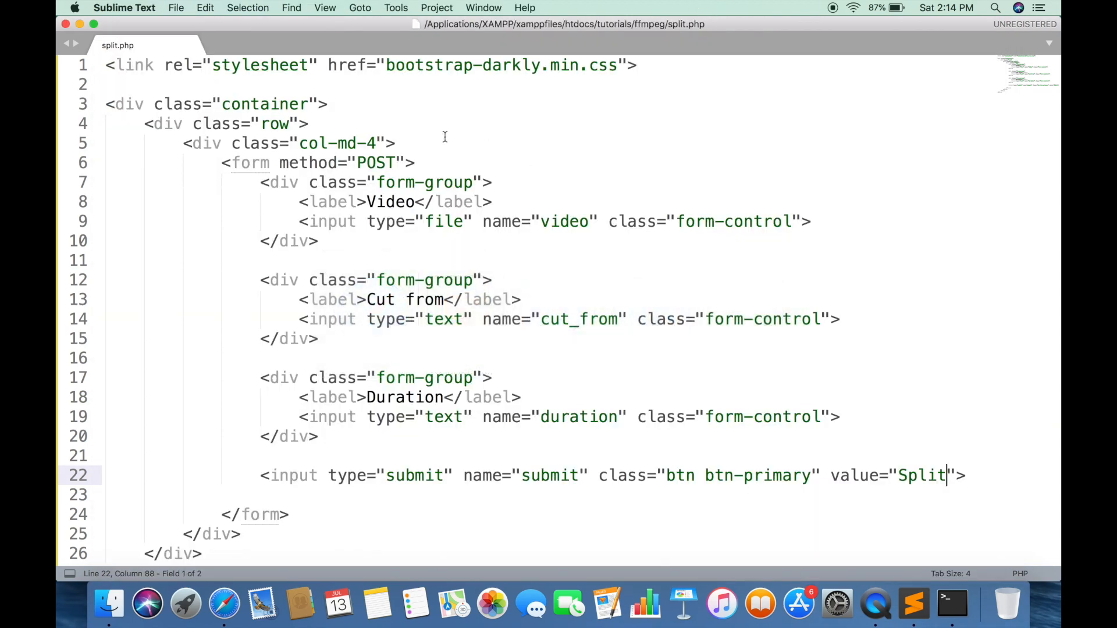
Give the container style margin-top: 100px and add offset-md-4 to the column class.
type("sty")
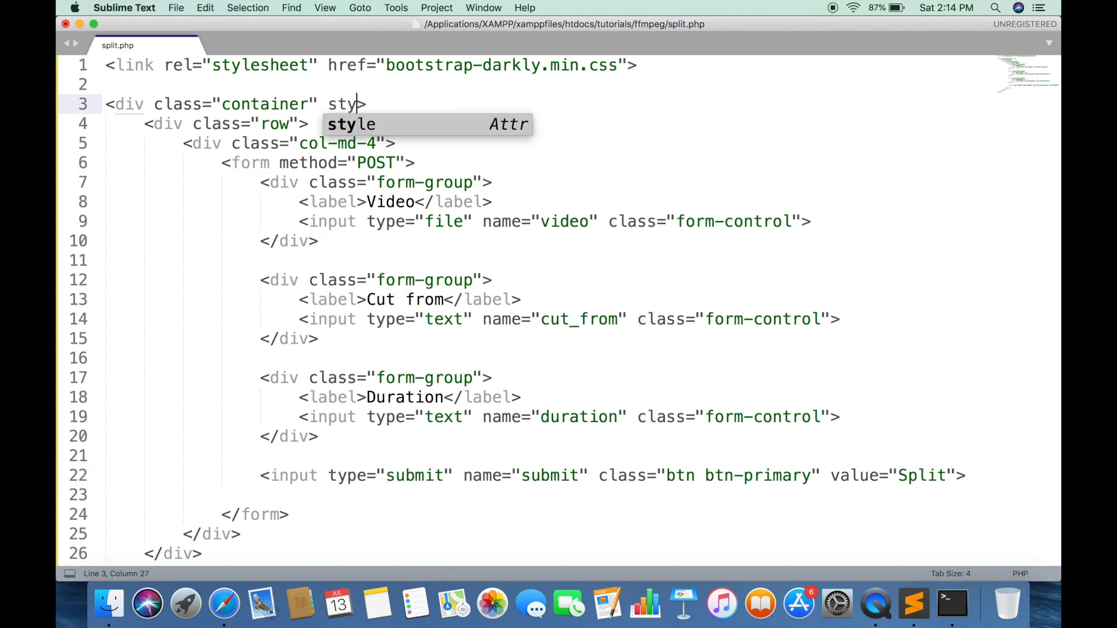
key("Tab")
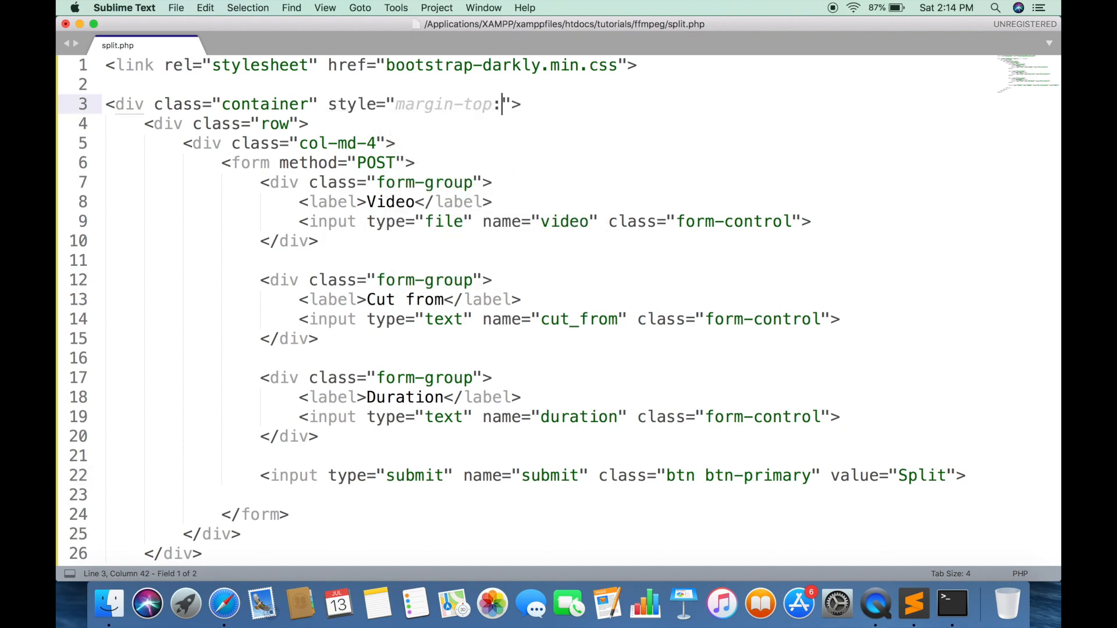
type("100px;")
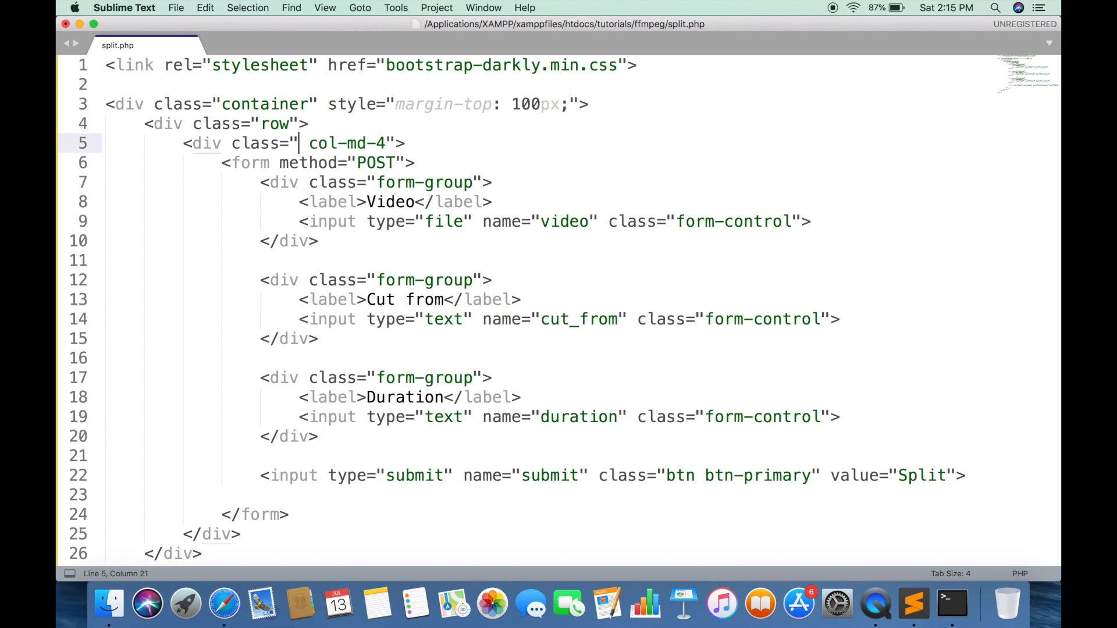
type("offset-md-4")
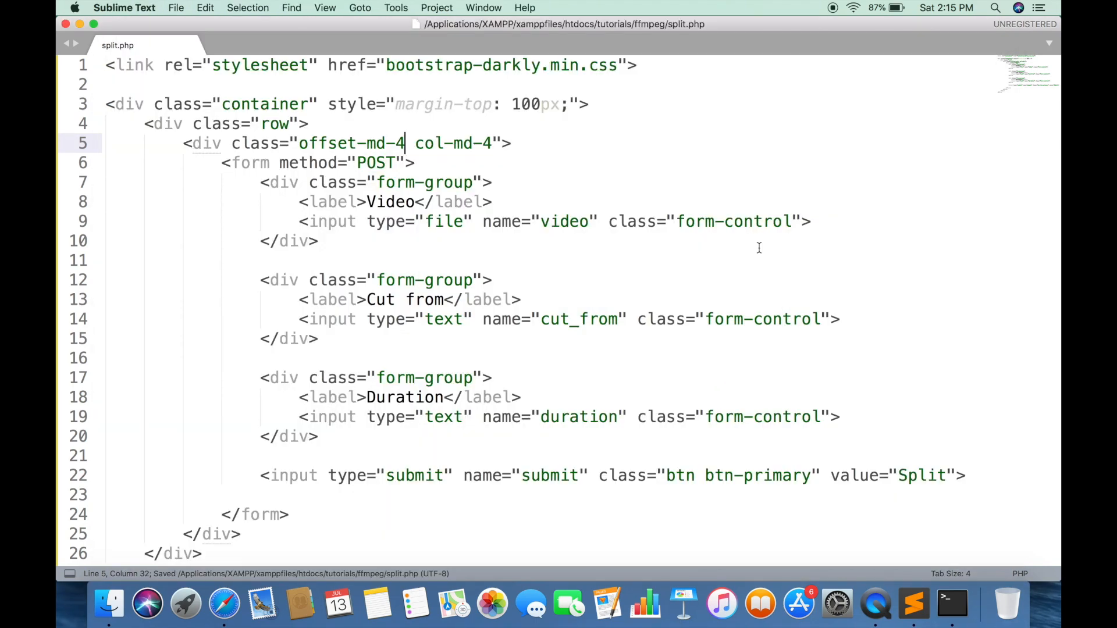
Set the form's enctype to multipart/form-data.
type("enctype=")
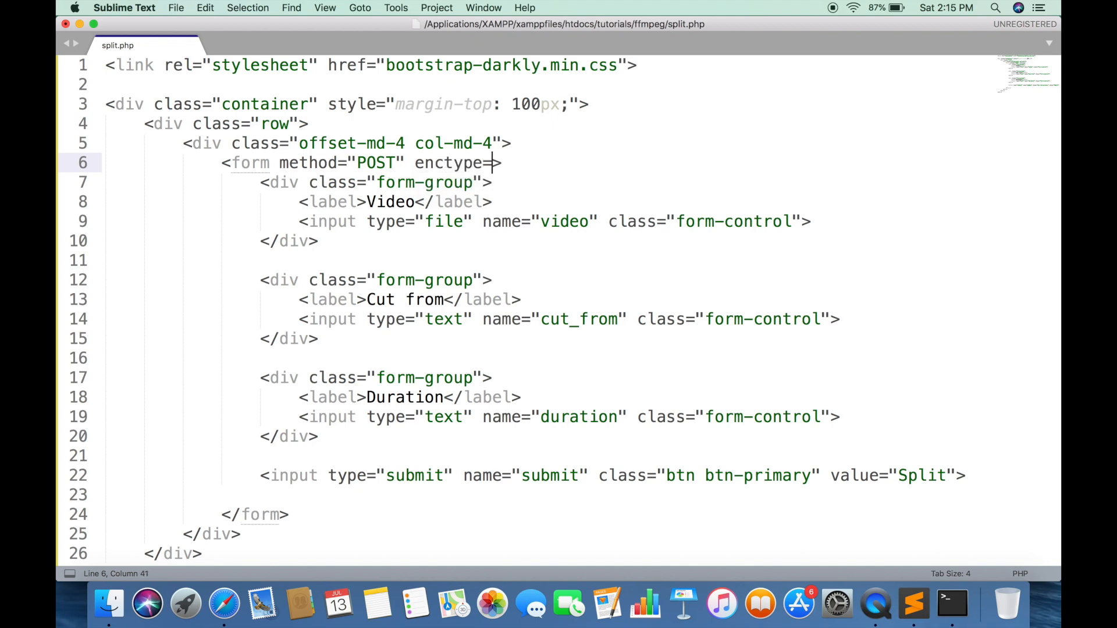
type("\"multipart/")
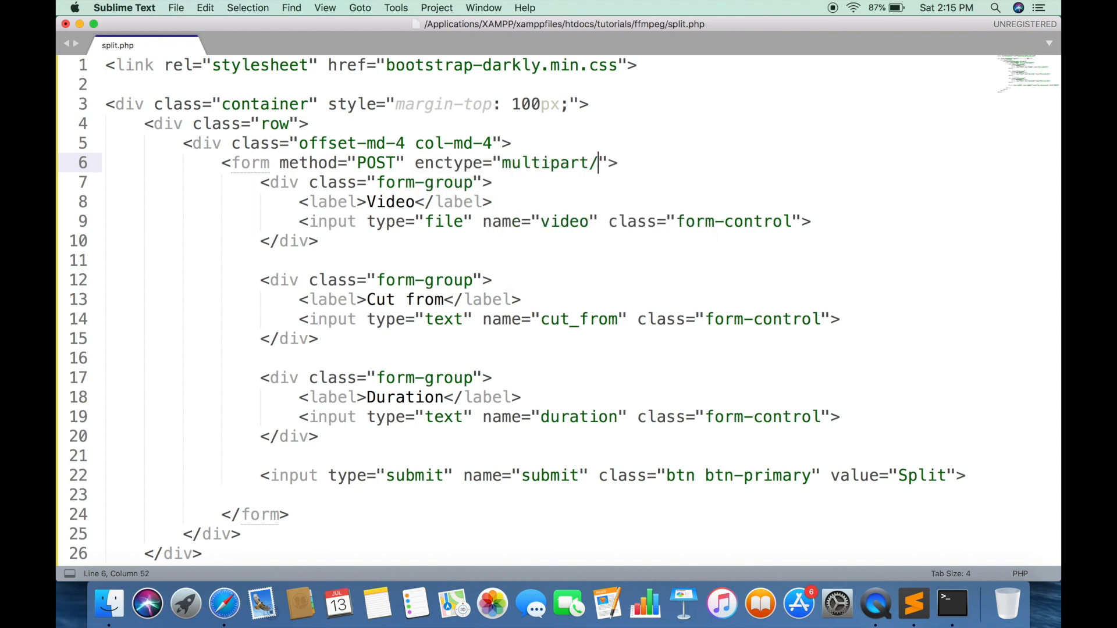
type("form-data")
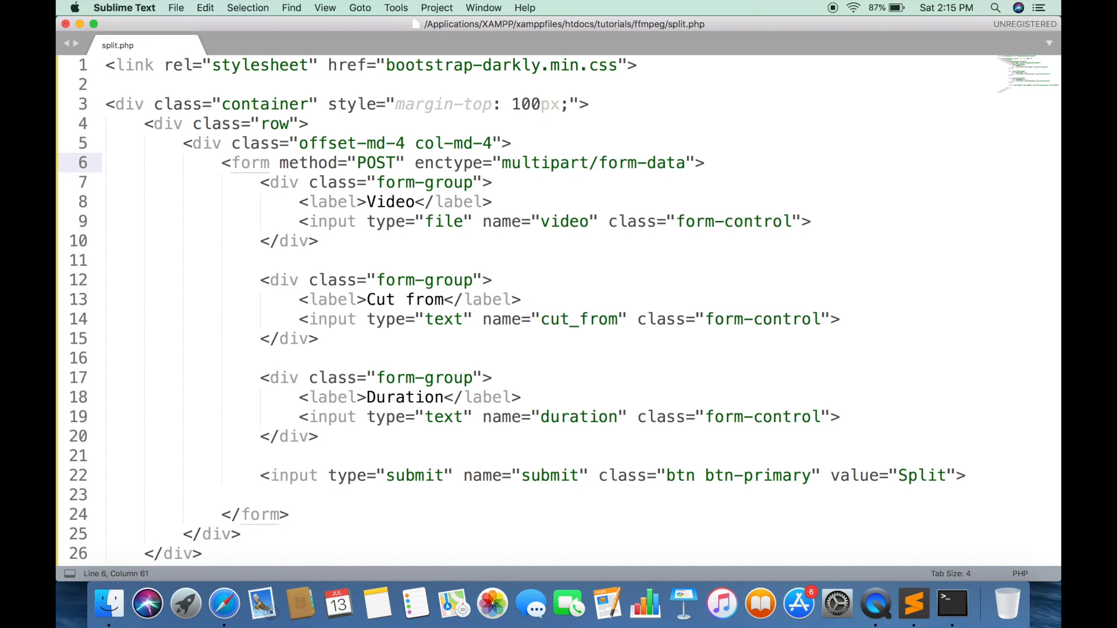
mouse_move(484, 171)
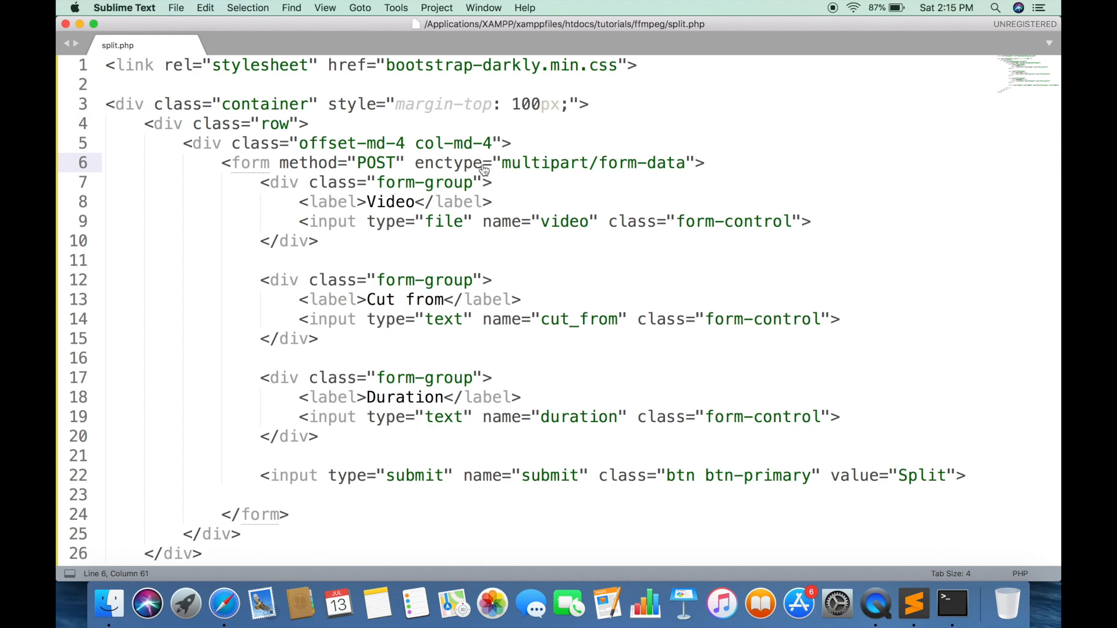
mouse_move(526, 476)
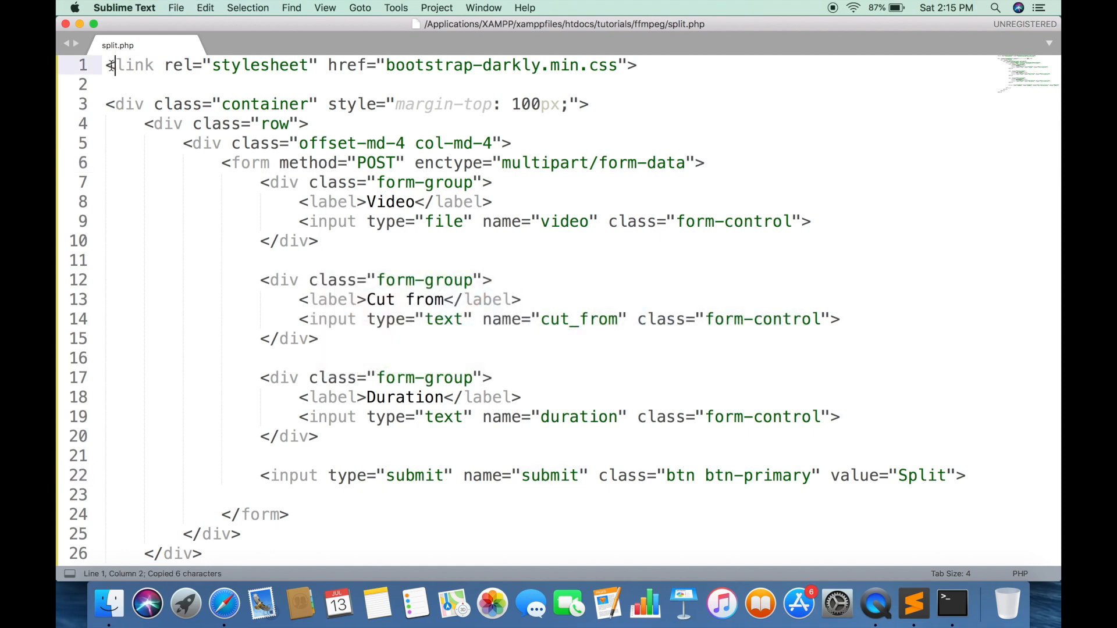
Add a <?php ?> block with an isset($_POST["submit"]) check holding an empty $command string.
type("<?")
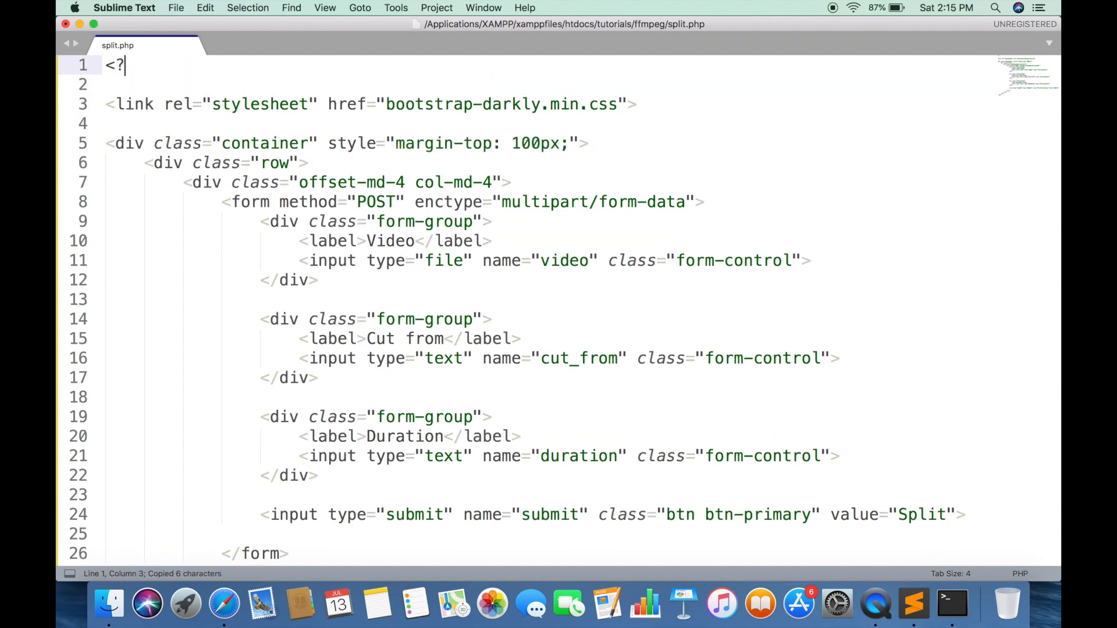
type("php")
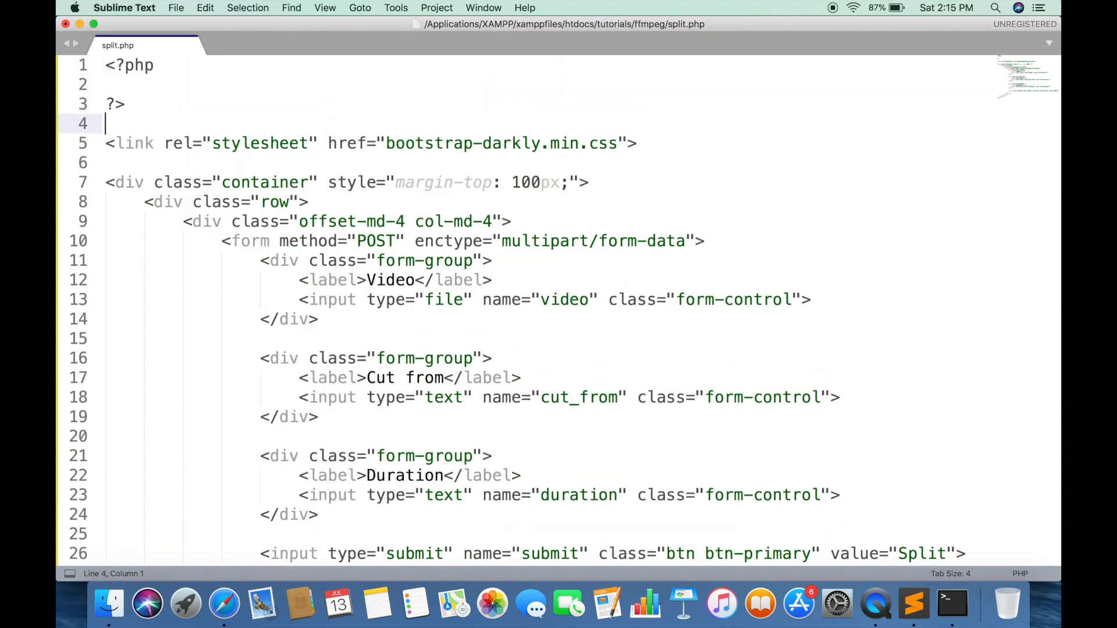
key("enter")
type("if (isset(")
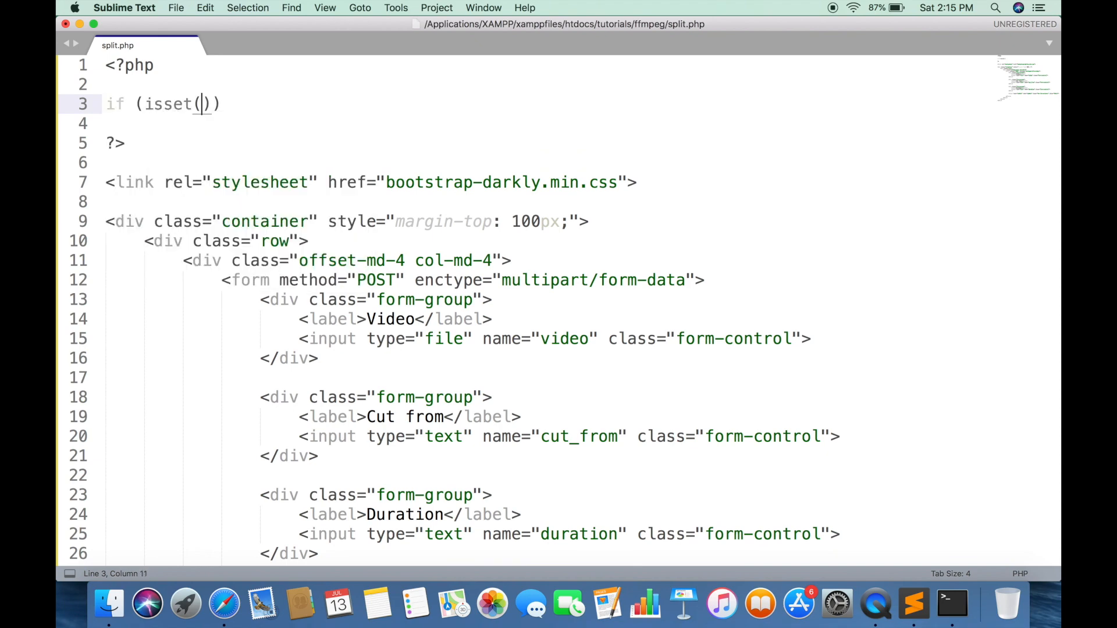
type("$_POST[\"submit\"")
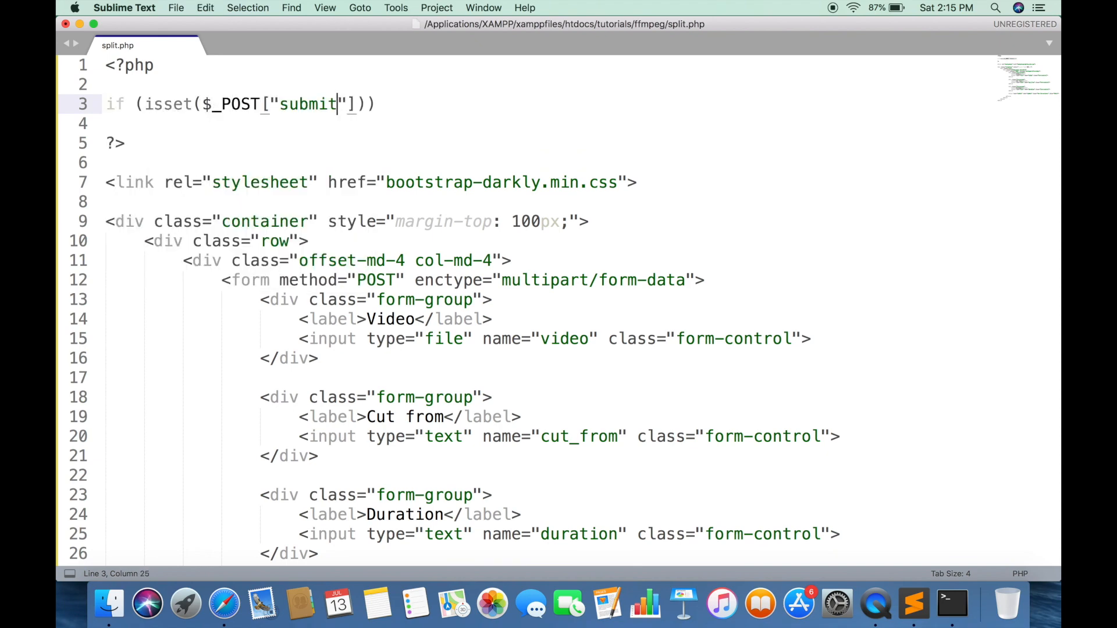
type("{")
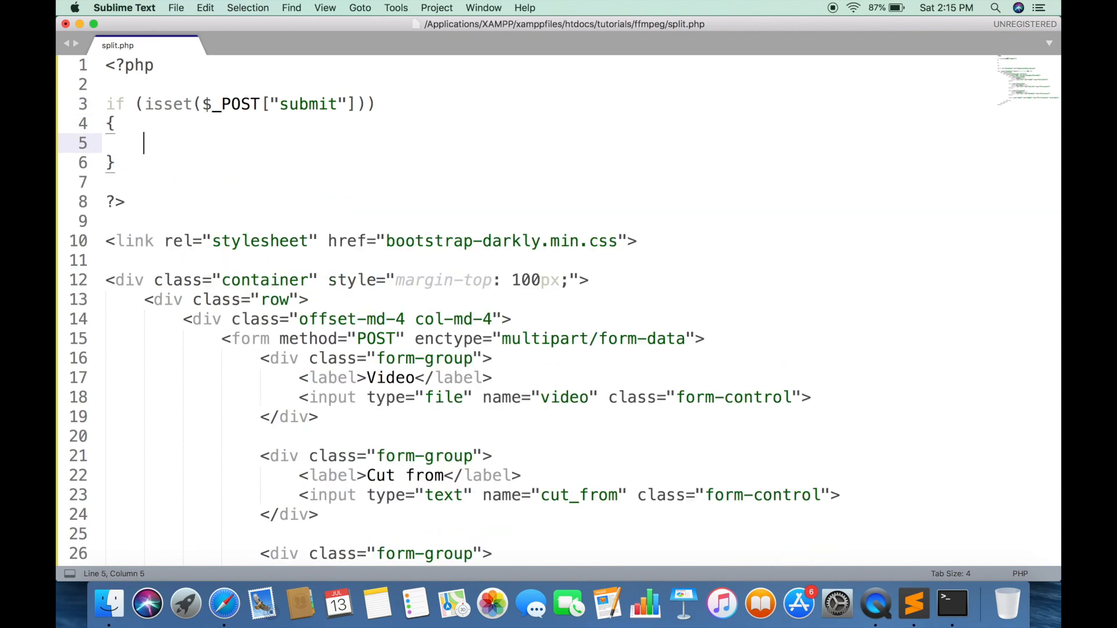
type("$command")
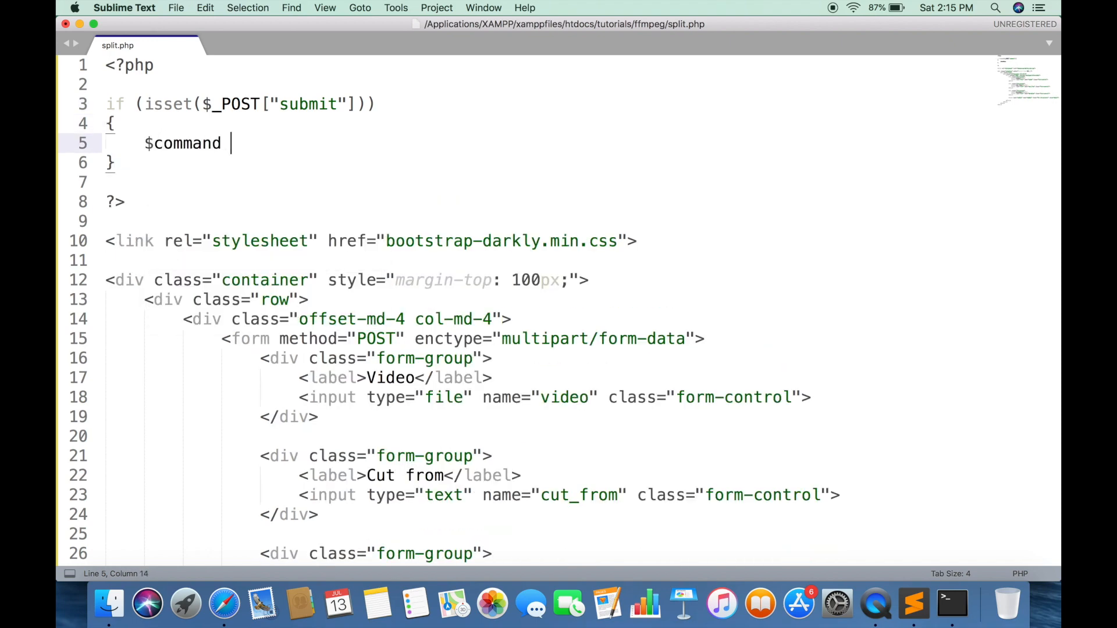
type("= \"\";")
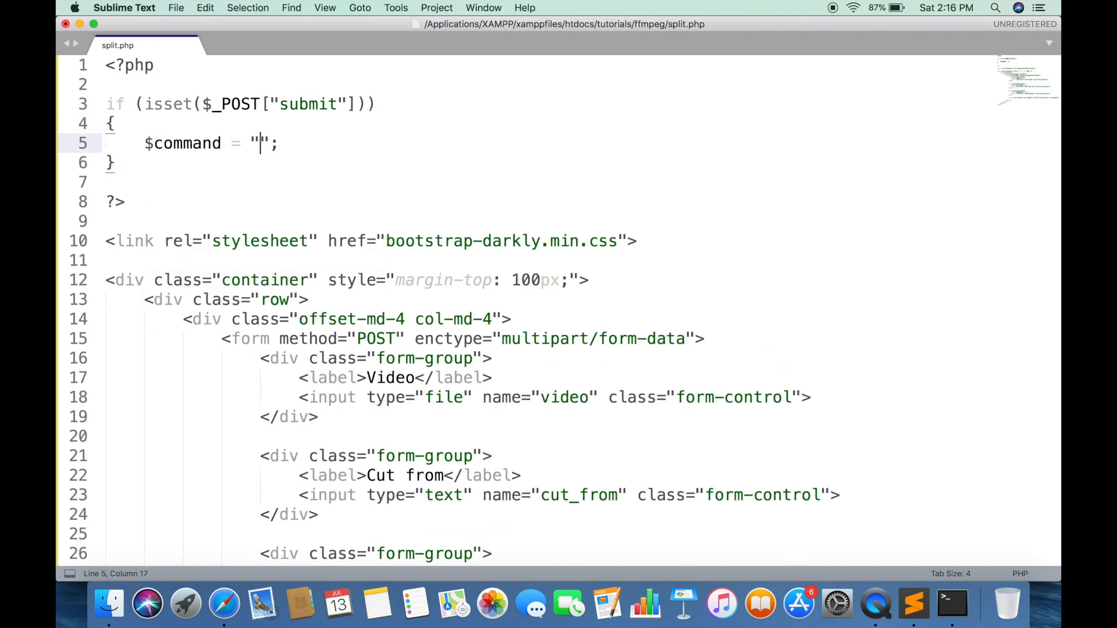
Start the command with /usr/local/bin/ffmpeg -i filename.mp4 -vcodec copy.
type("/usr/local")
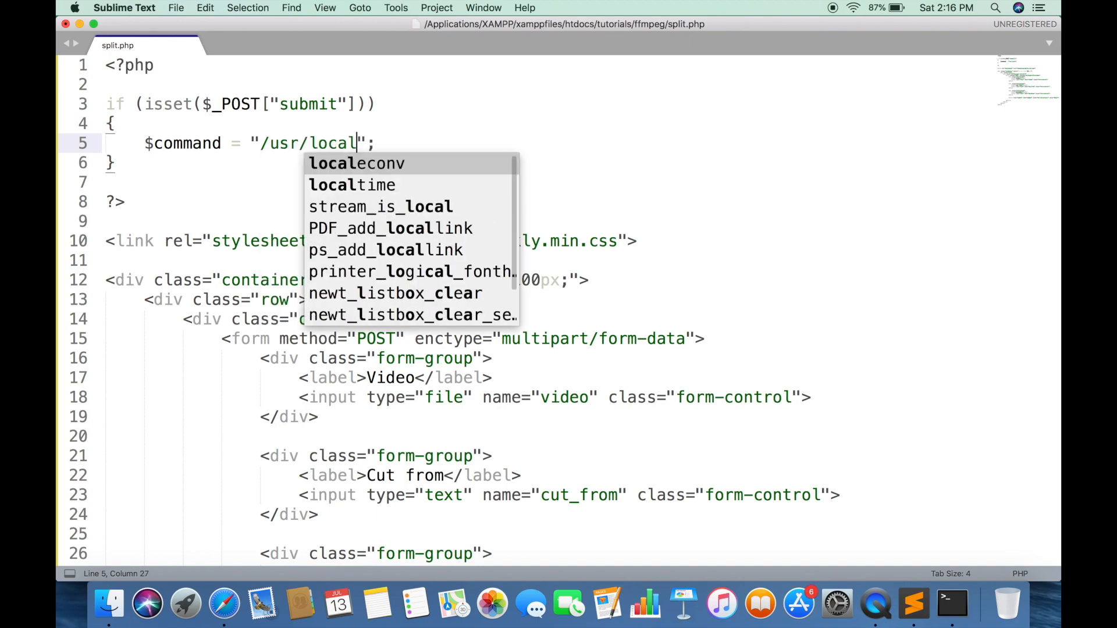
type("/bin/ffmpeg")
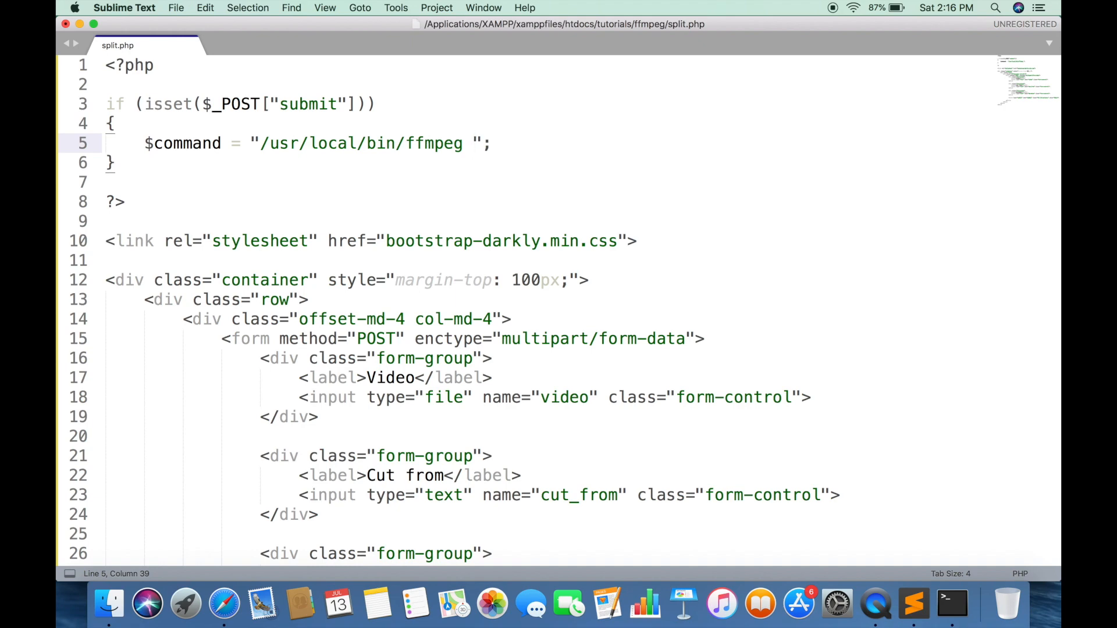
type("-i")
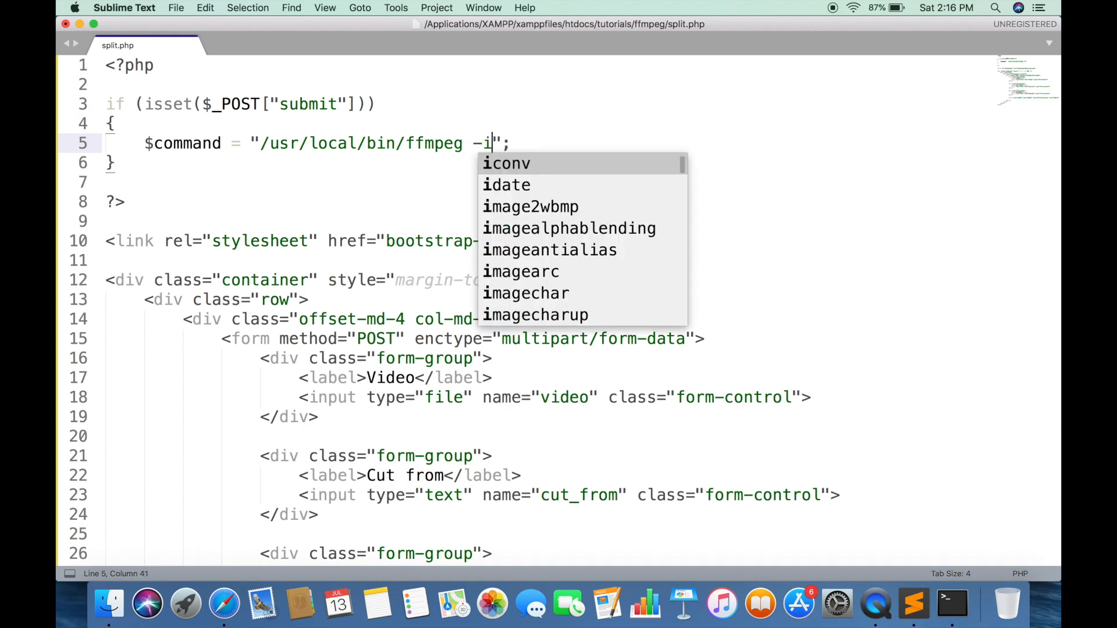
type("filename.mp")
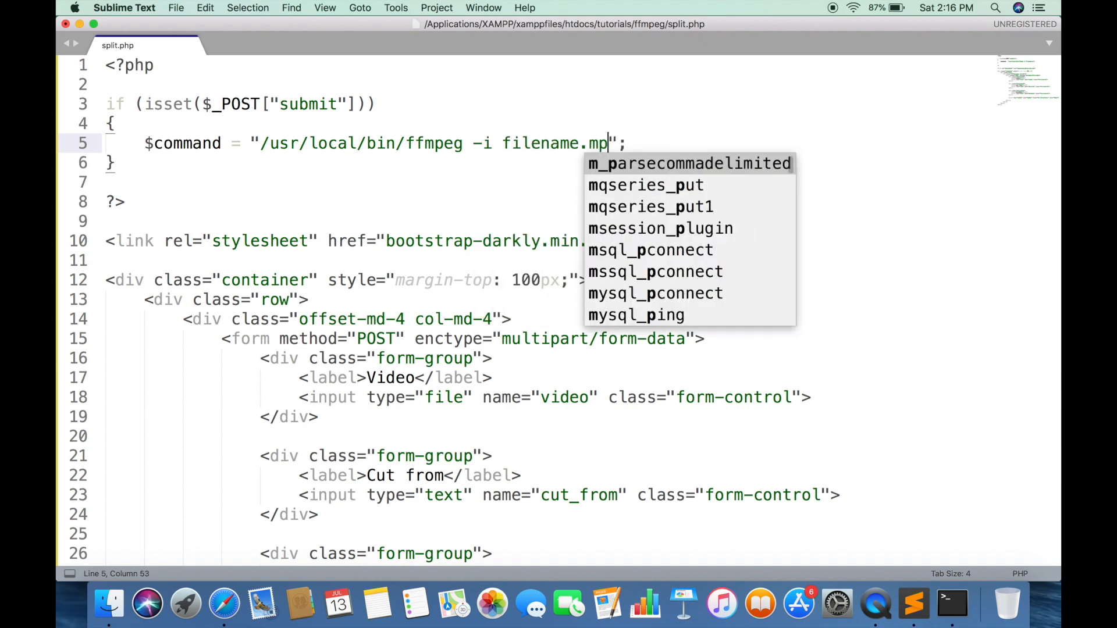
type("4 -vcodec copt")
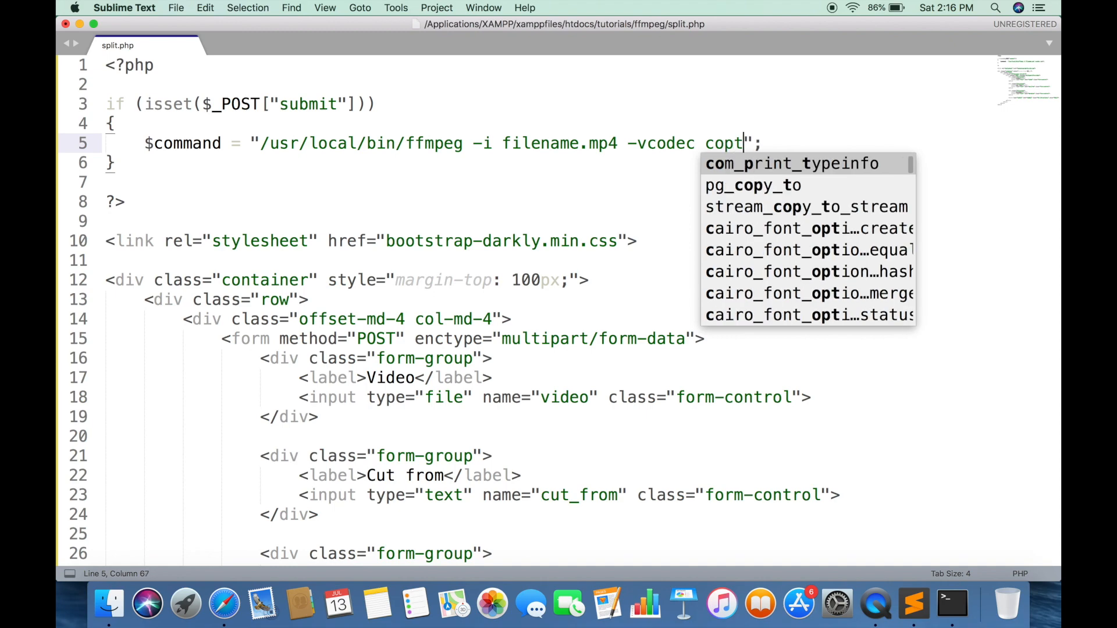
type("copy")
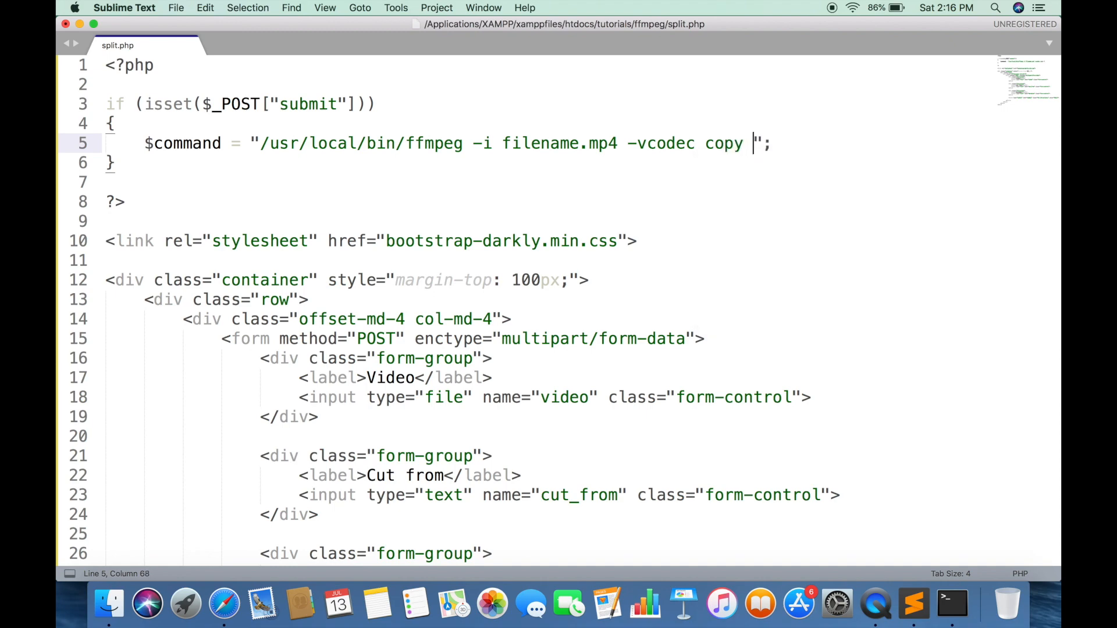
Finish the command with -ss 00:00:15 -t 00:00:05 output.mp4.
type("-")
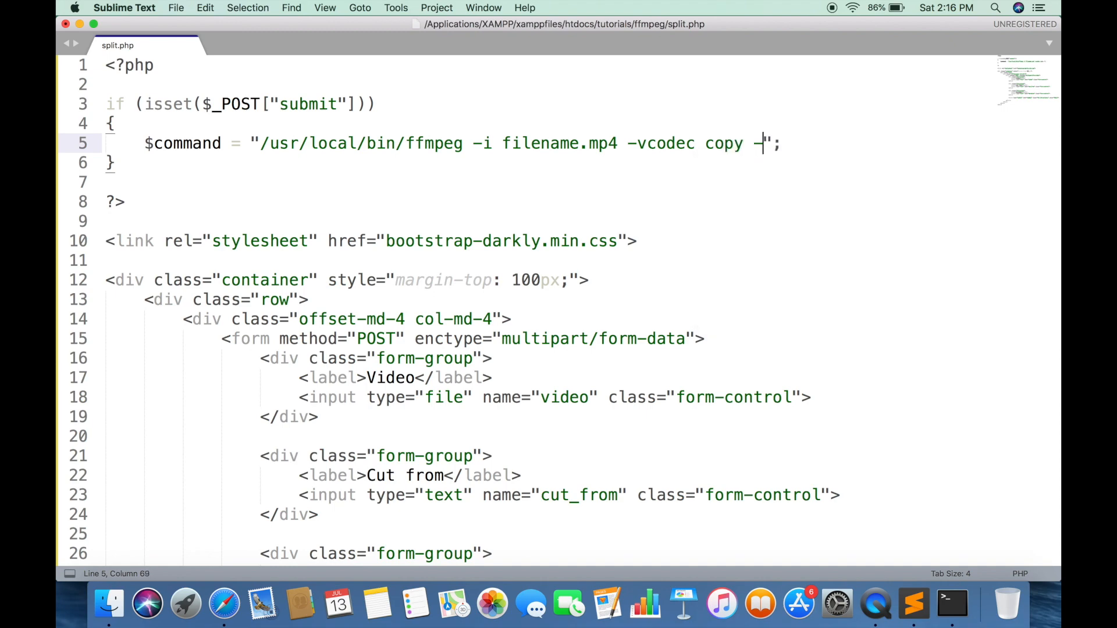
type("ss")
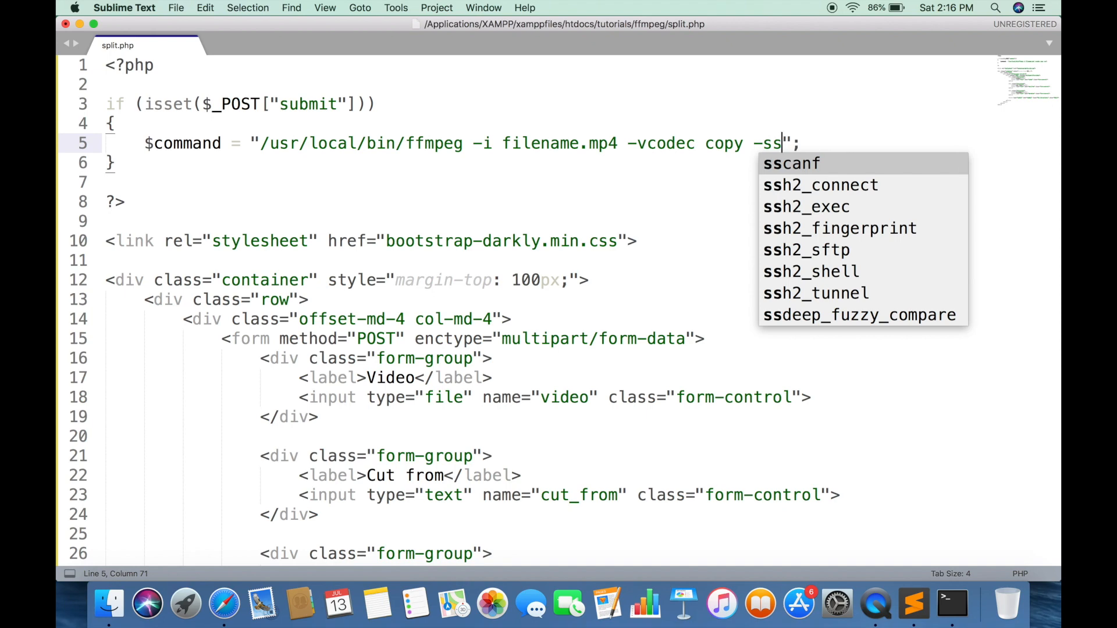
type("00:00:1")
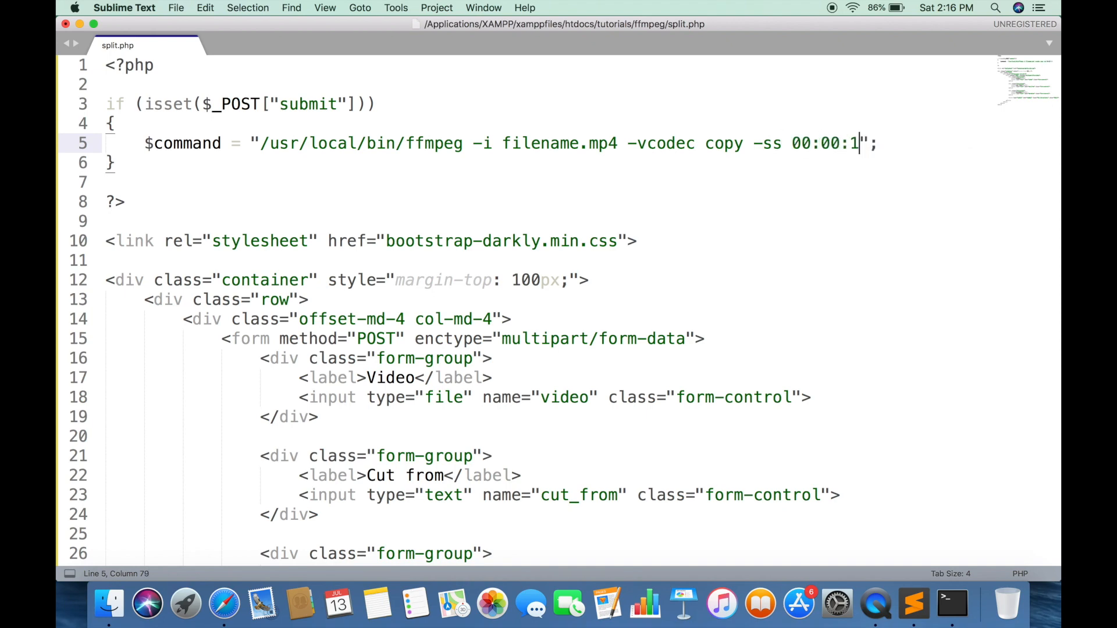
type("5")
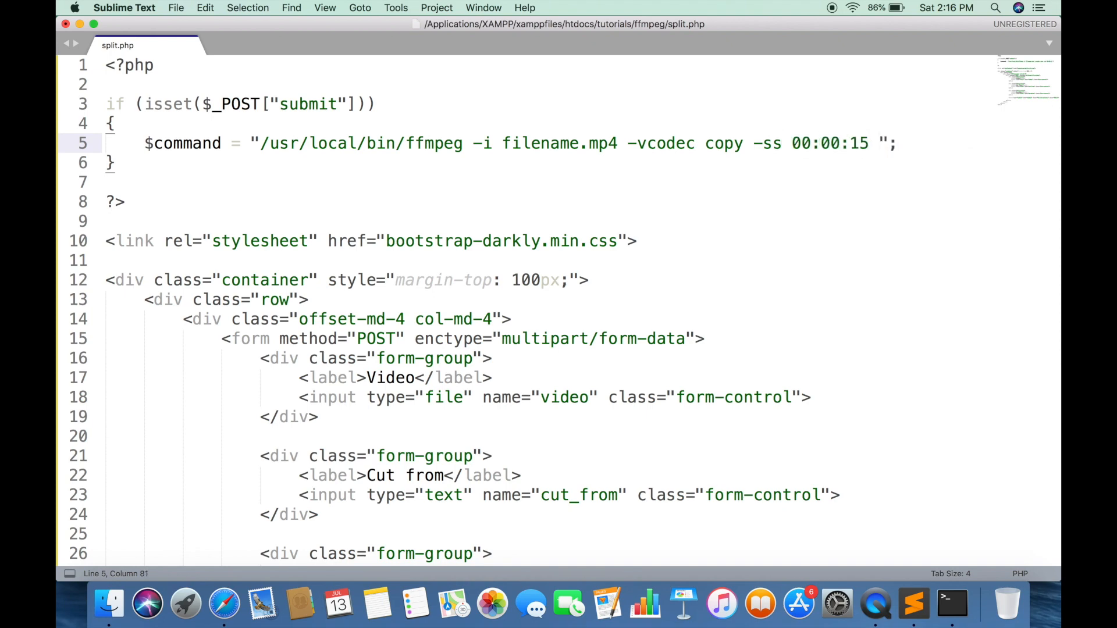
type("-t 00")
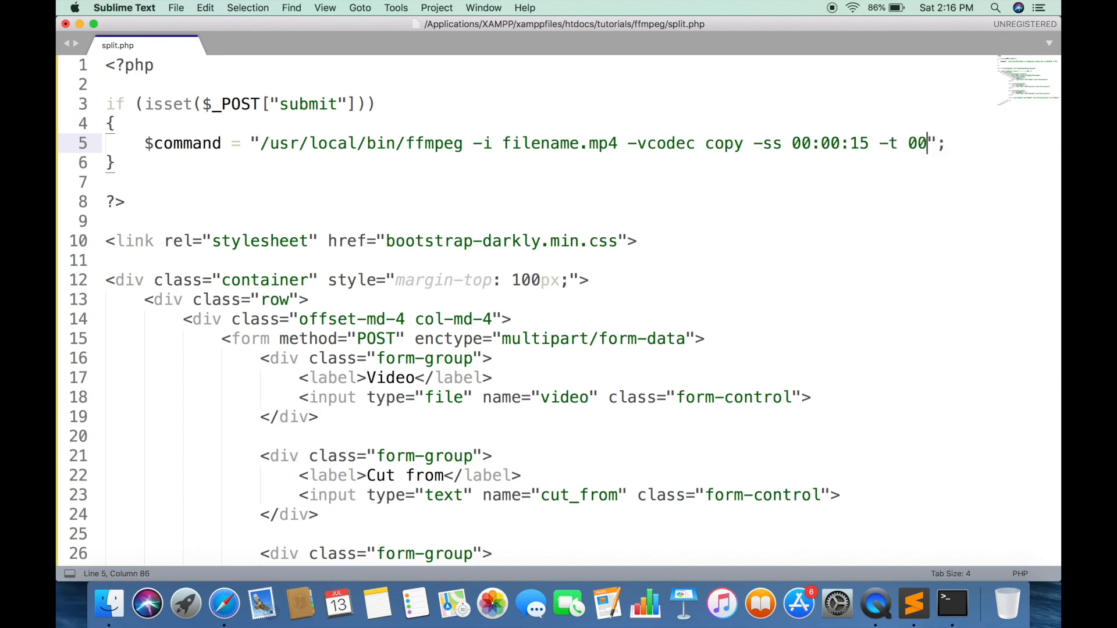
type(":00:")
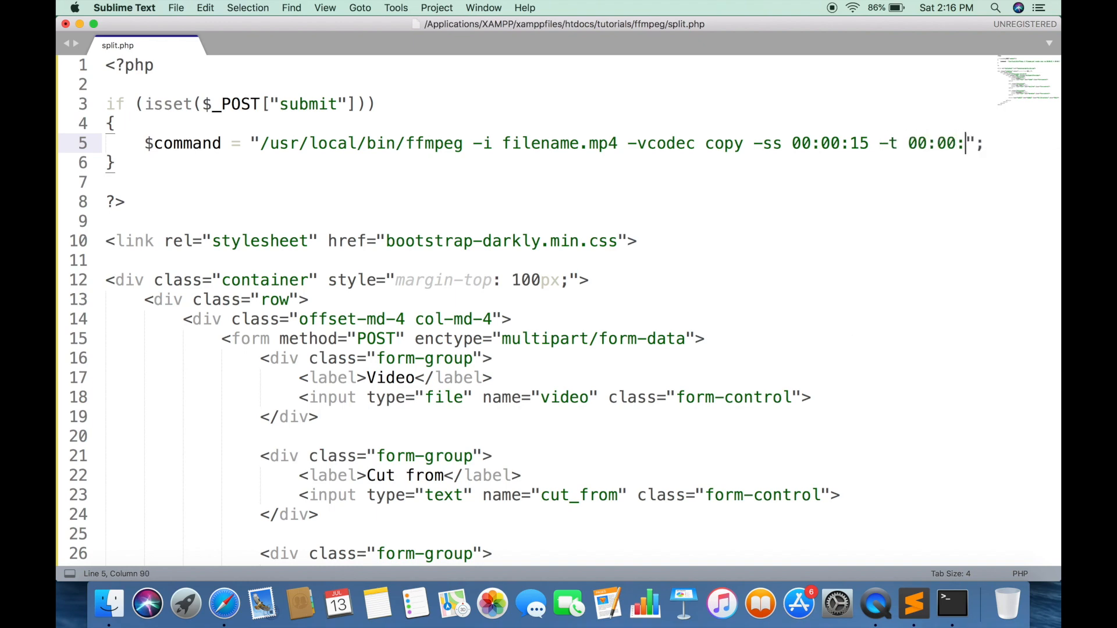
type("05")
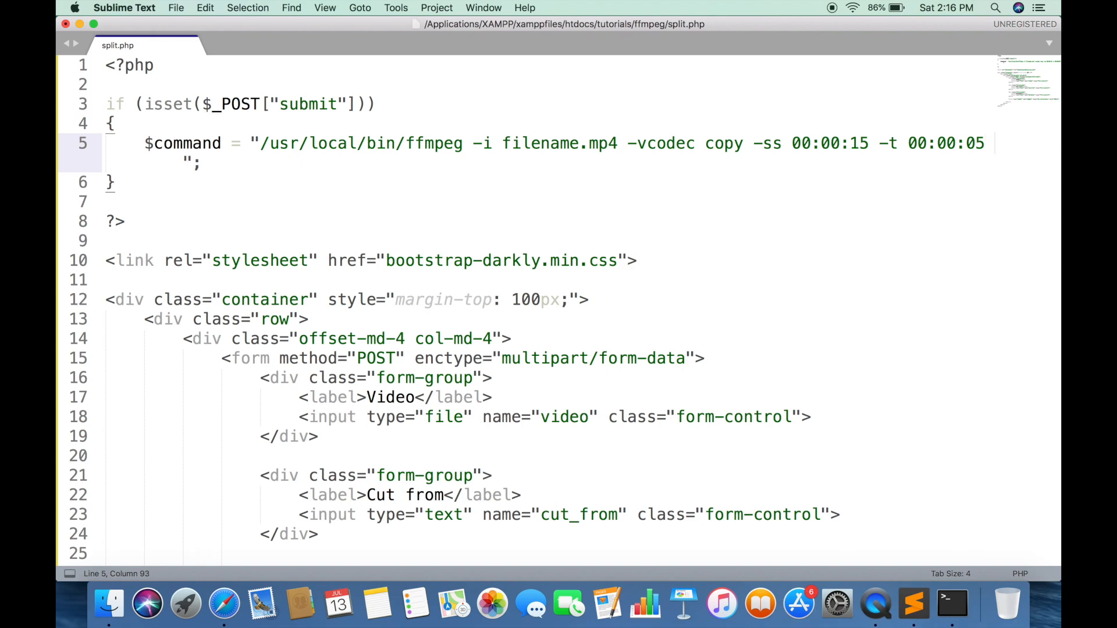
type("output.mp4")
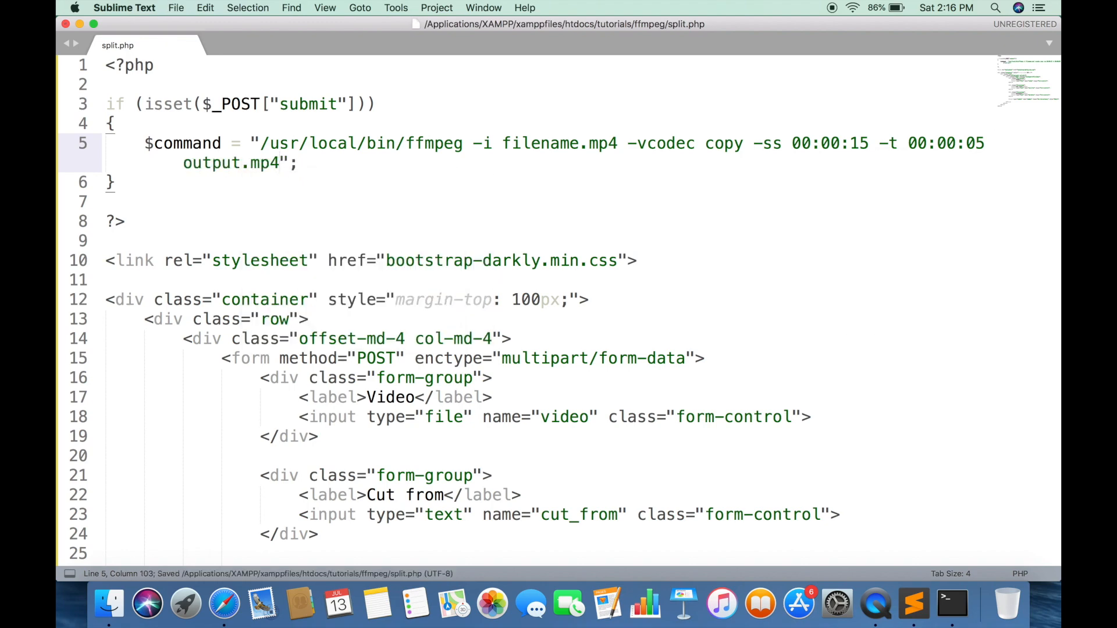
key("Return")
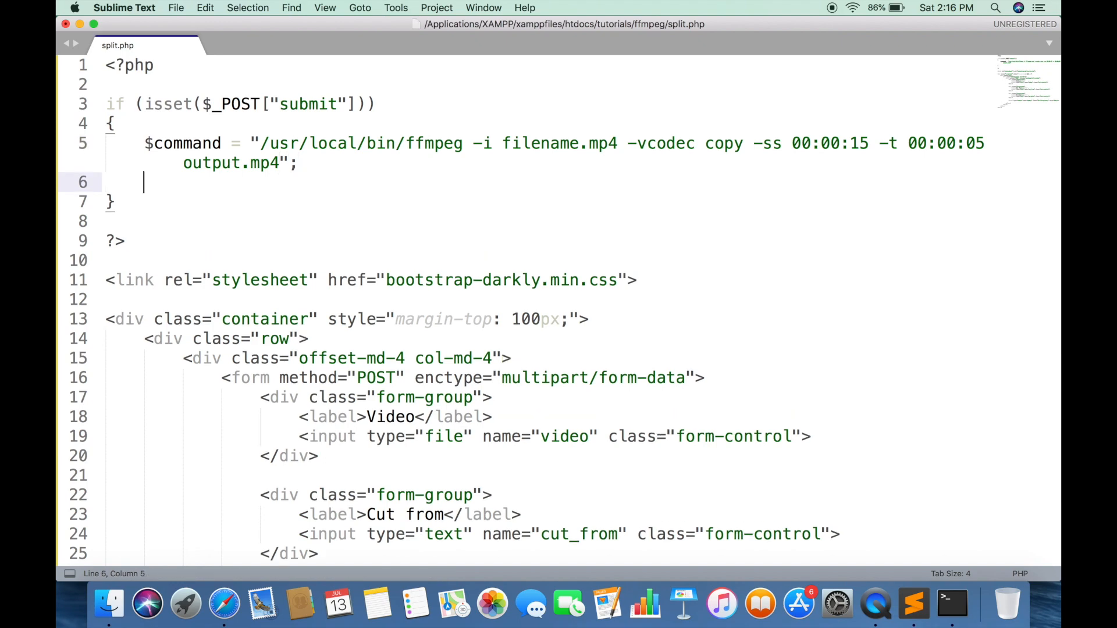
Add system($command); on the line after the command string.
type("system($command);")
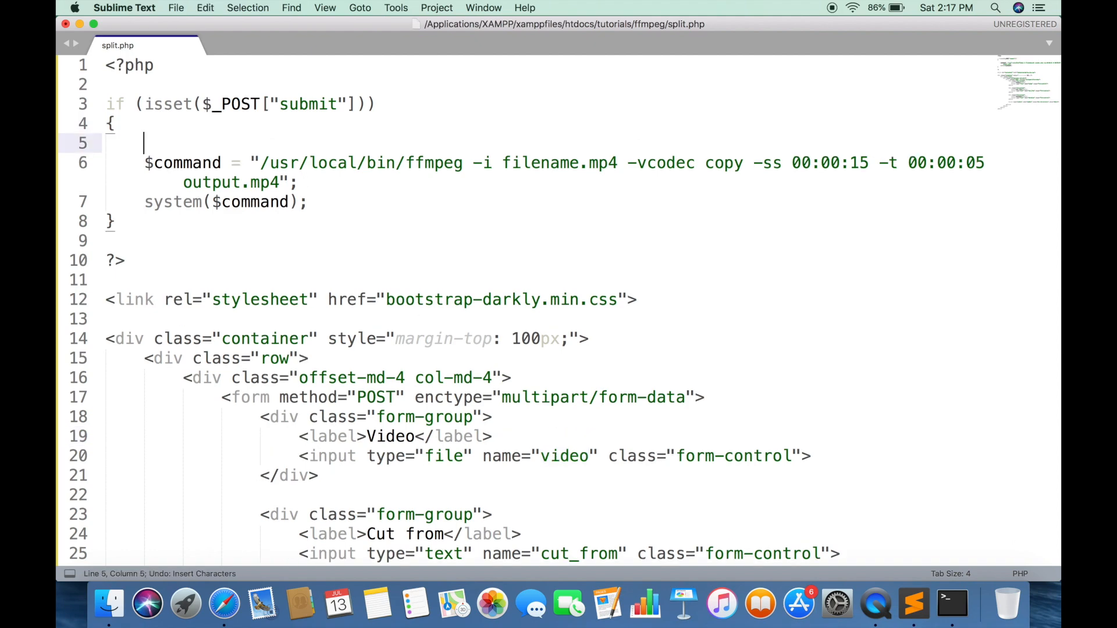
Set $file_name = $_FILES["video"]["tmp_name"] and concatenate $file_name into the command as input.
type("$file")
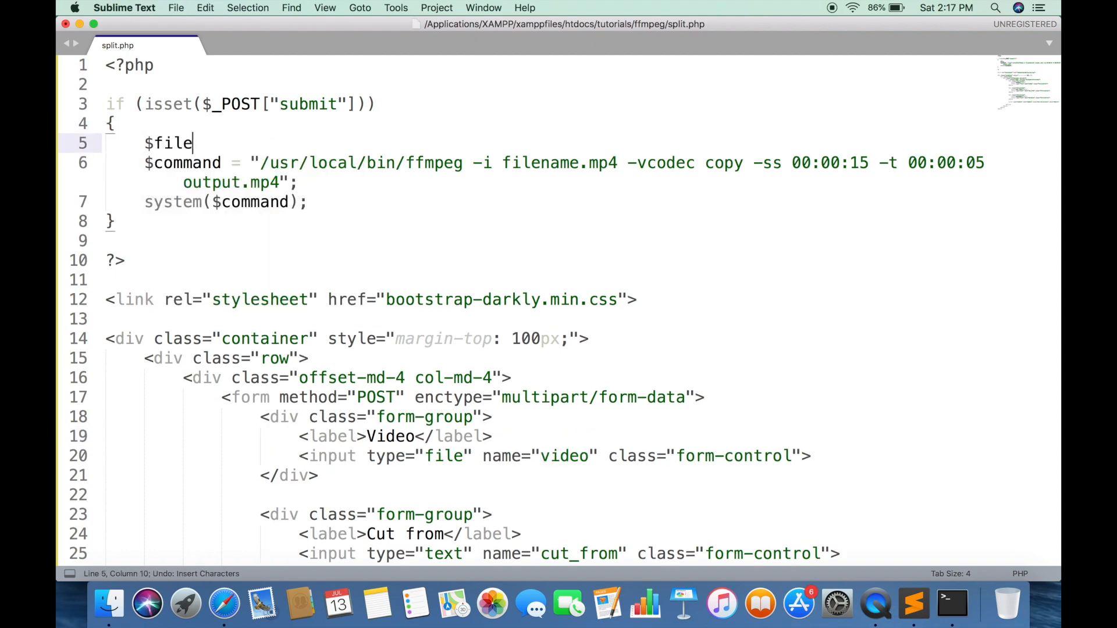
key("backspace")
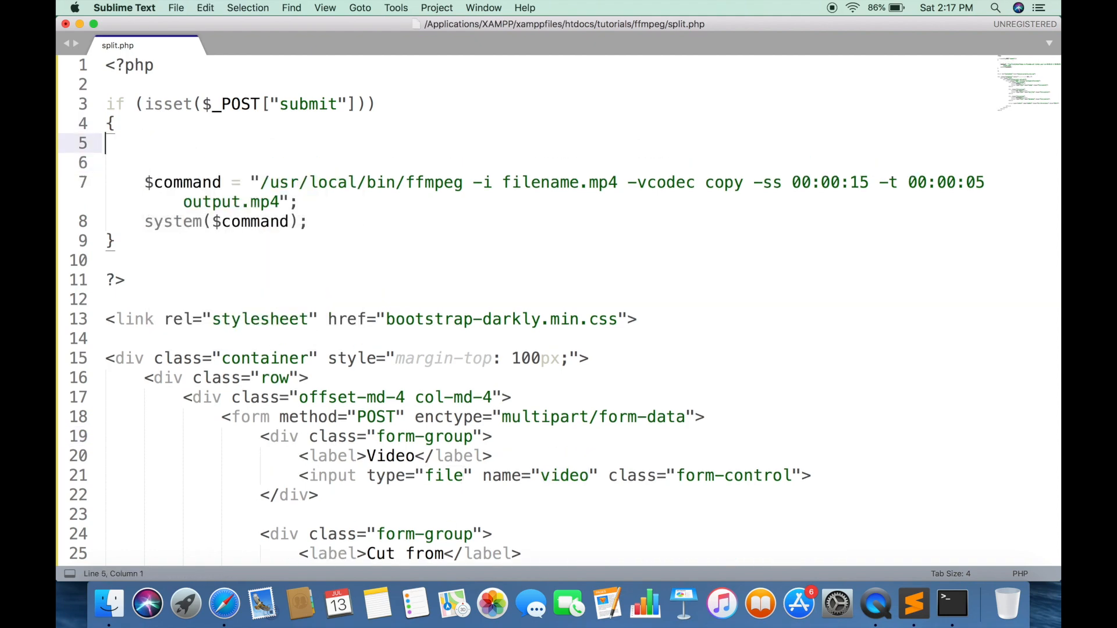
type("$f")
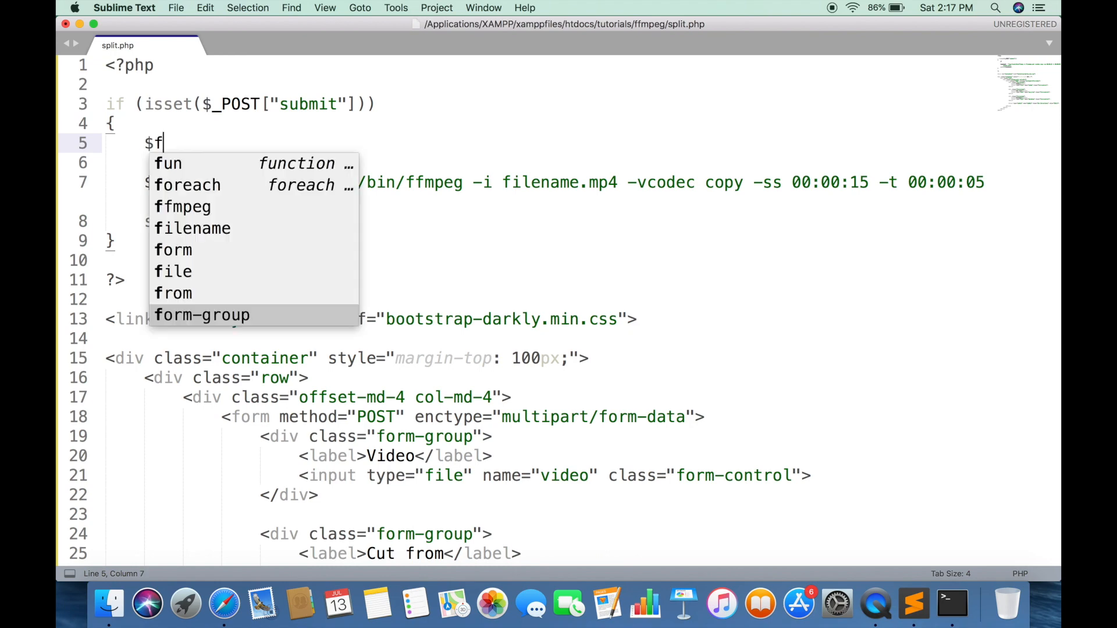
type("ile_name = $_")
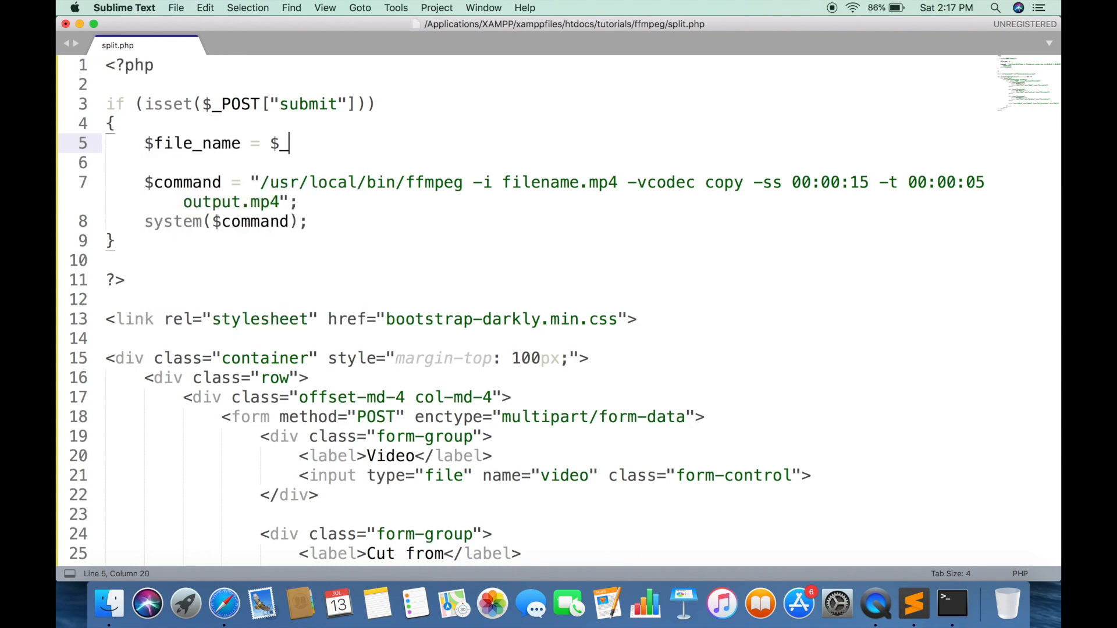
type("FILES[\"\"]")
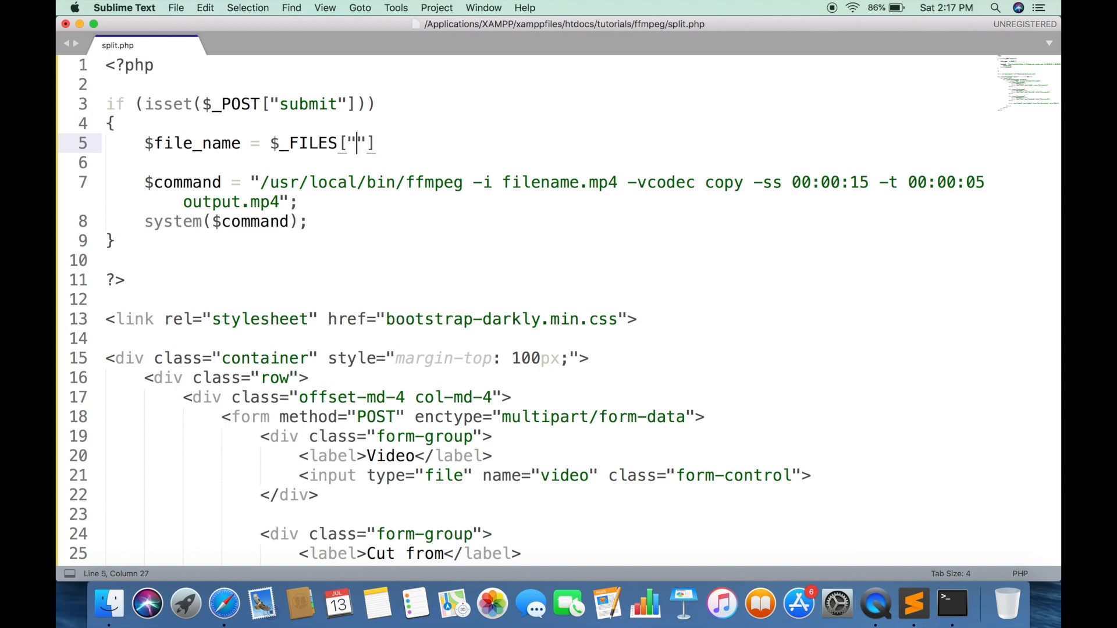
type("video\"][\"tmp_name\"];")
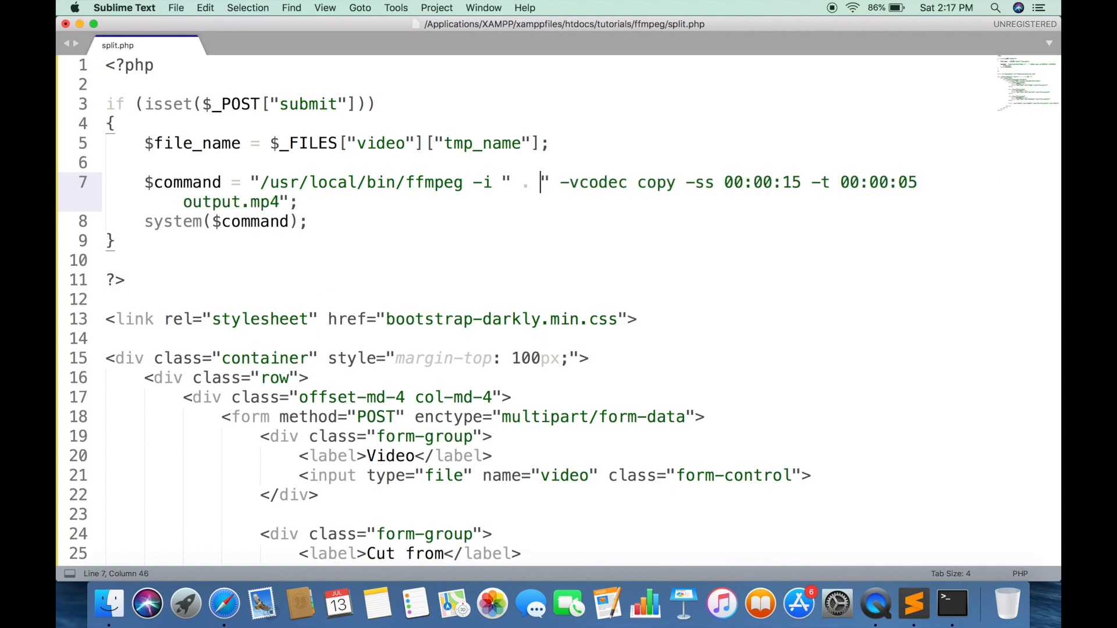
type("$file_name")
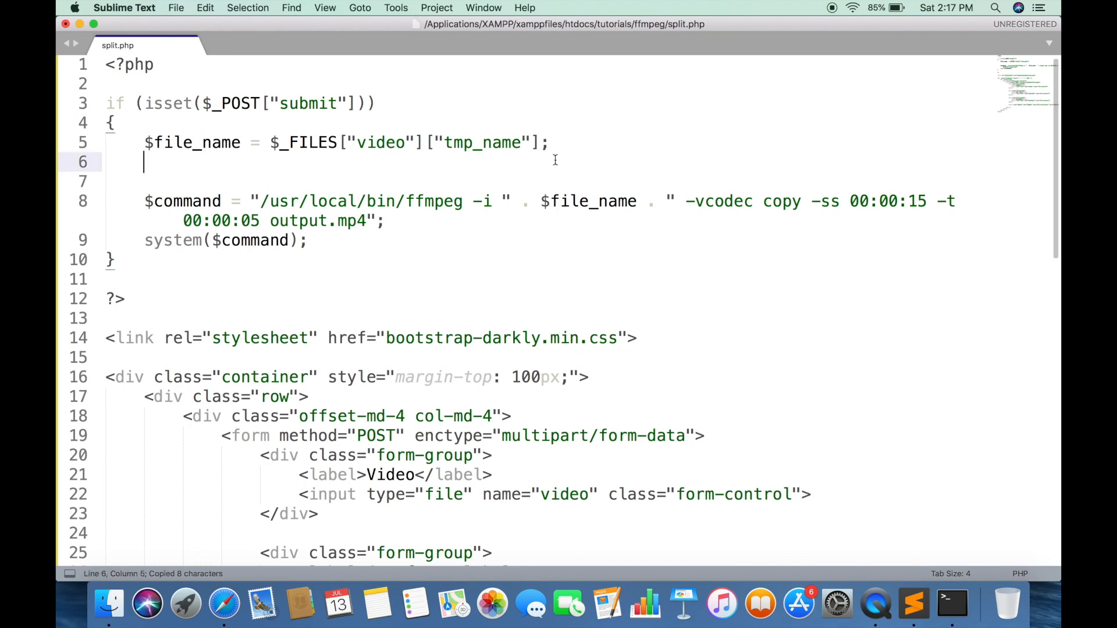
Set $cut_from = $_POST["cut_from"] and use $cut_from as the -ss start time.
type("$cut_from = $_")
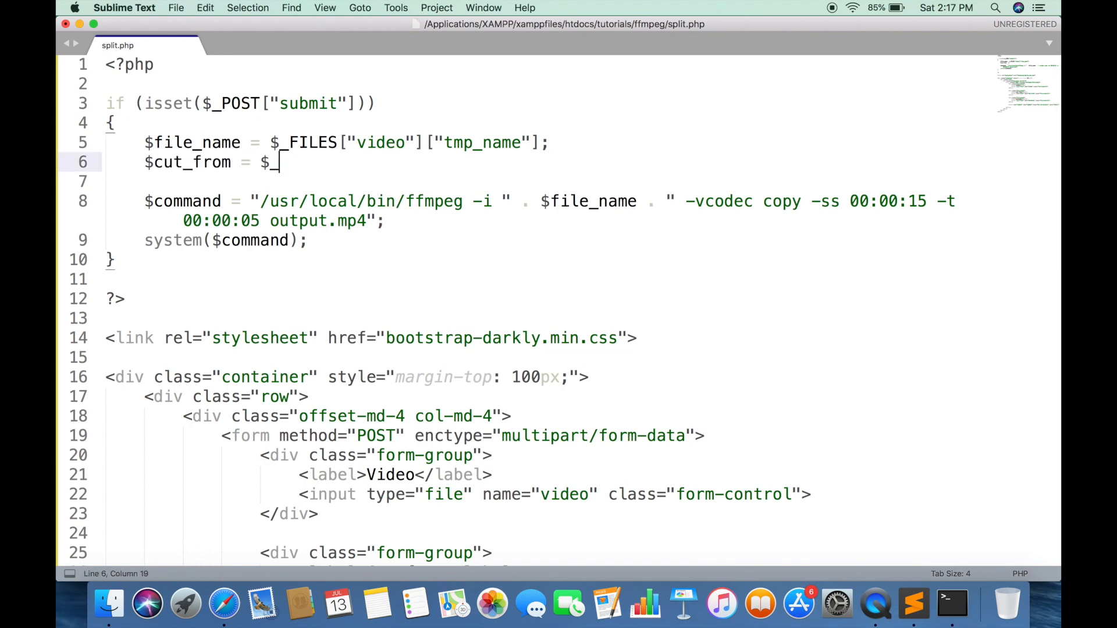
type("POST[\"cut_from\"];")
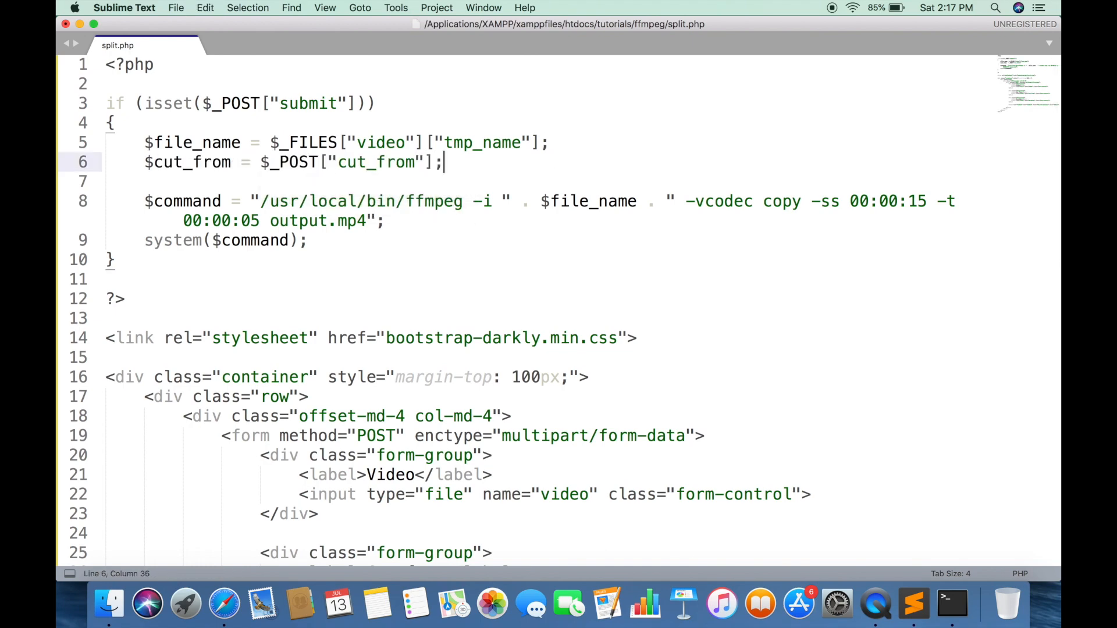
left_click(929, 202)
type("\" . ")
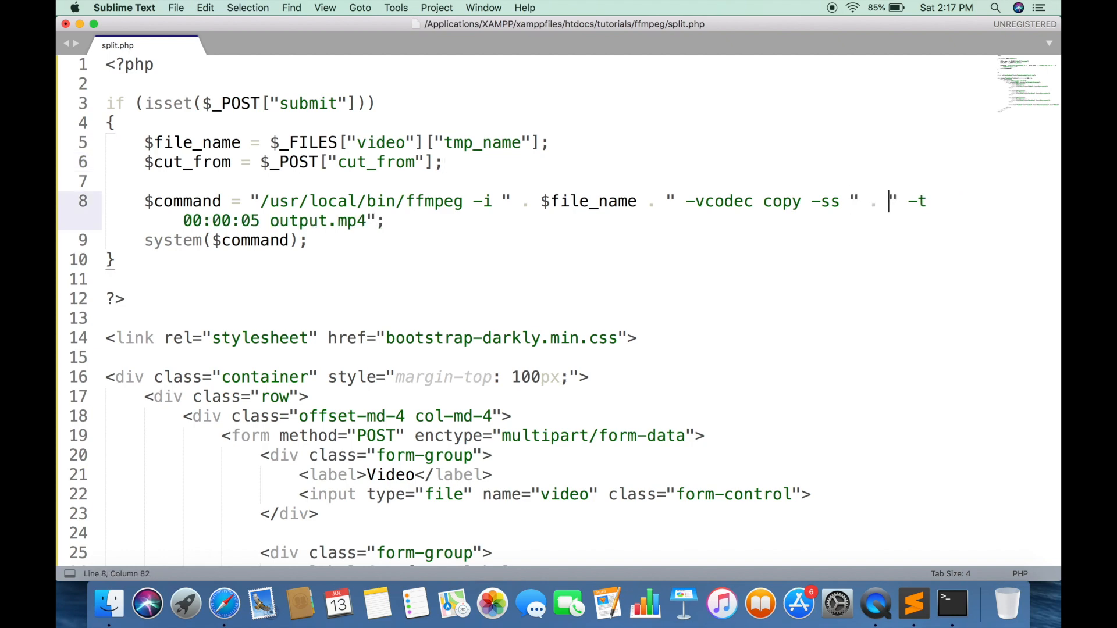
type("$cut_from .")
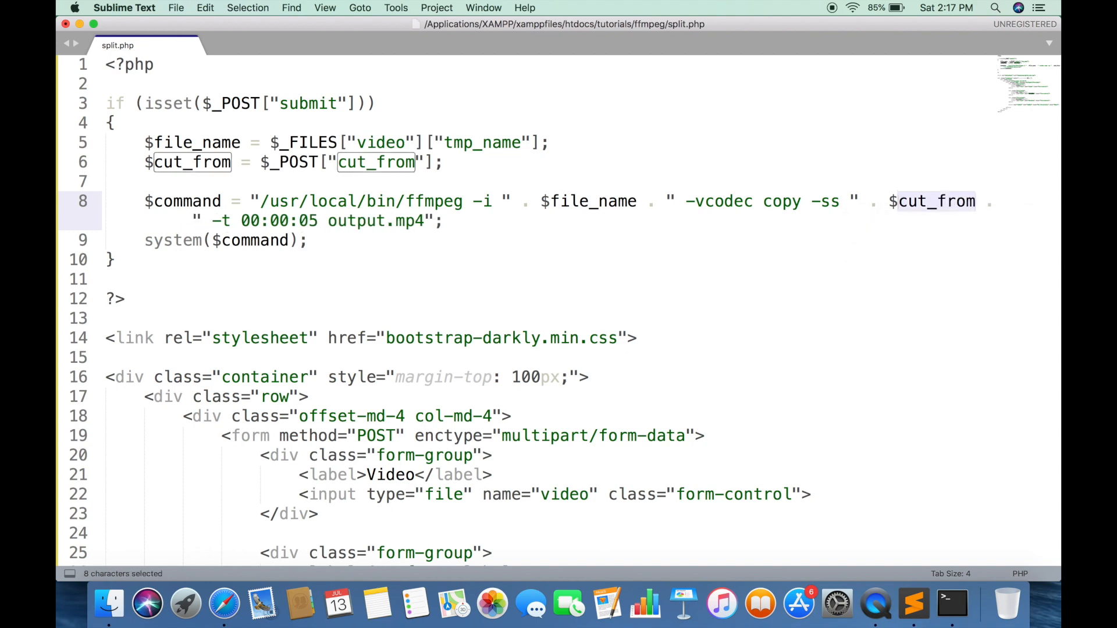
key("cmd+c")
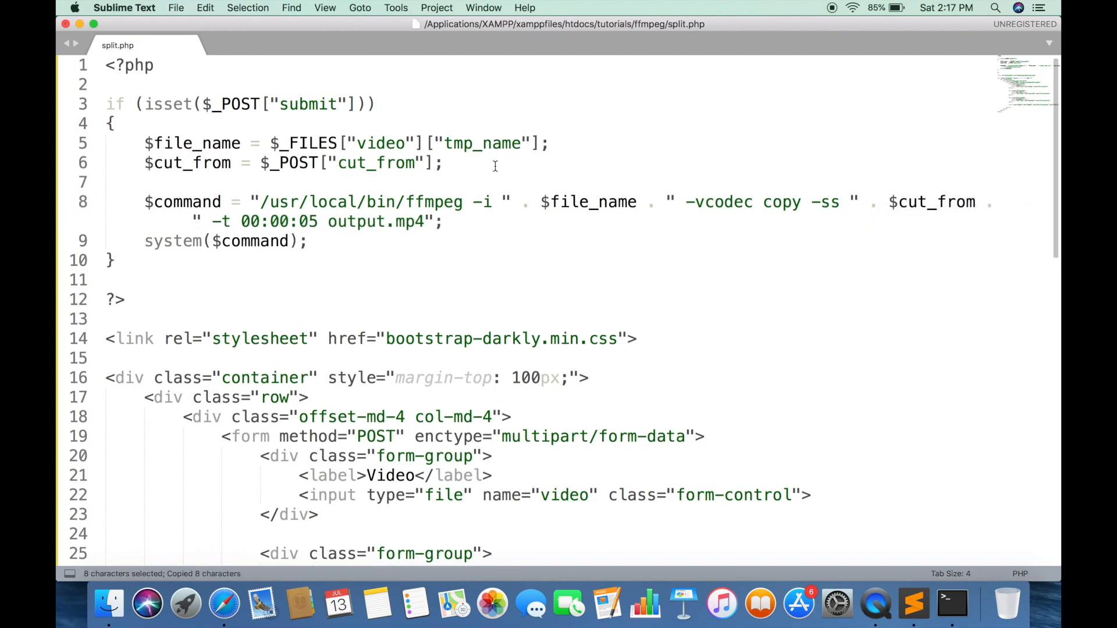
Set $duration from $_POST["duration"] and use $duration as the -t length.
type("$duration =")
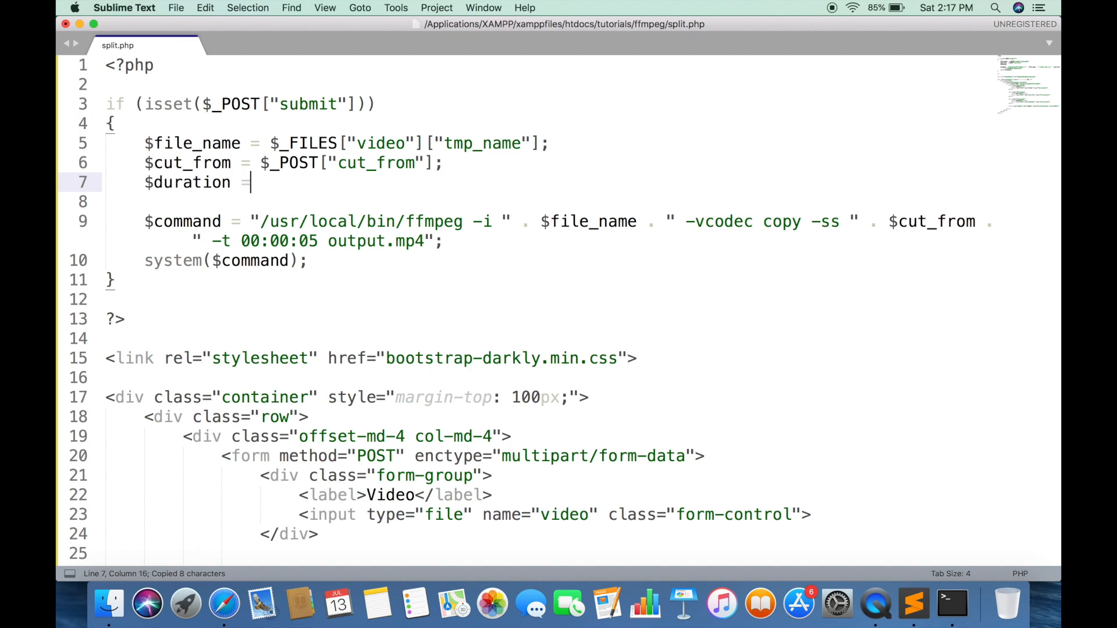
type("$_POST[\"duration\"];")
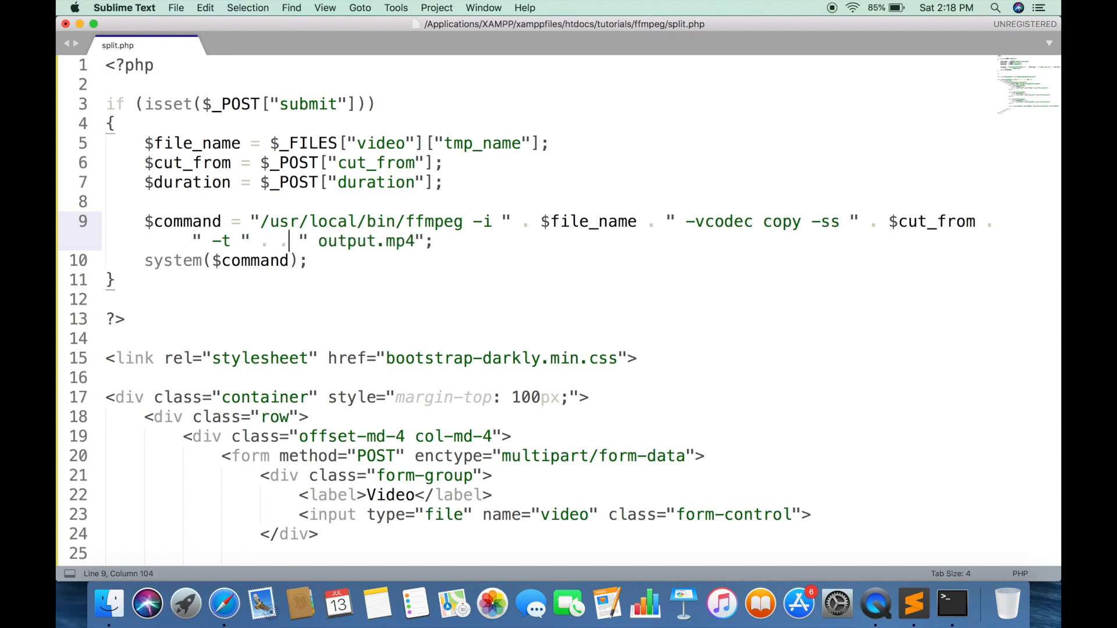
type("$duration")
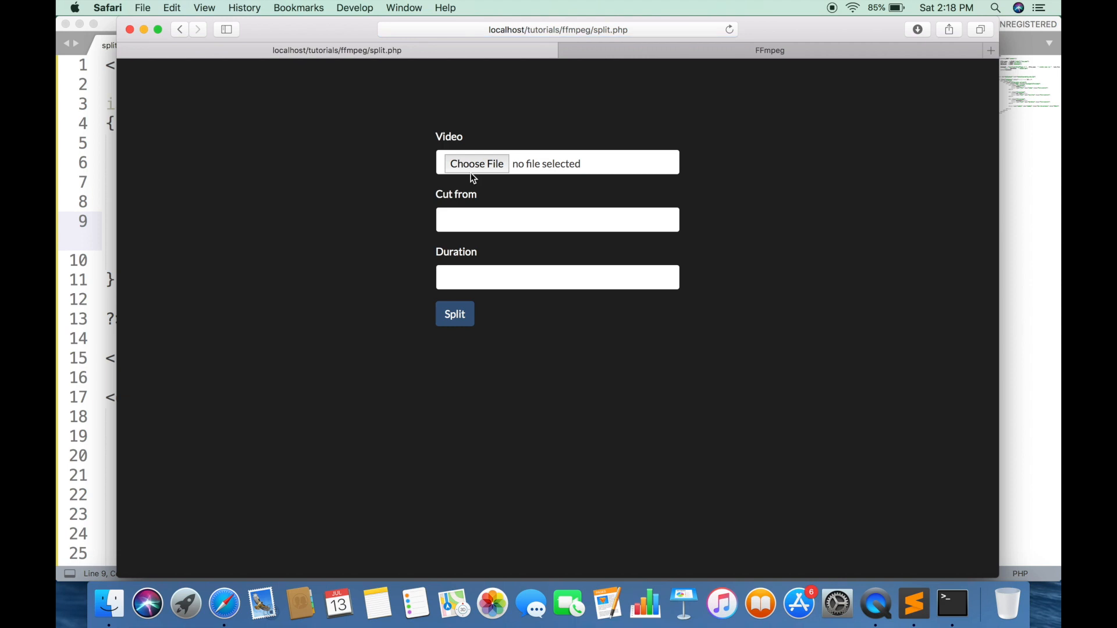
Split the Avengers Endgame Clips video starting at 00:00:20 for 00:00:10 via the form.
left_click(476, 163)
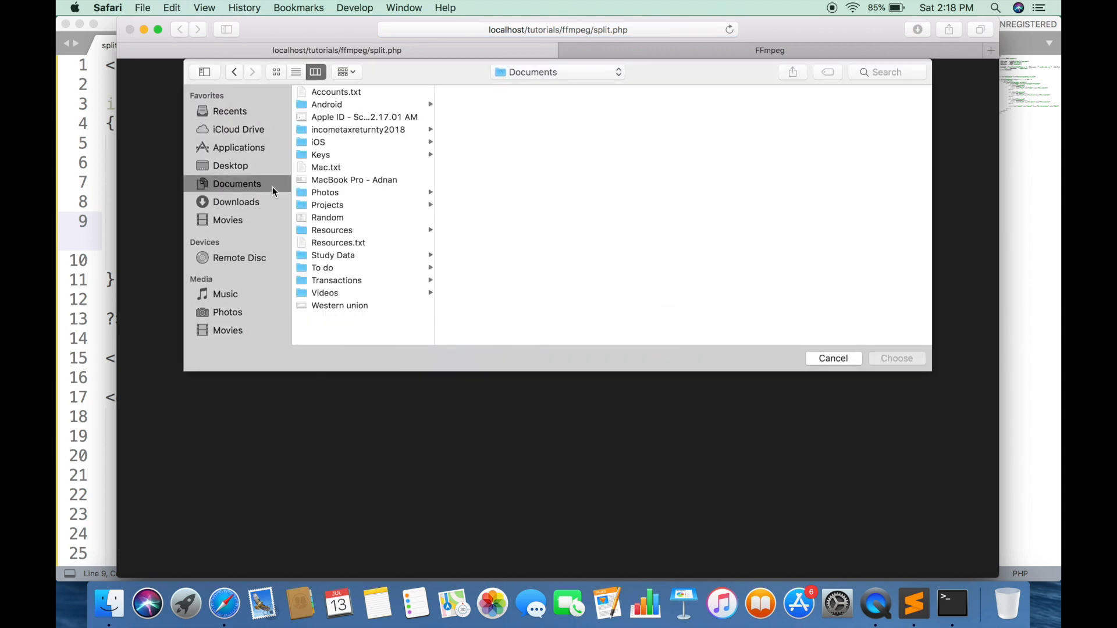
left_click(324, 292)
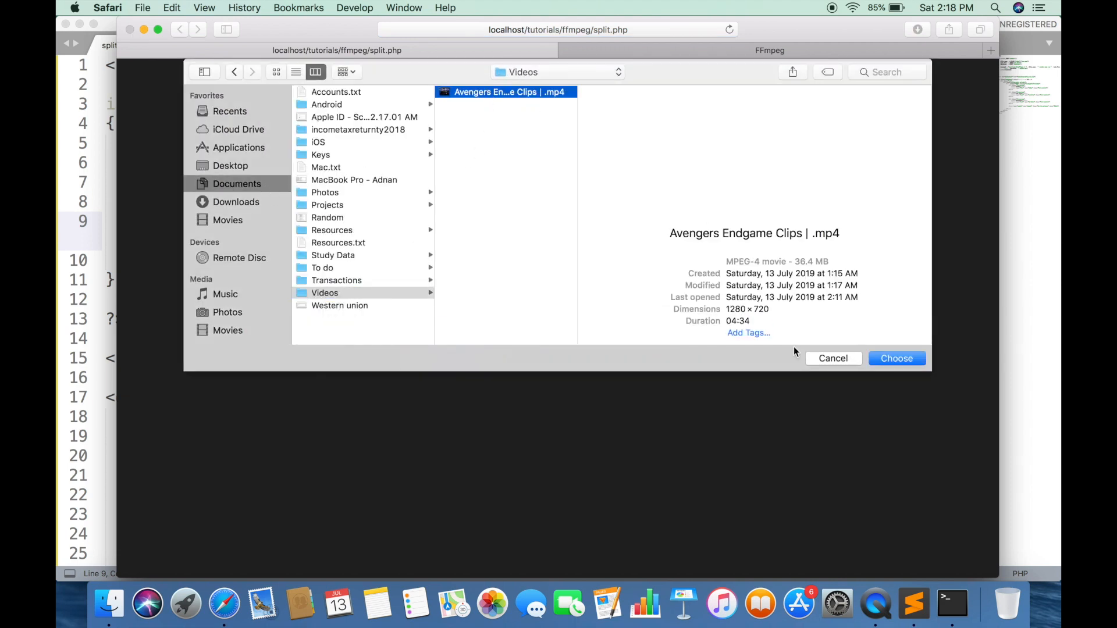
left_click(896, 359)
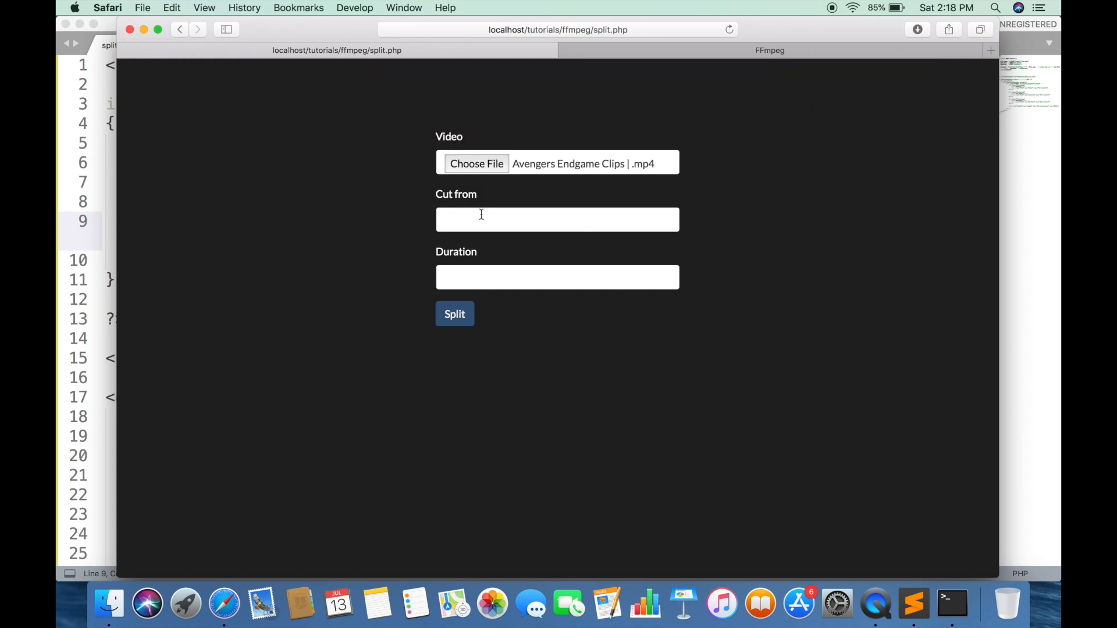
type("00:00:2")
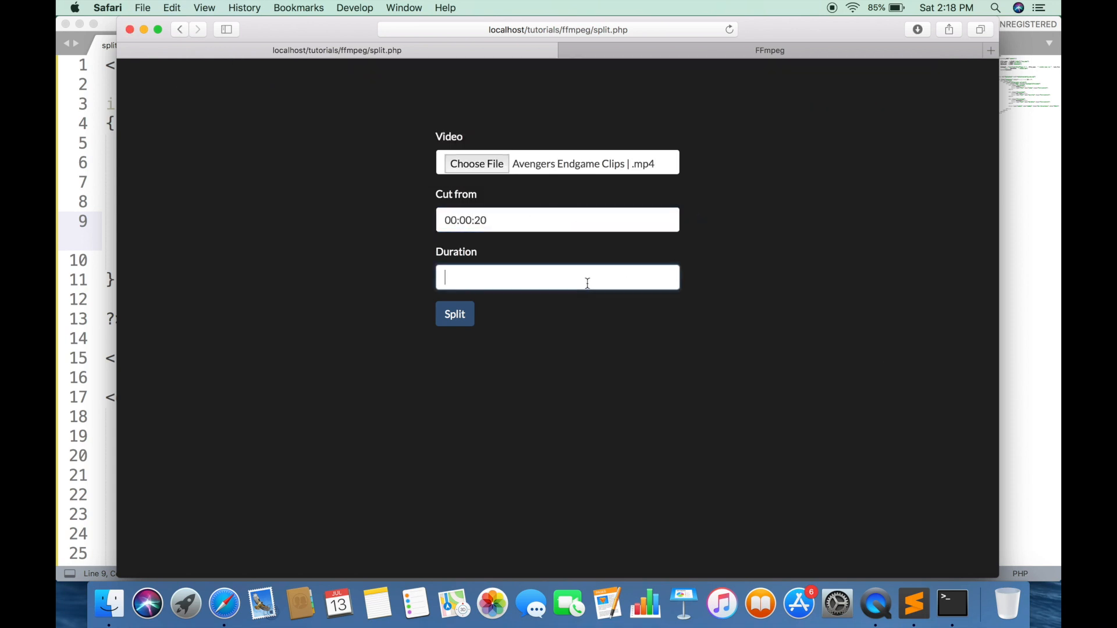
type("00:00:10")
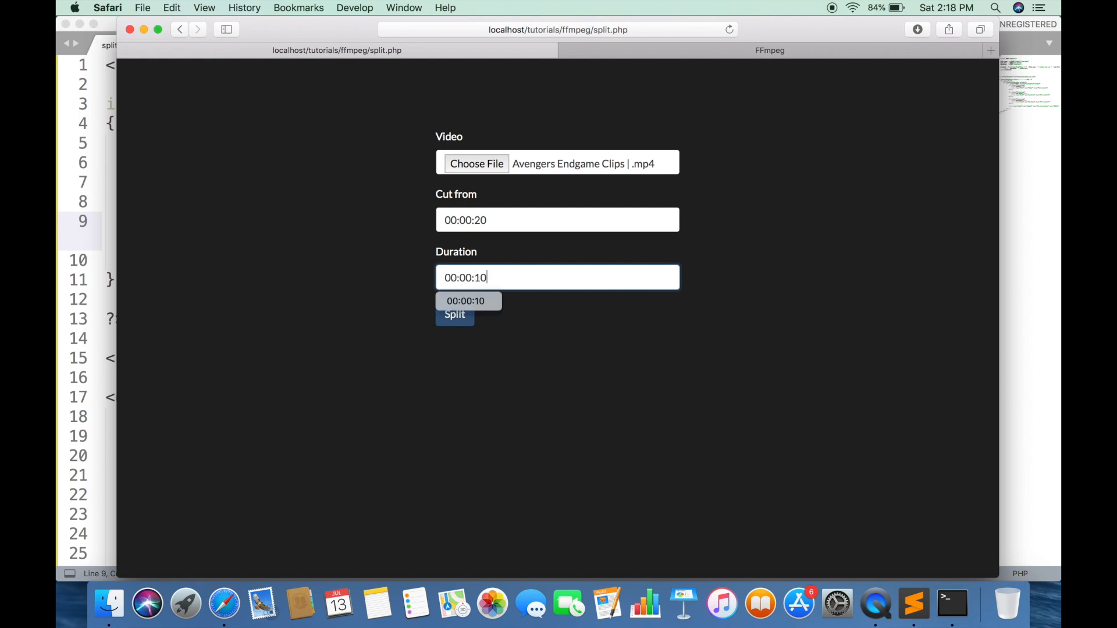
left_click(454, 315)
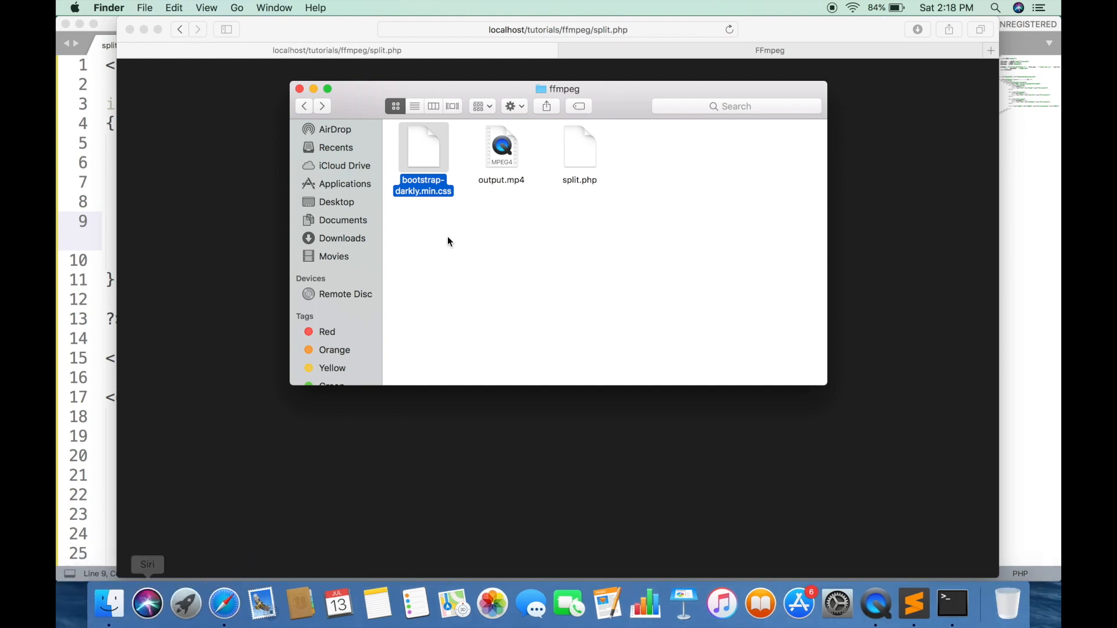
Play output.mp4 from the ffmpeg folder in QuickTime, then close it.
double_click(501, 145)
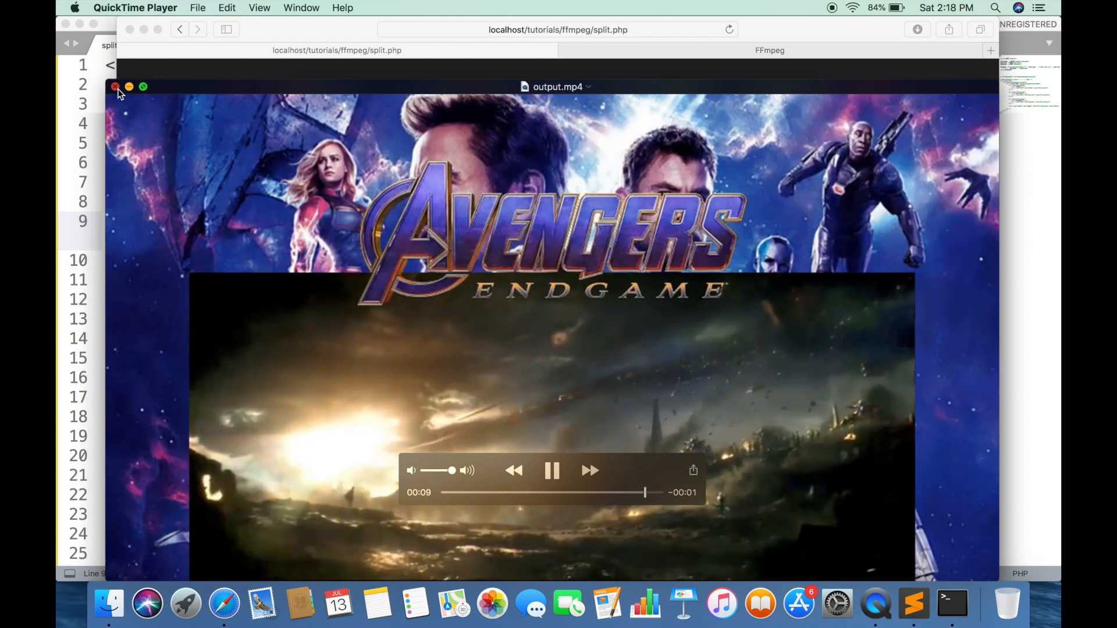
left_click(115, 86)
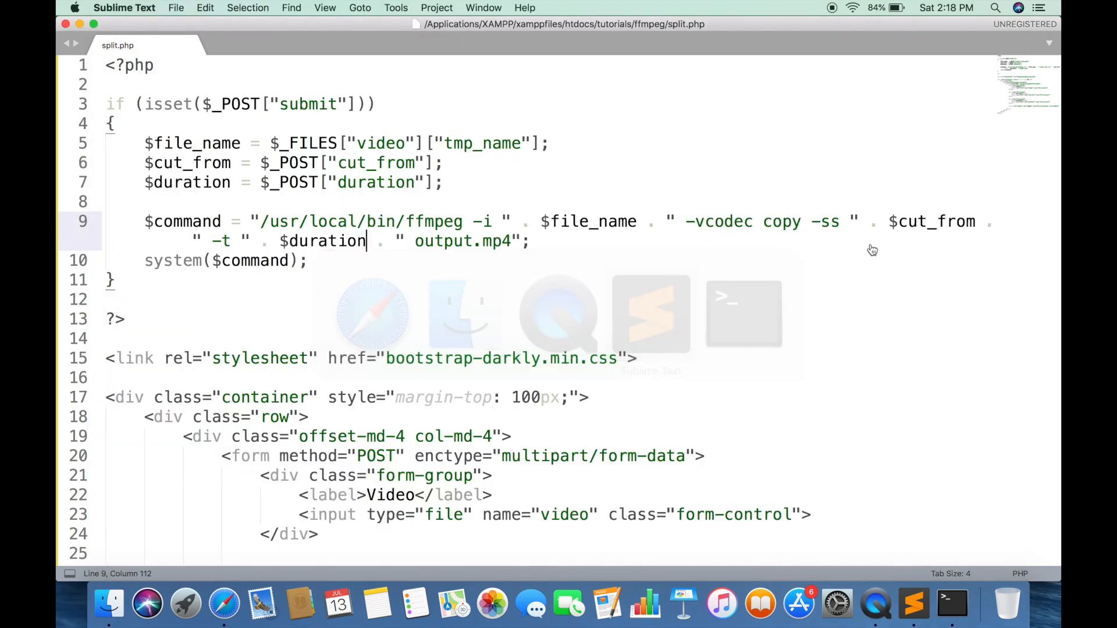
Add onchange="onFileSelected(this);" to the video file input and select the function name.
scroll("down", 3)
type(" onchange=\"")
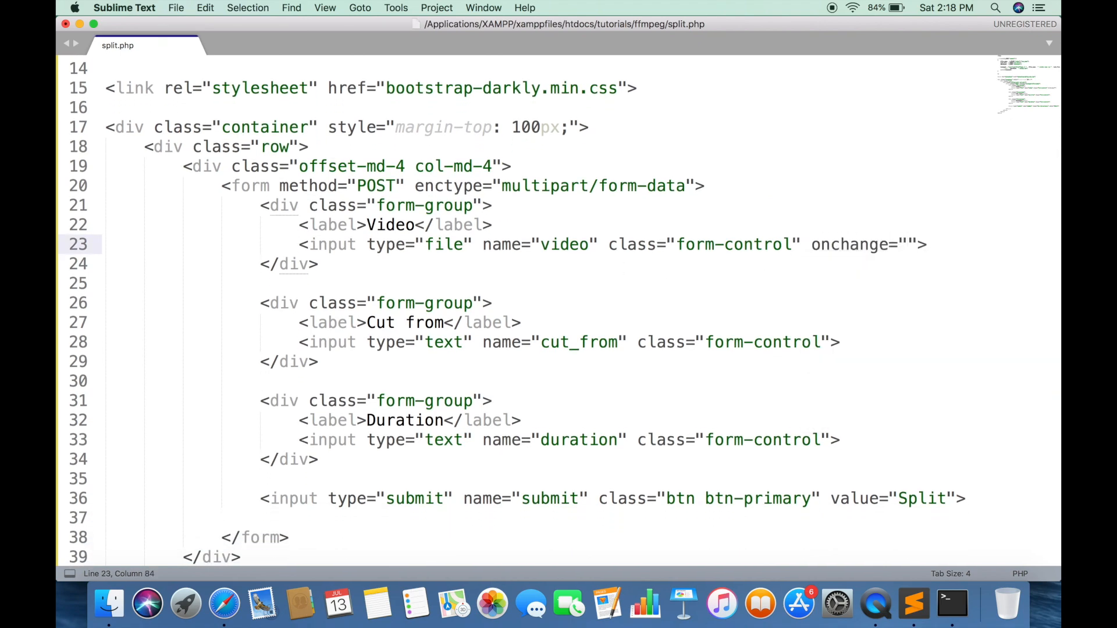
type("onFile")
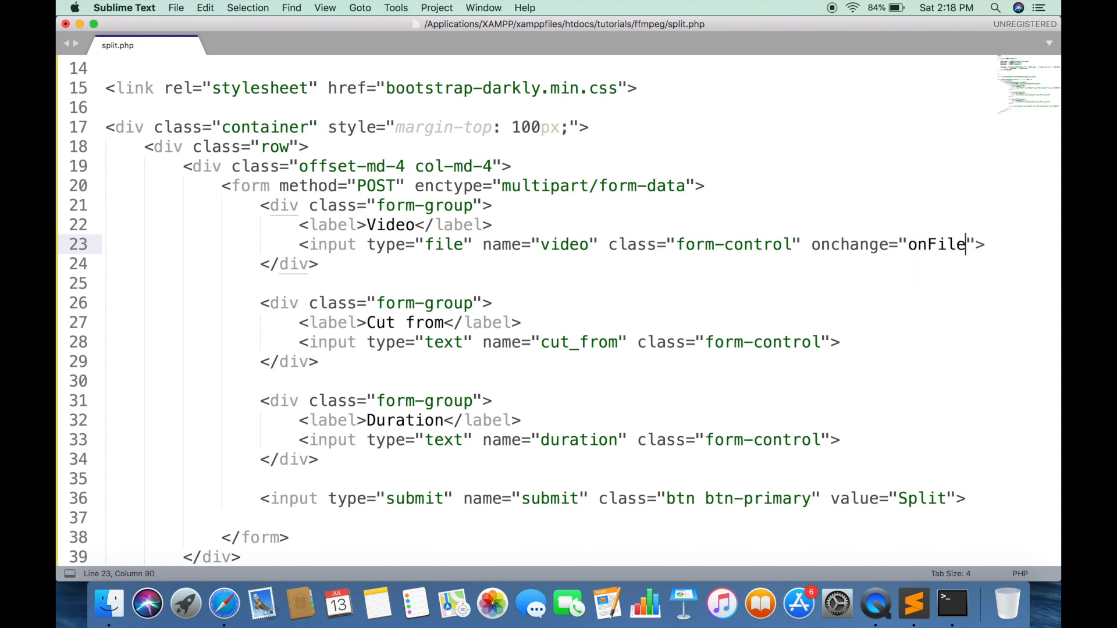
type("Selected(")
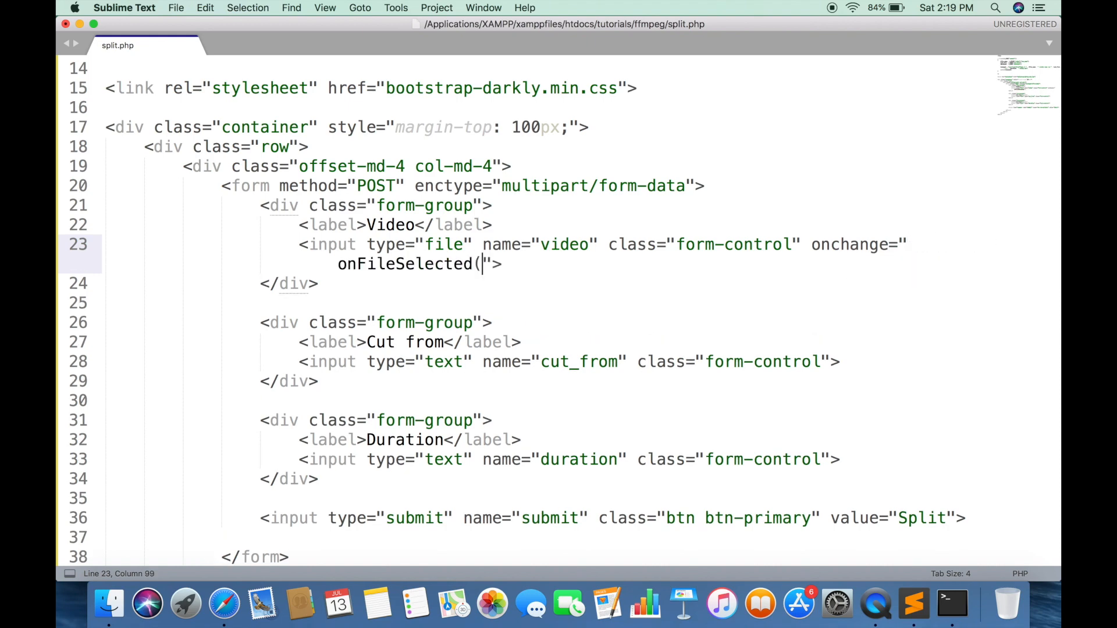
type("this);")
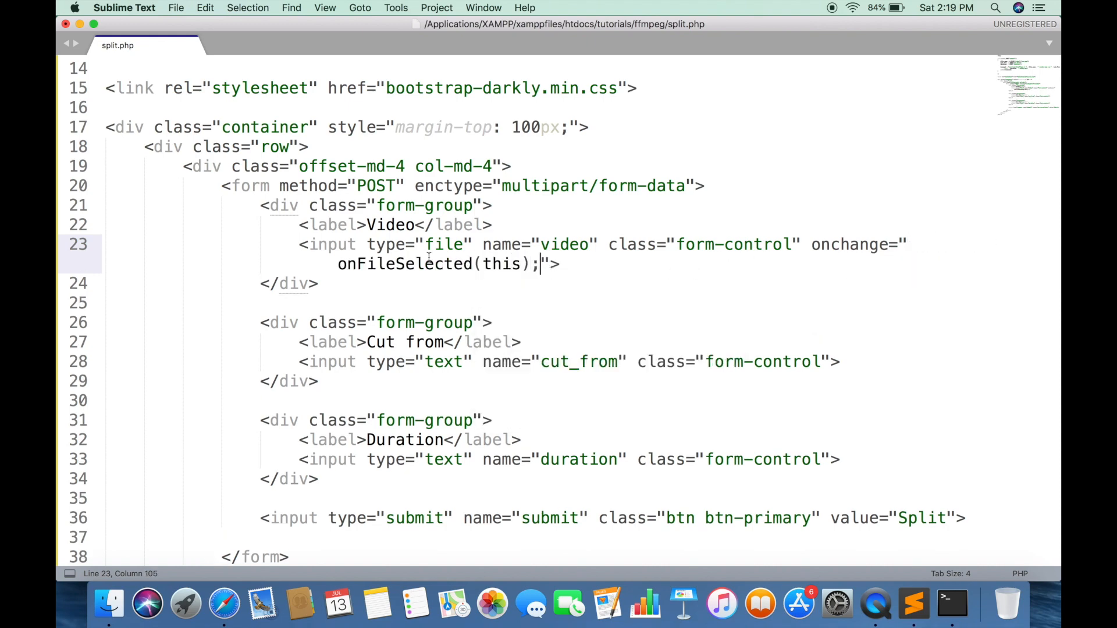
double_click(403, 264)
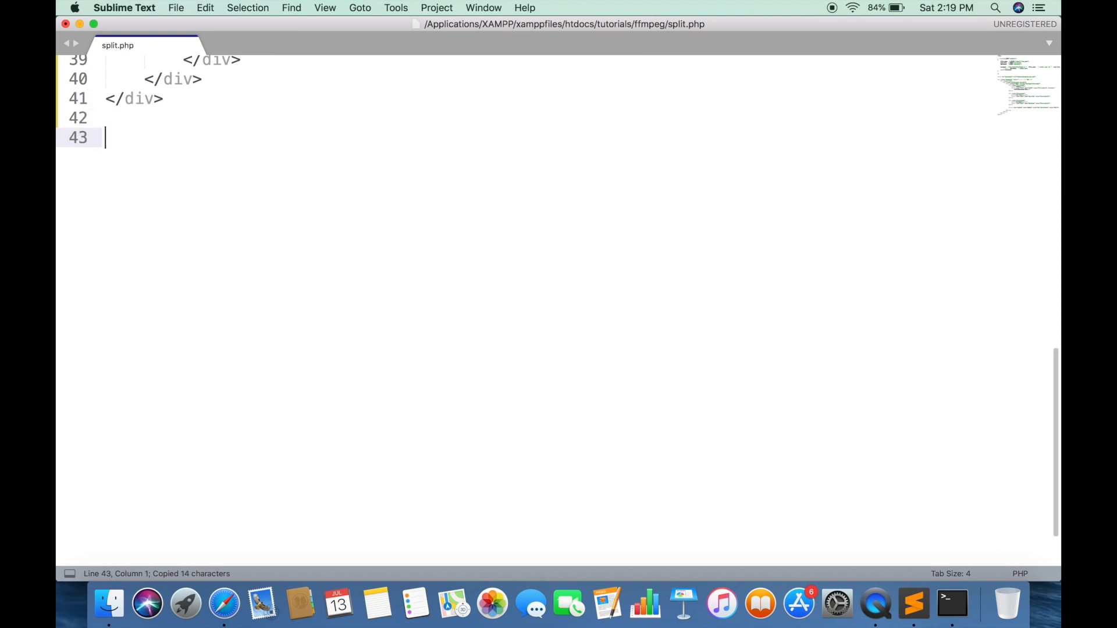
Start a script block with function onFileSelected(self) grabbing self.files[0].
type("<script>")
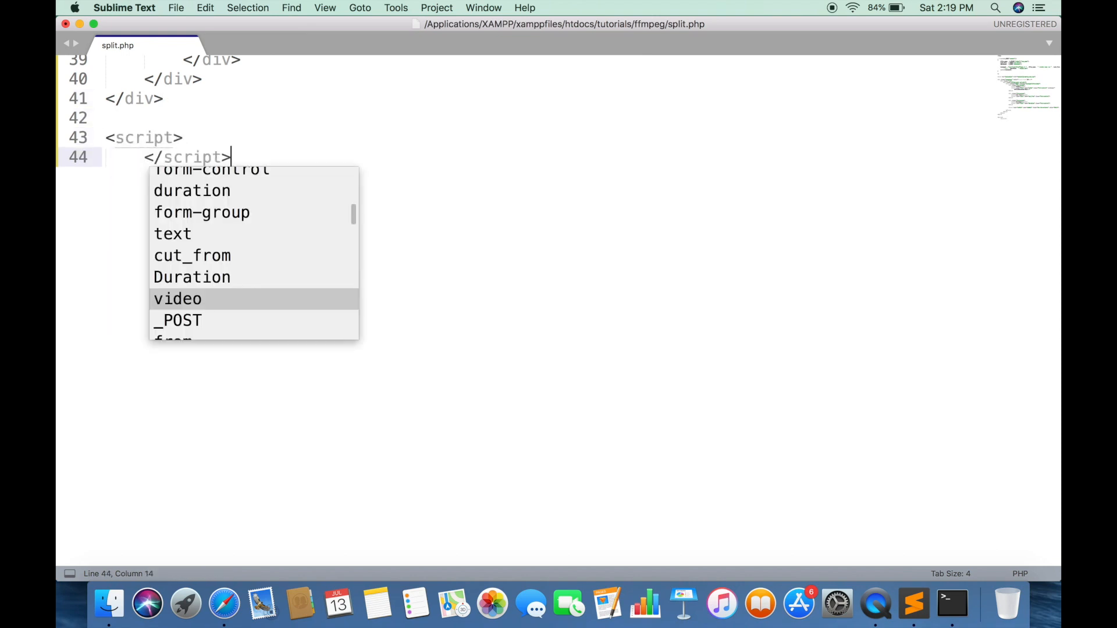
key("escape")
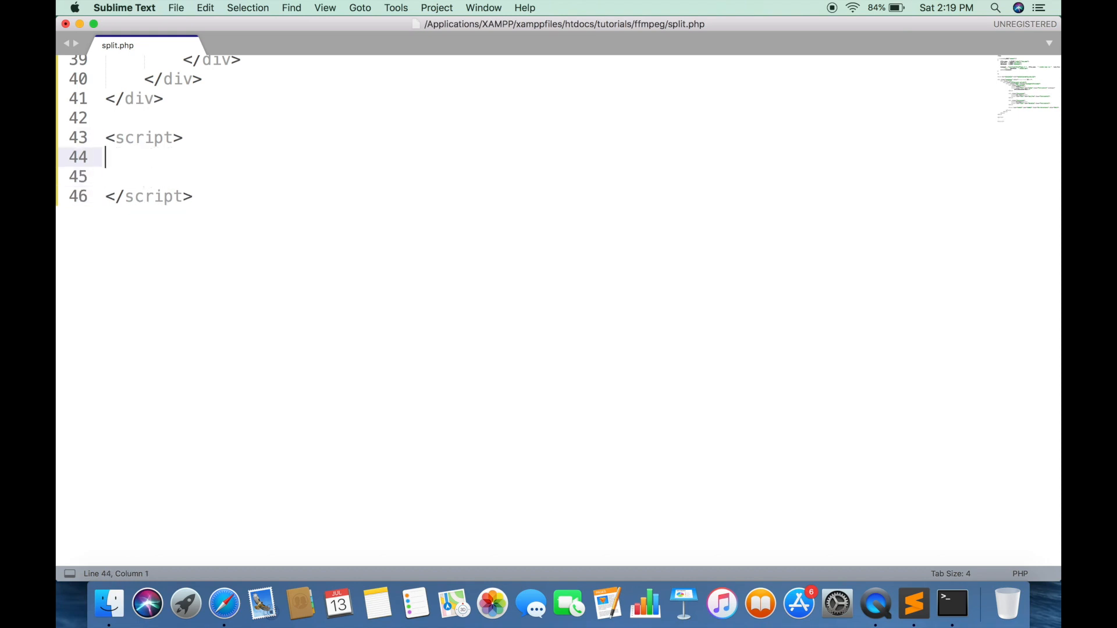
type("function")
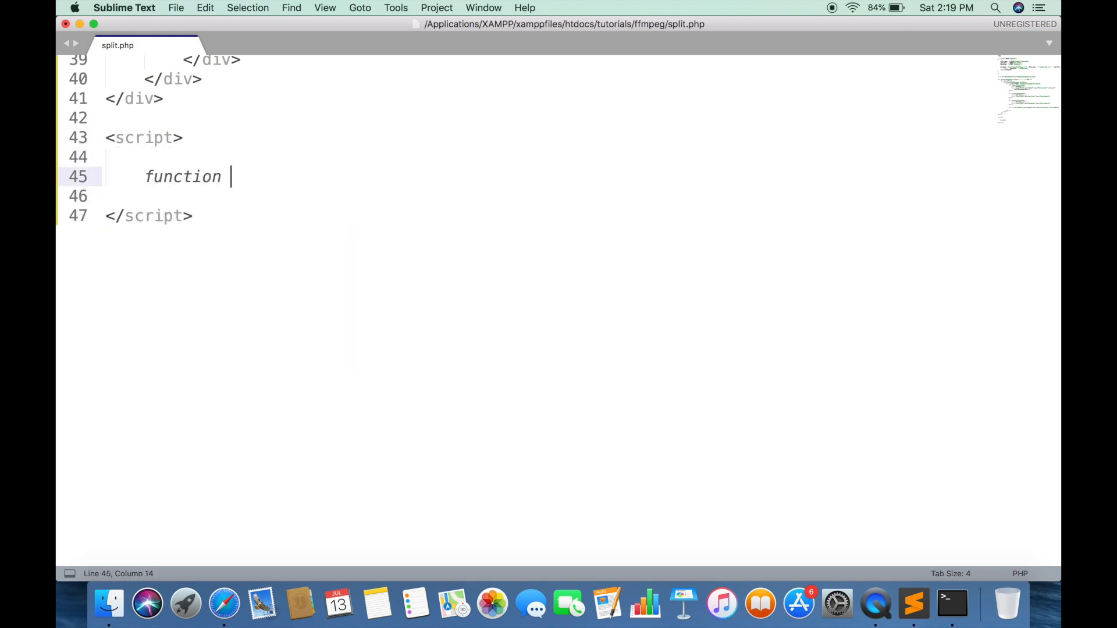
type("onFileSelected(self) {")
left_click(314, 196)
type("var file =")
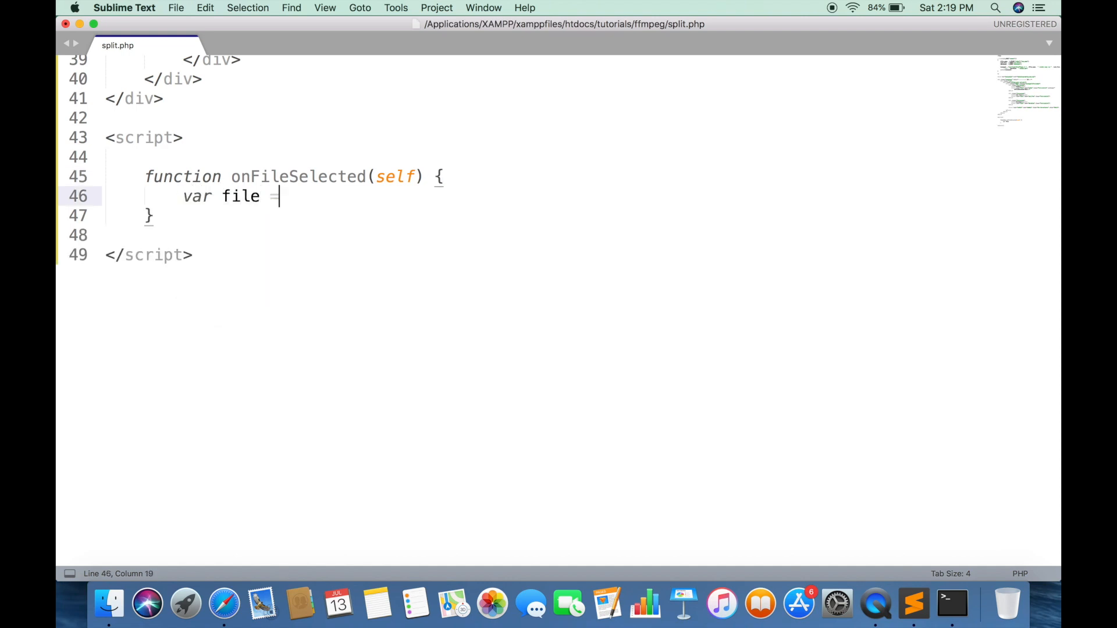
type("self.files[0];")
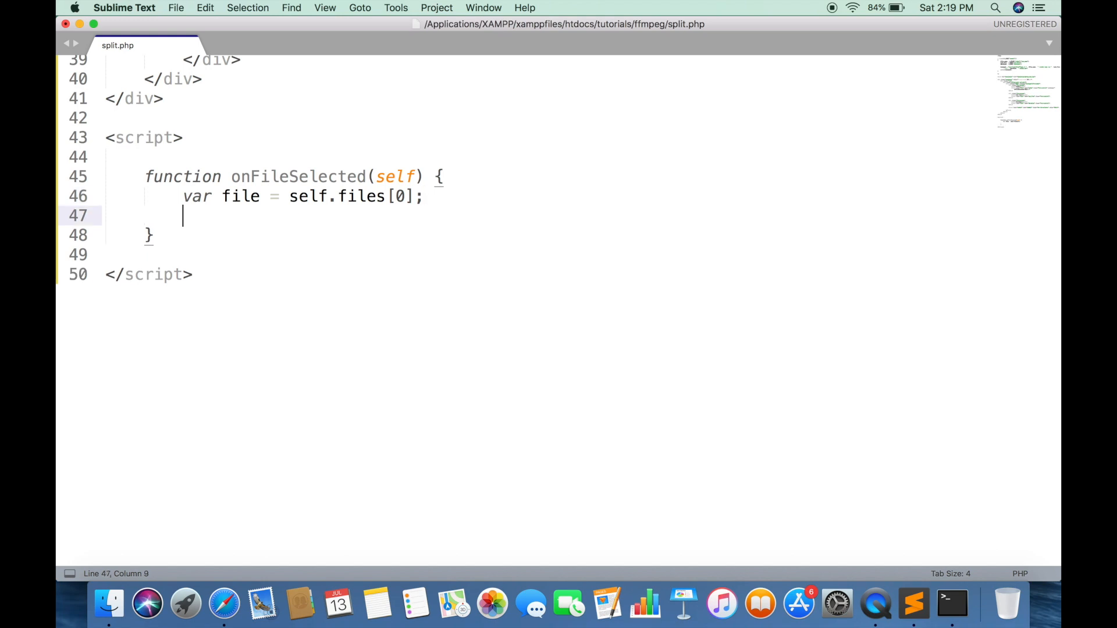
Create a FileReader, readAsDataURL(file), and set src = event.target.result in onload.
type("var reader")
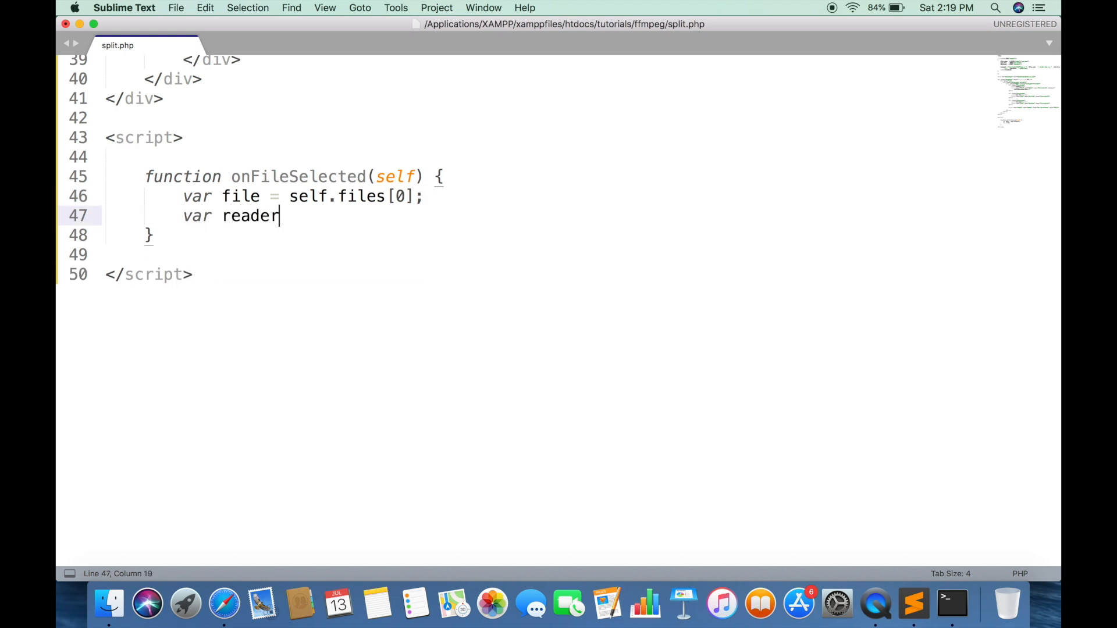
type("= new FileReader();")
type("reader.readA")
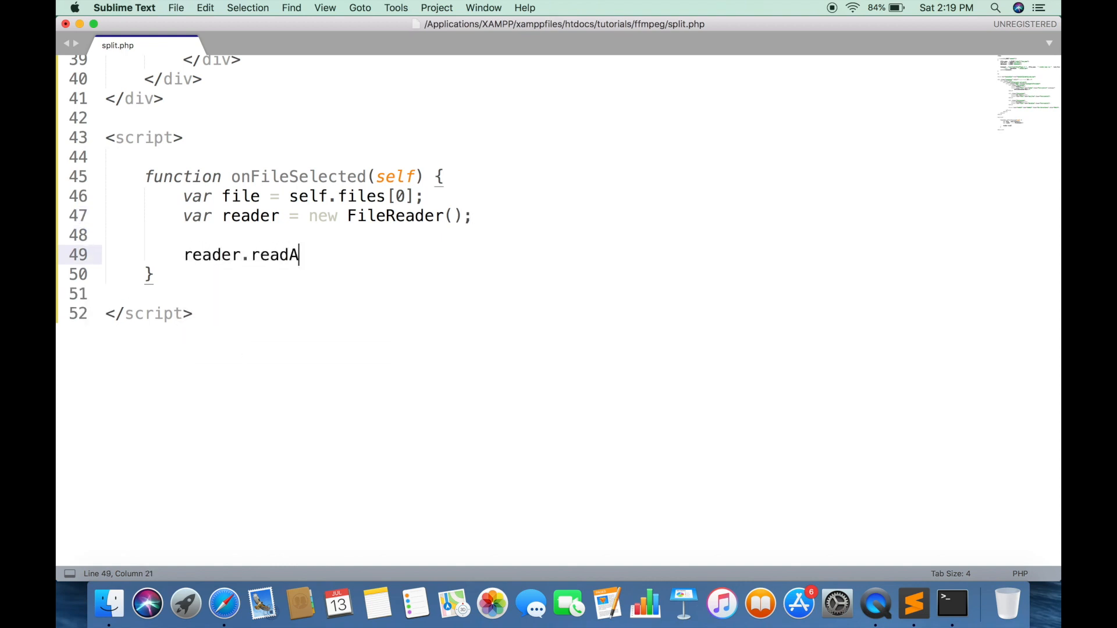
type("sDataURL()")
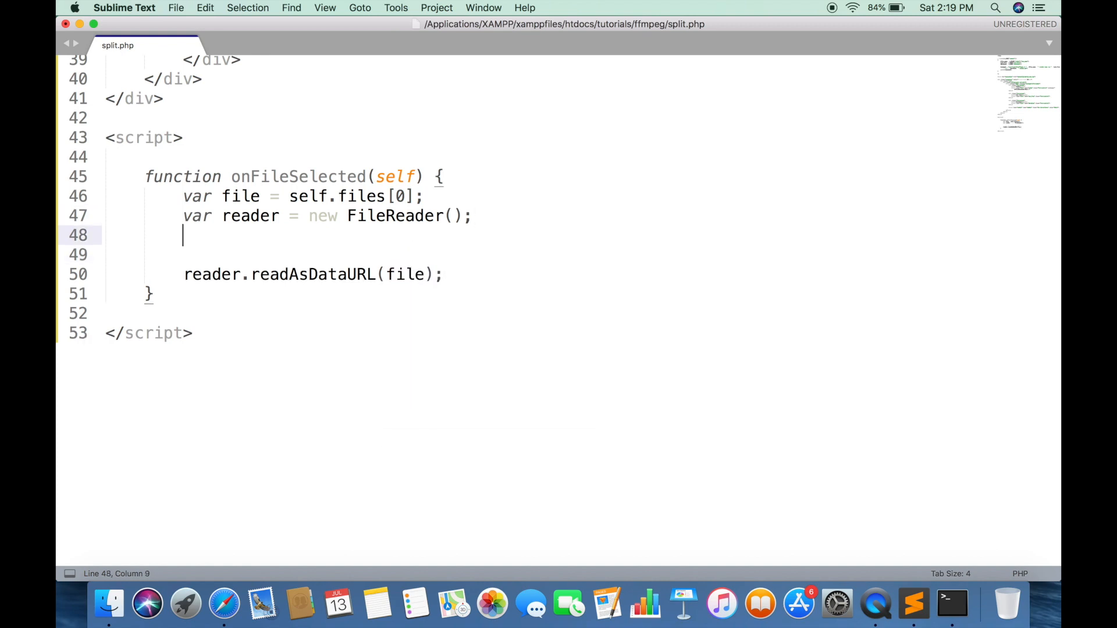
type("file.onload = function (")
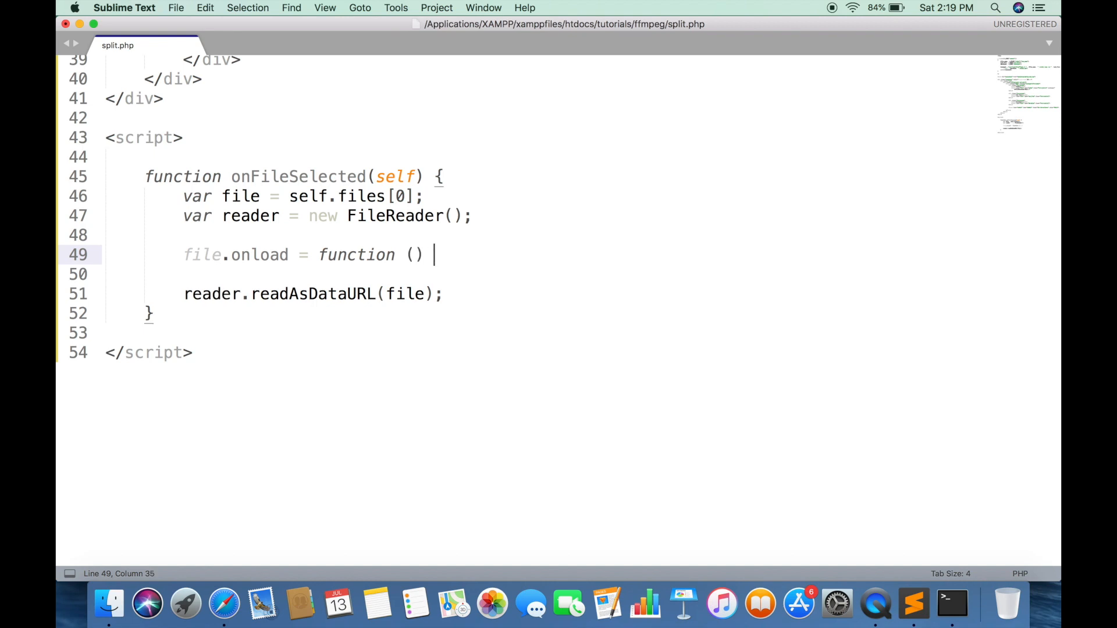
type("{")
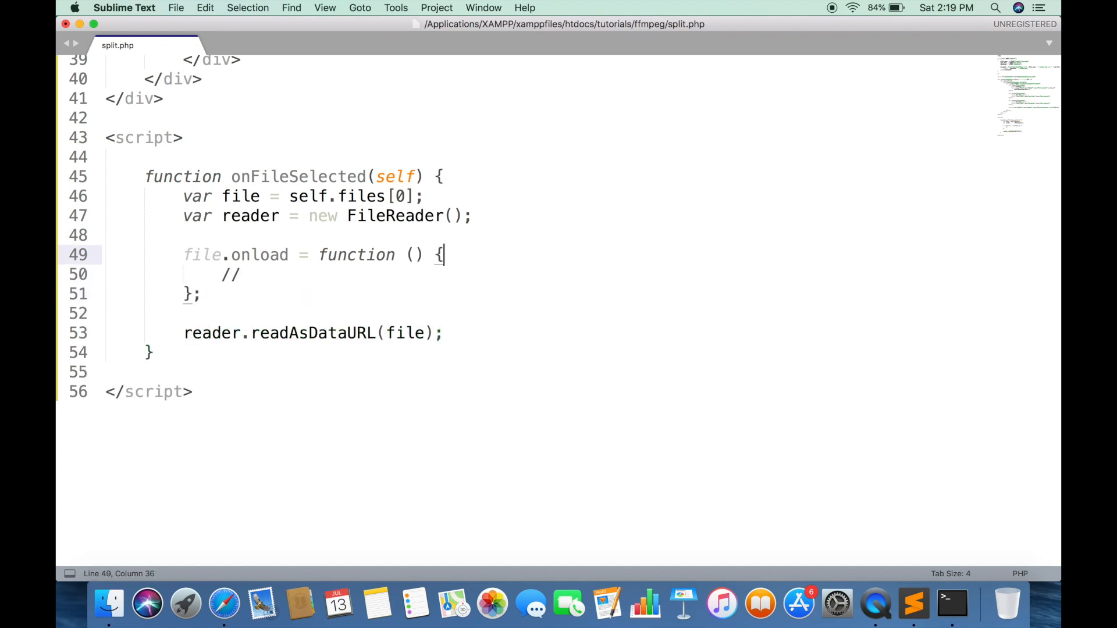
type("event")
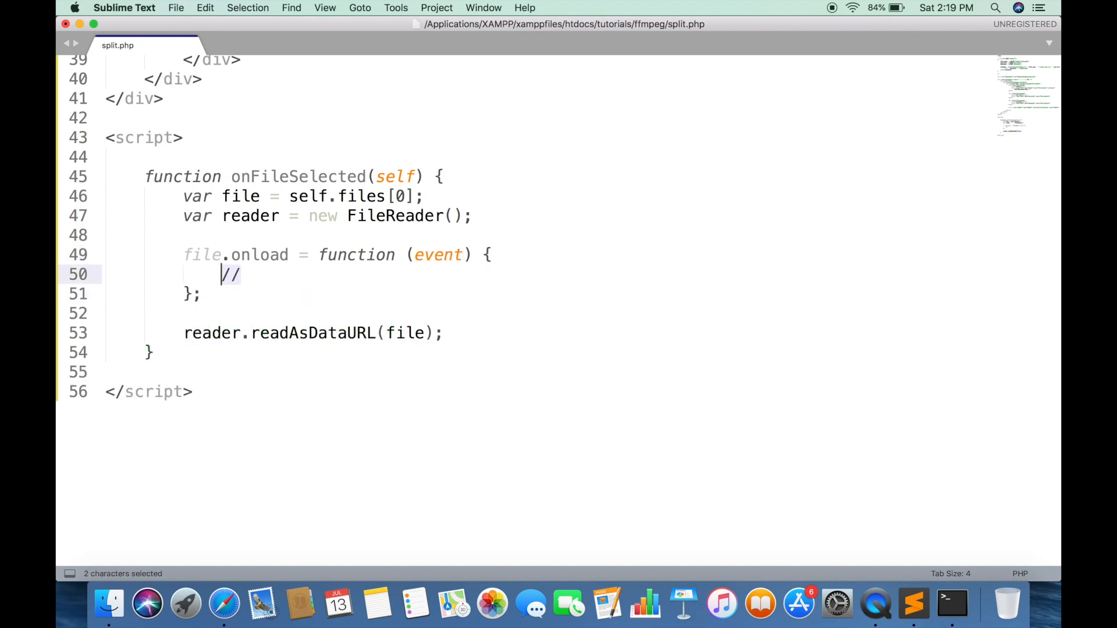
type("var src = ev")
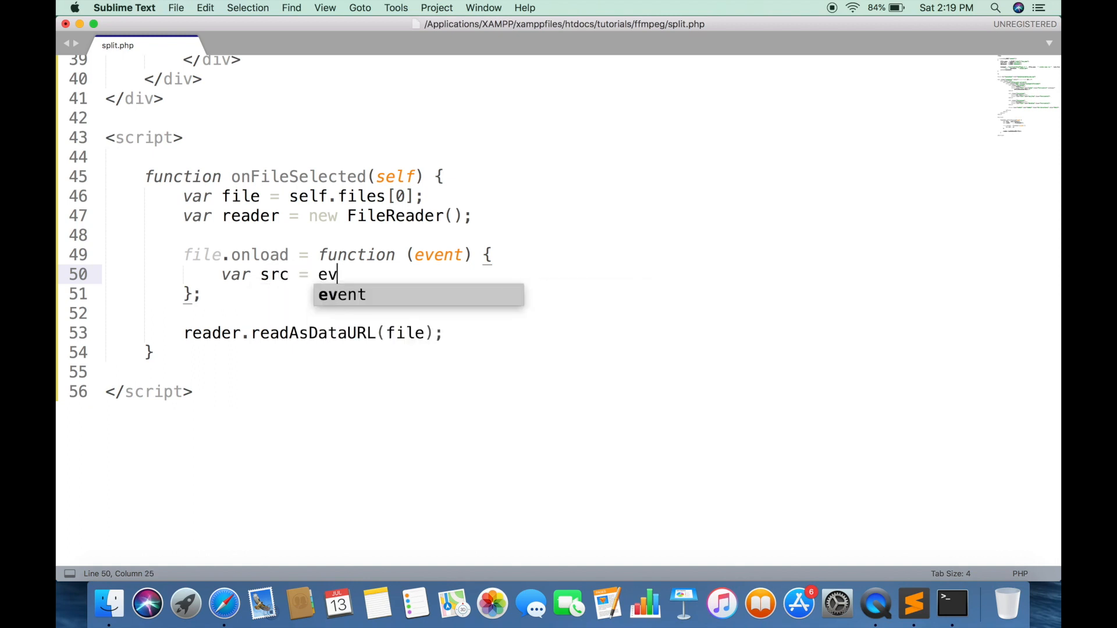
key("Tab")
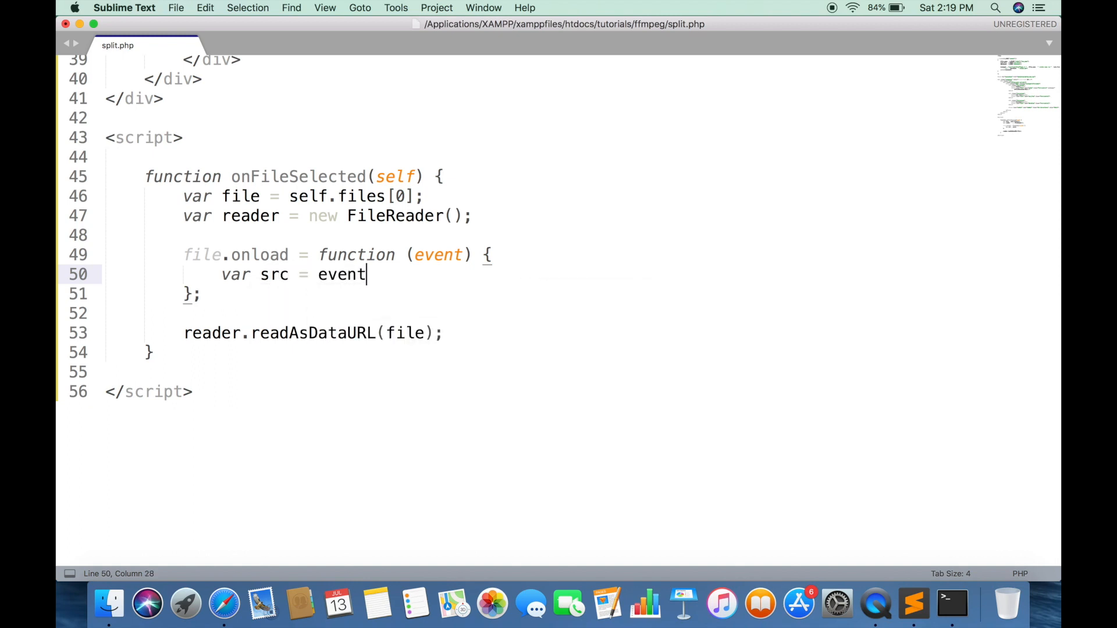
type(".target.result;")
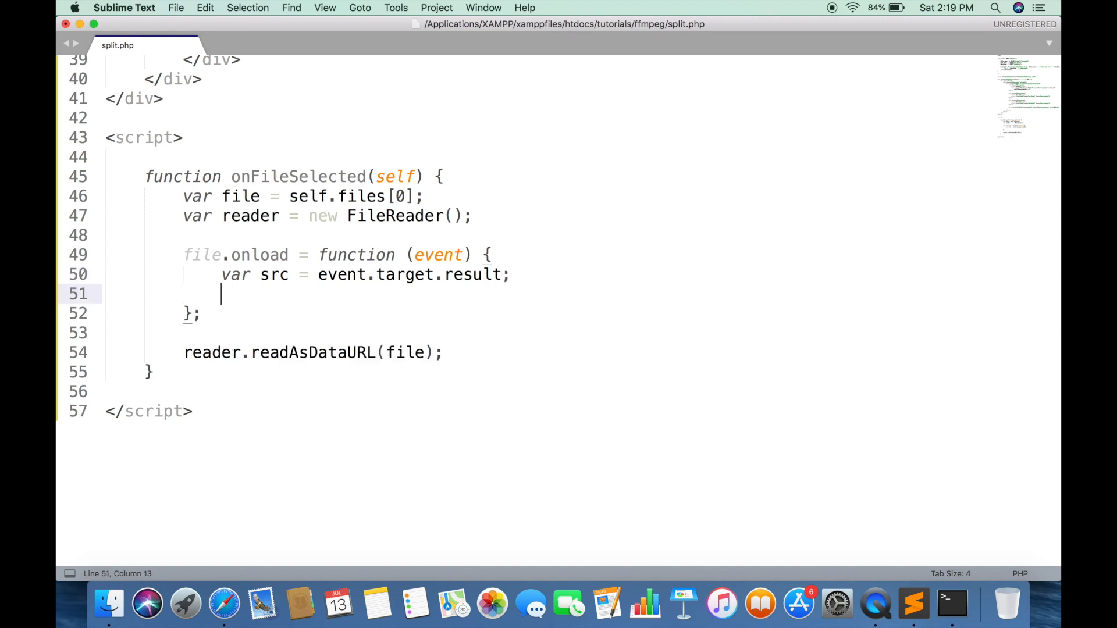
type("//")
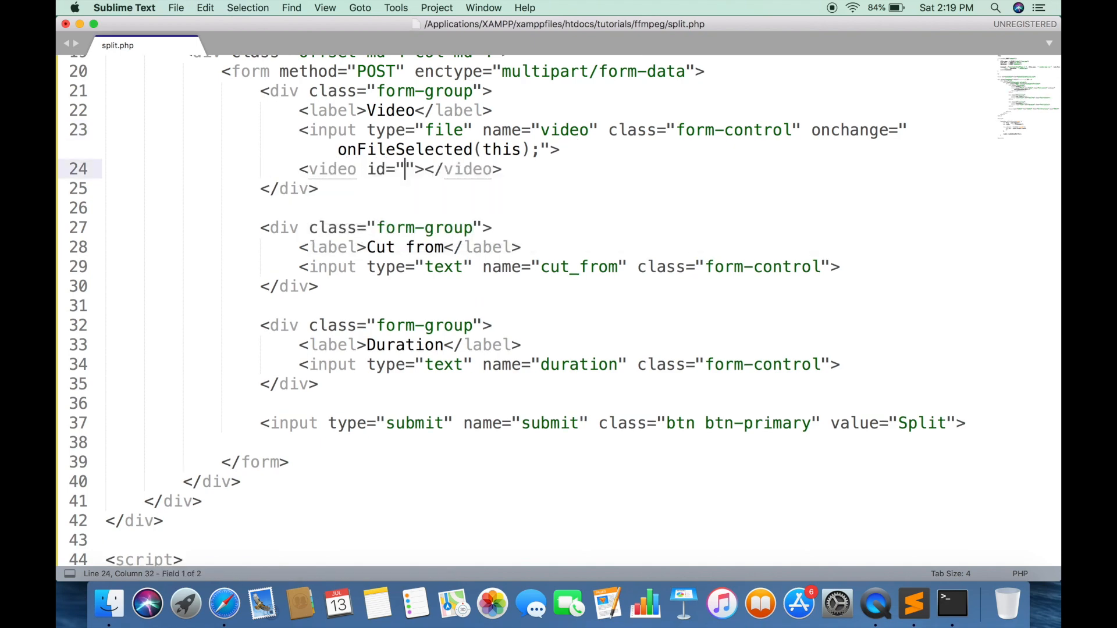
Give the <video> tag width="500", height="320", id="video" and controls.
type("video")
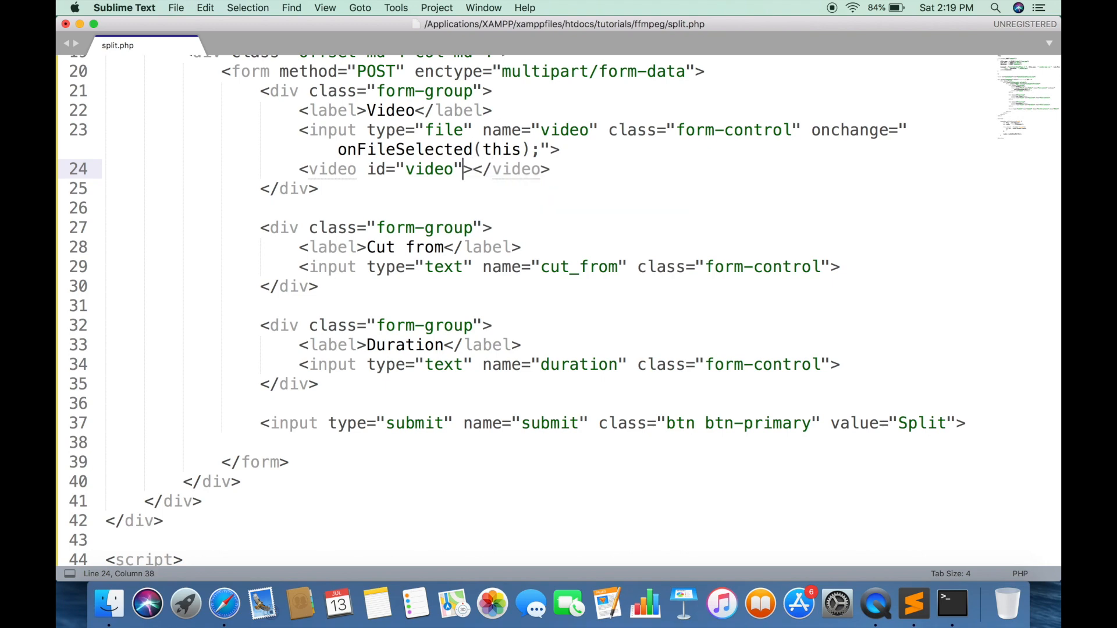
type("widt")
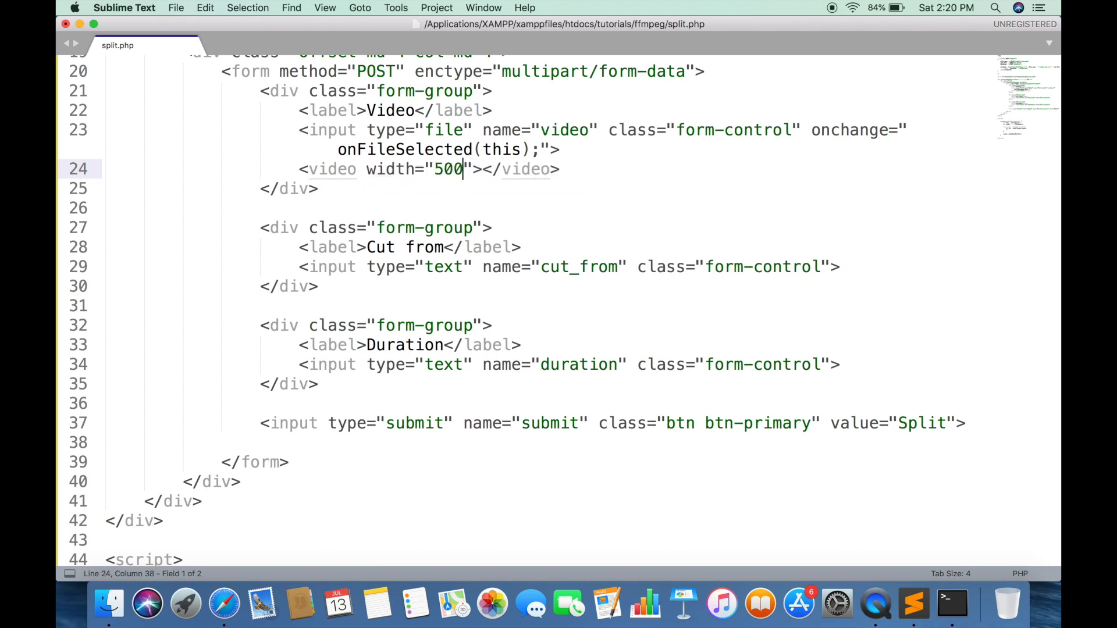
type("height=\"\"")
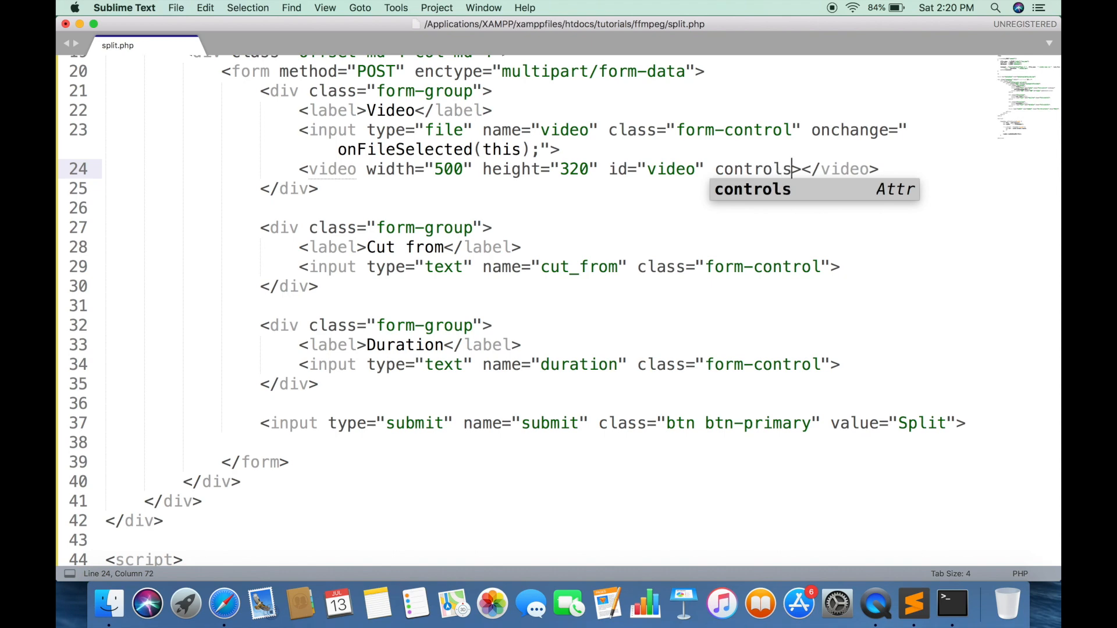
key("cmd+s")
type("//")
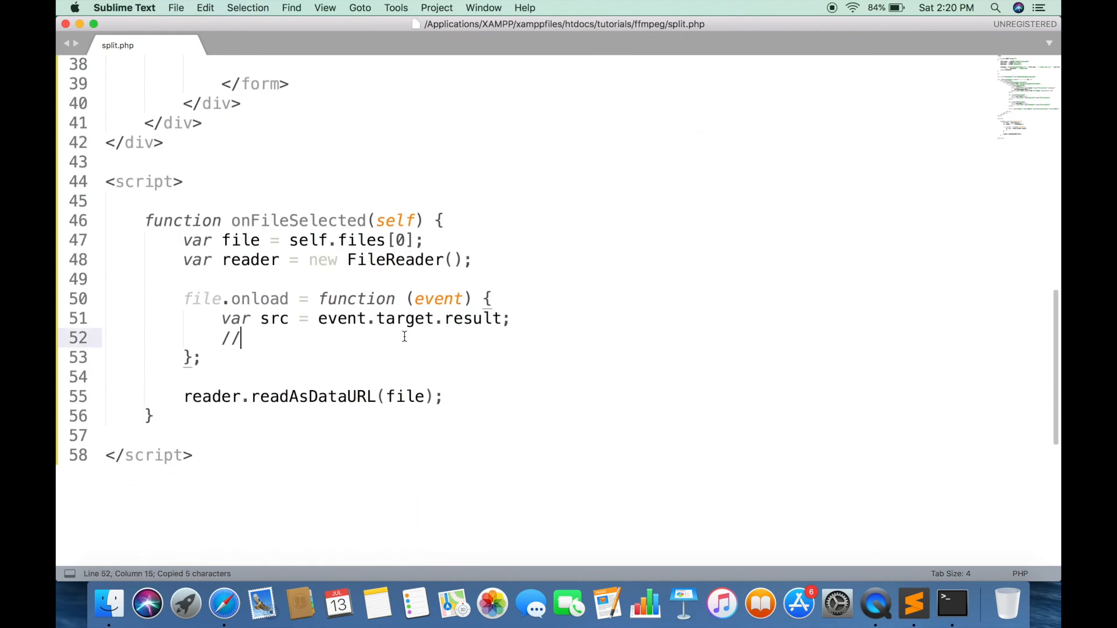
In onload, get the element by id "video" and set its src attribute to src.
type("var video =")
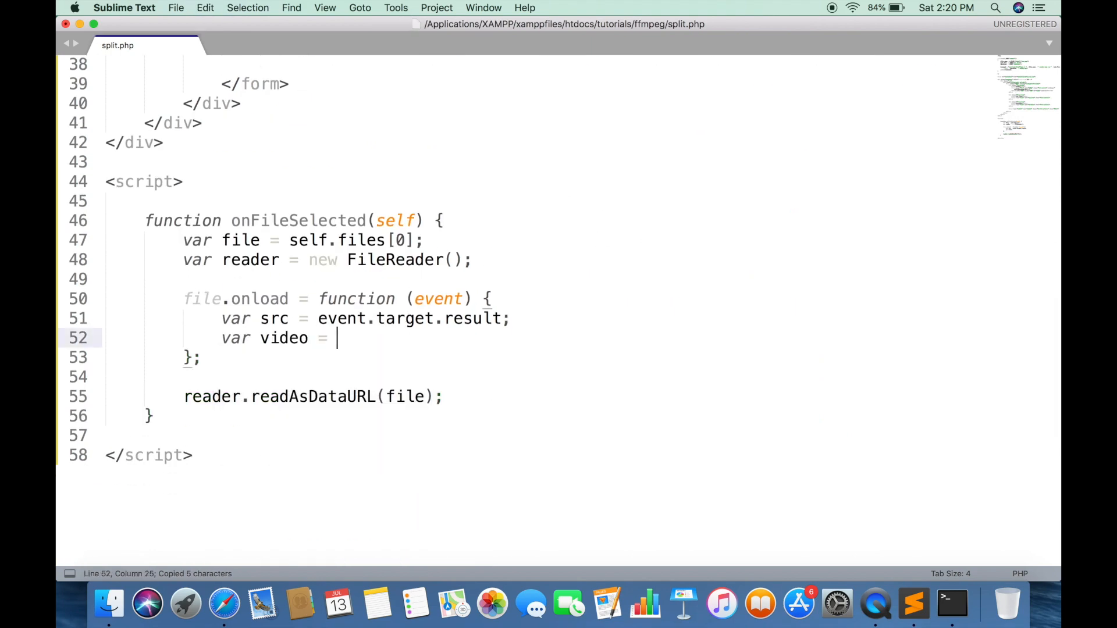
type("document.getElementById(\"video\");")
type("s")
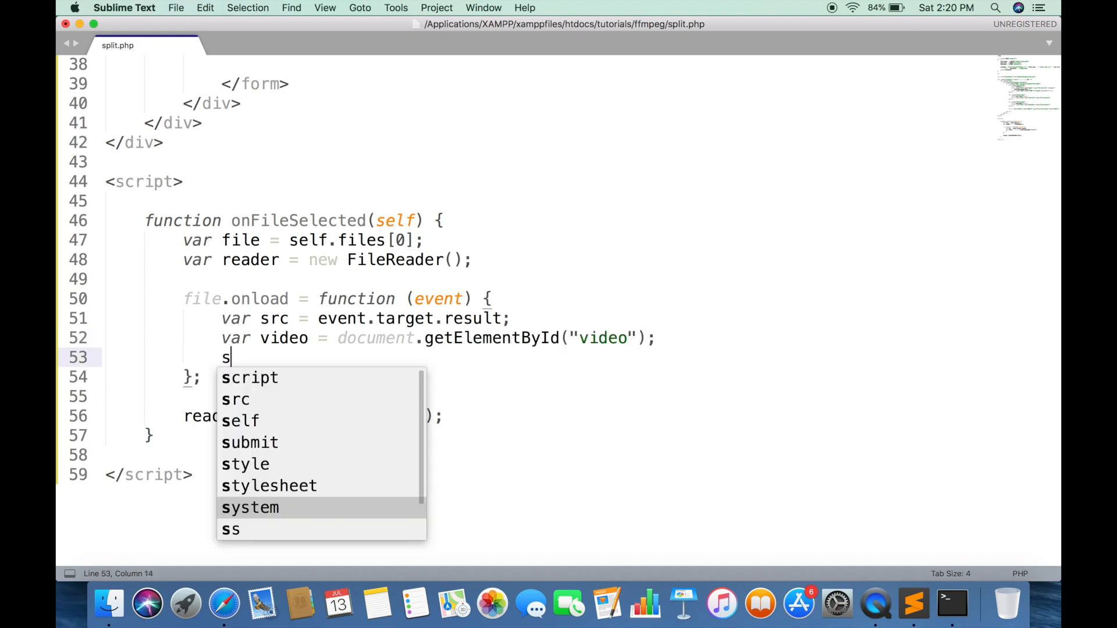
type("ideo.setAttribute(\"")
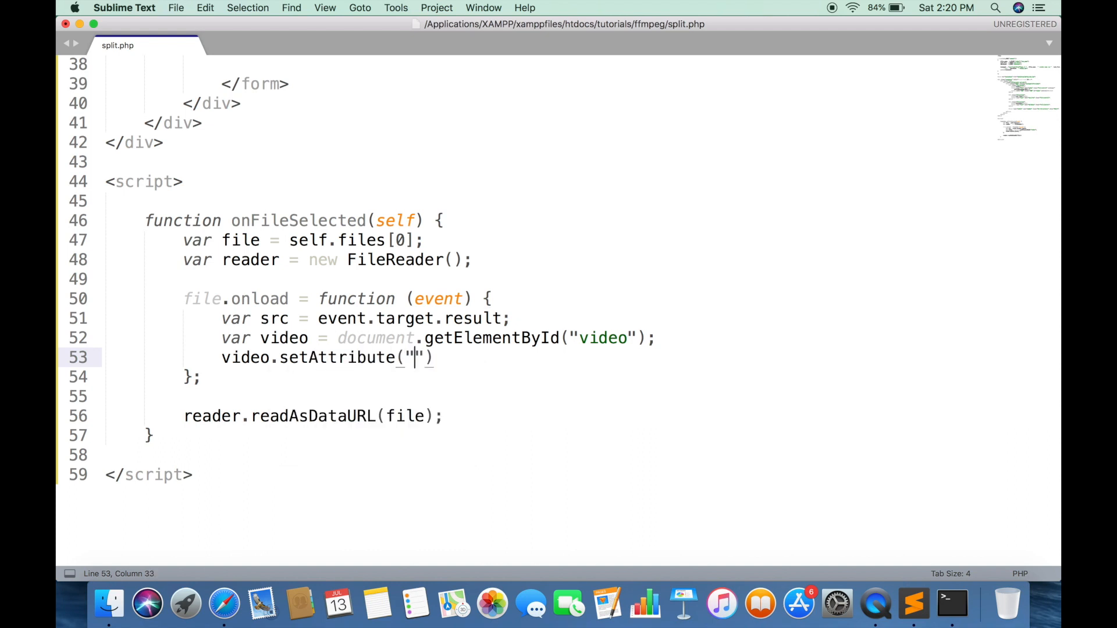
type("src\", src);")
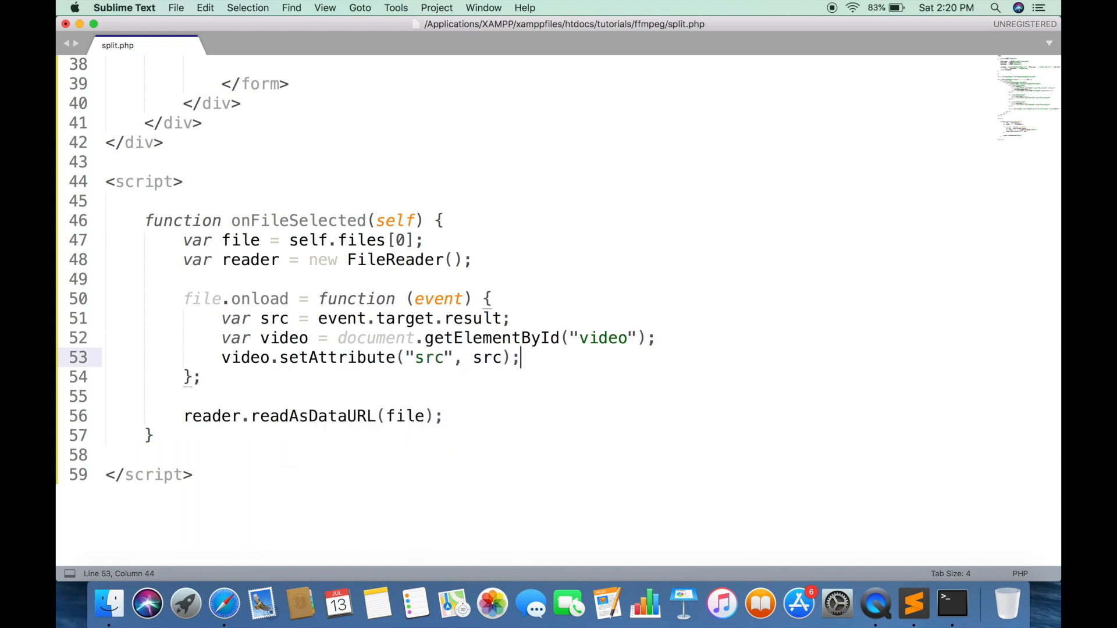
key("cmd+tab")
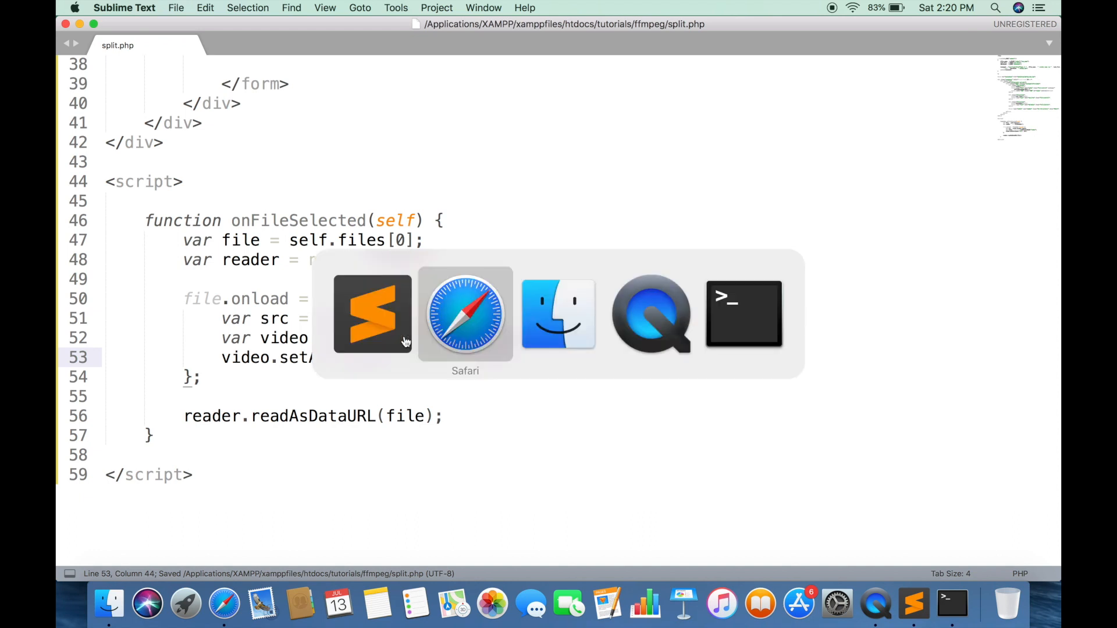
Choose the Avengers Endgame Clips .mp4 from Videos in Safari's Video field.
left_click(465, 315)
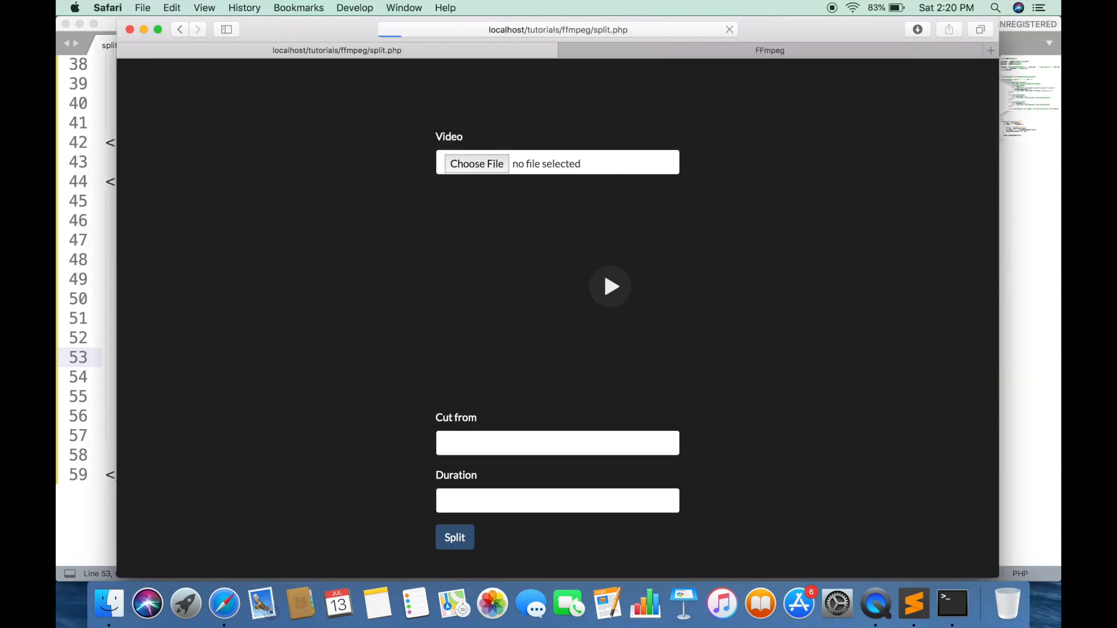
left_click(476, 163)
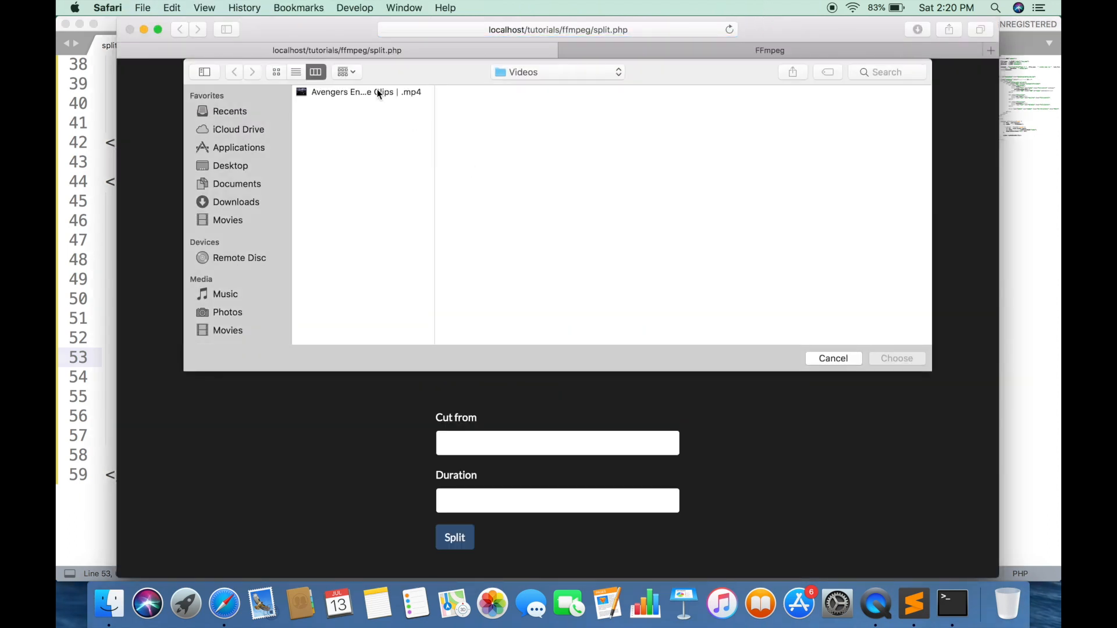
double_click(365, 92)
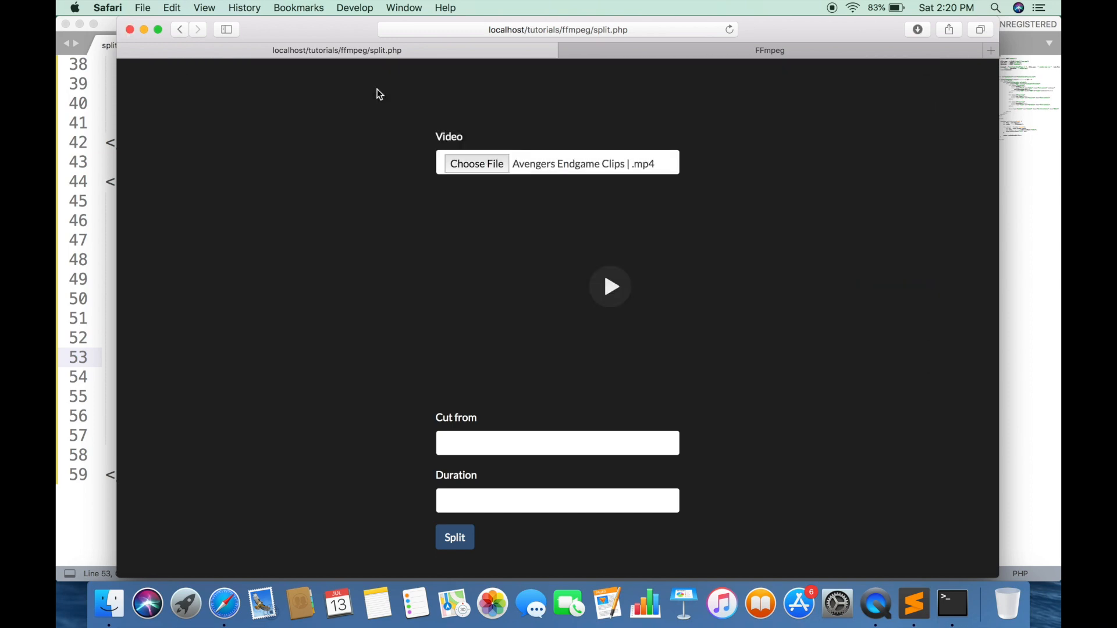
mouse_move(348, 163)
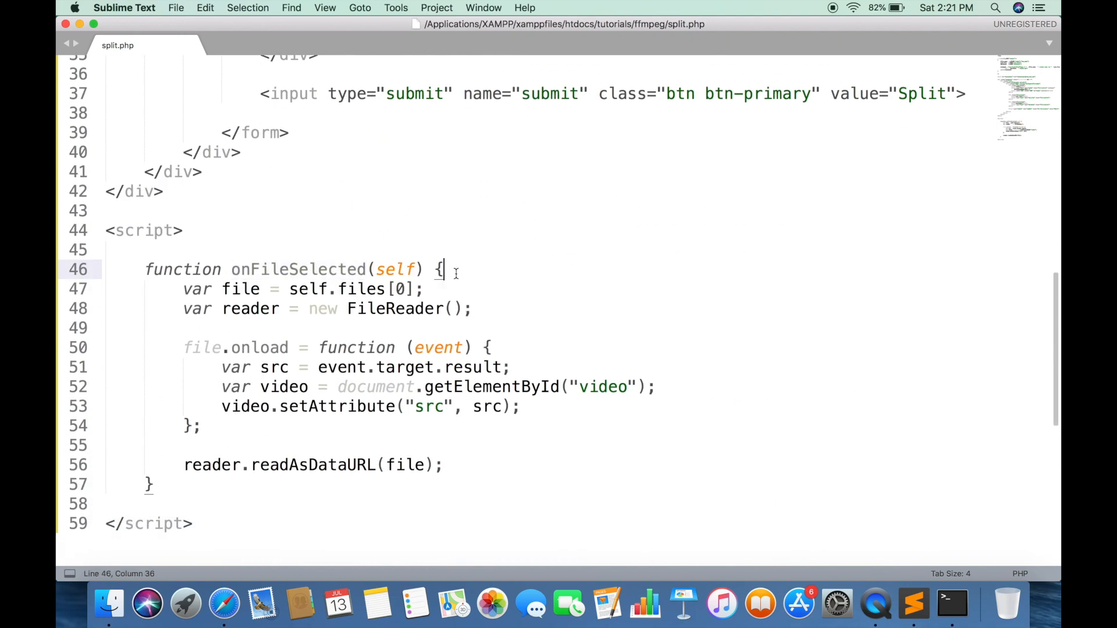
Place the cursor on the onload handler line in the script.
left_click(427, 289)
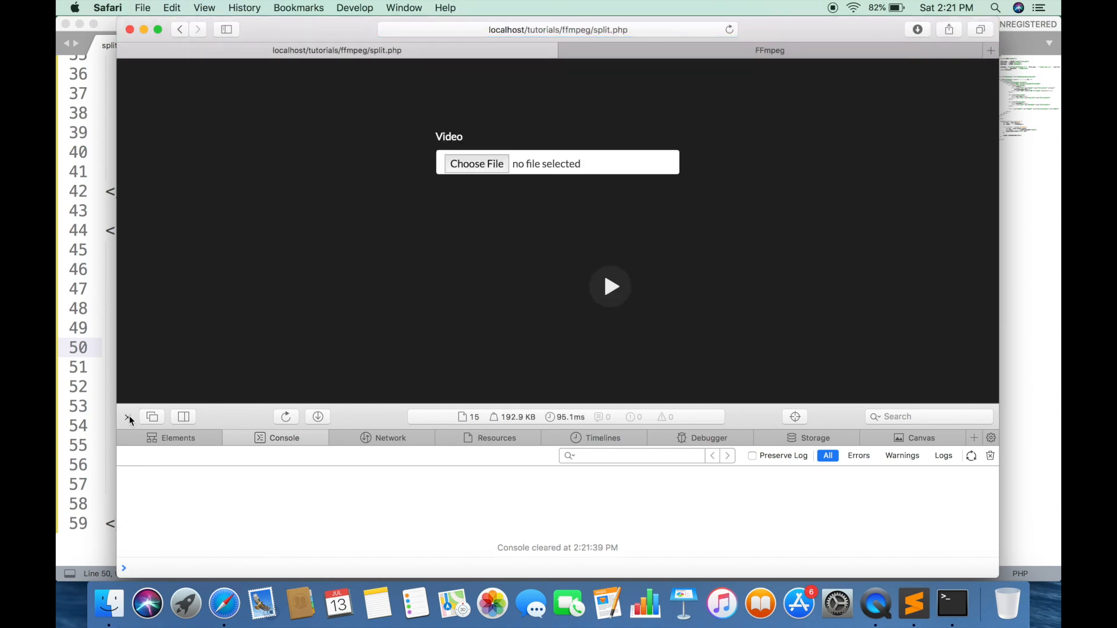
Close the console, pick the Avengers Endgame Clips video, and play then pause its preview.
left_click(475, 163)
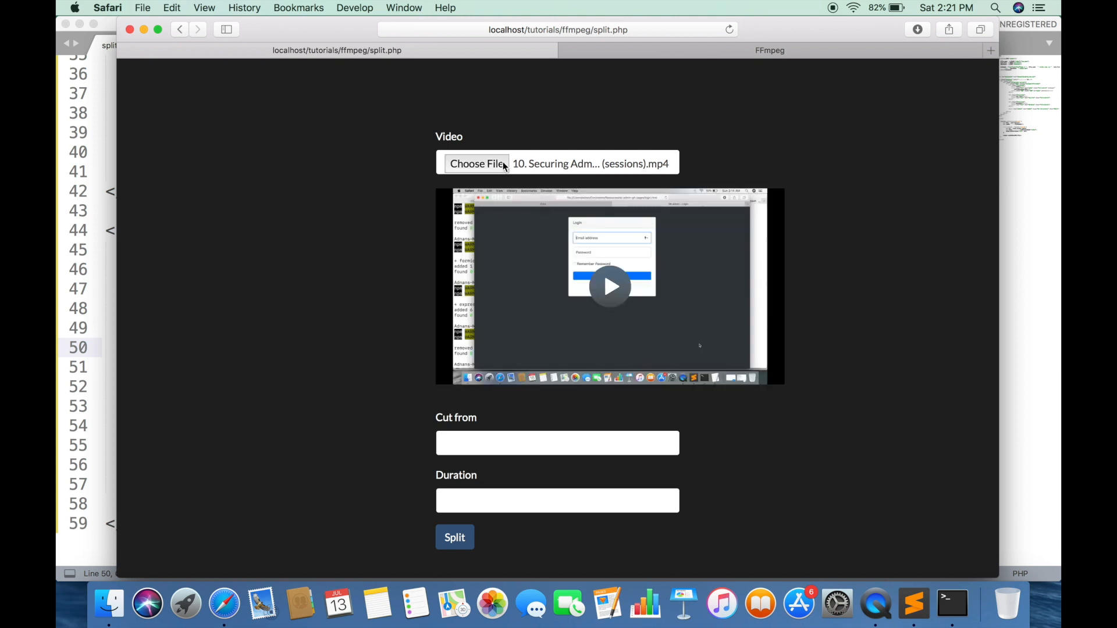
left_click(478, 163)
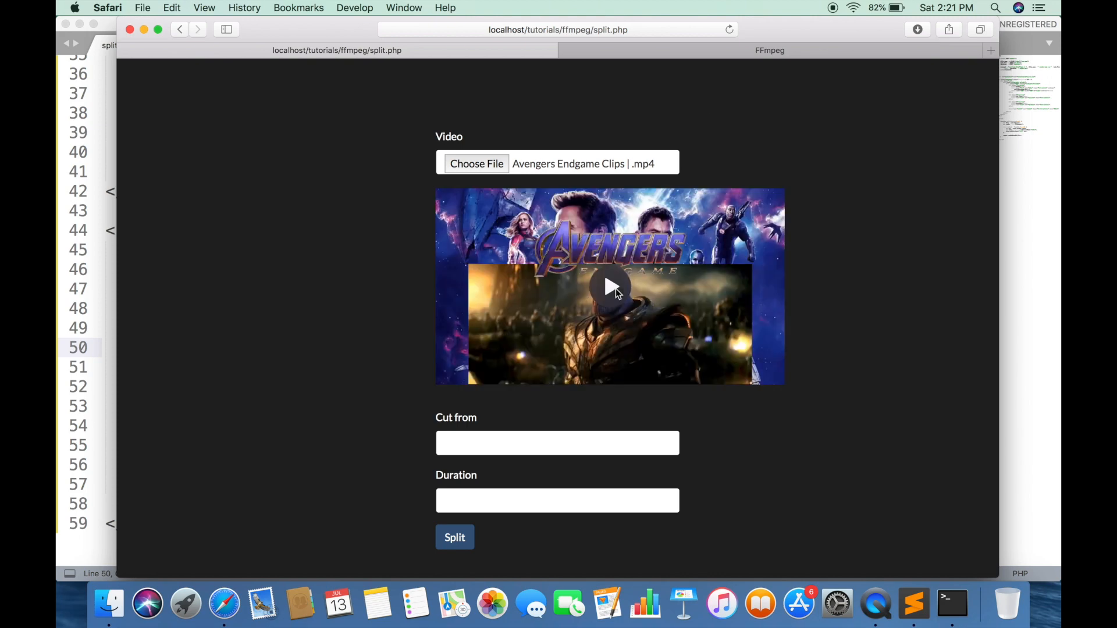
left_click(609, 287)
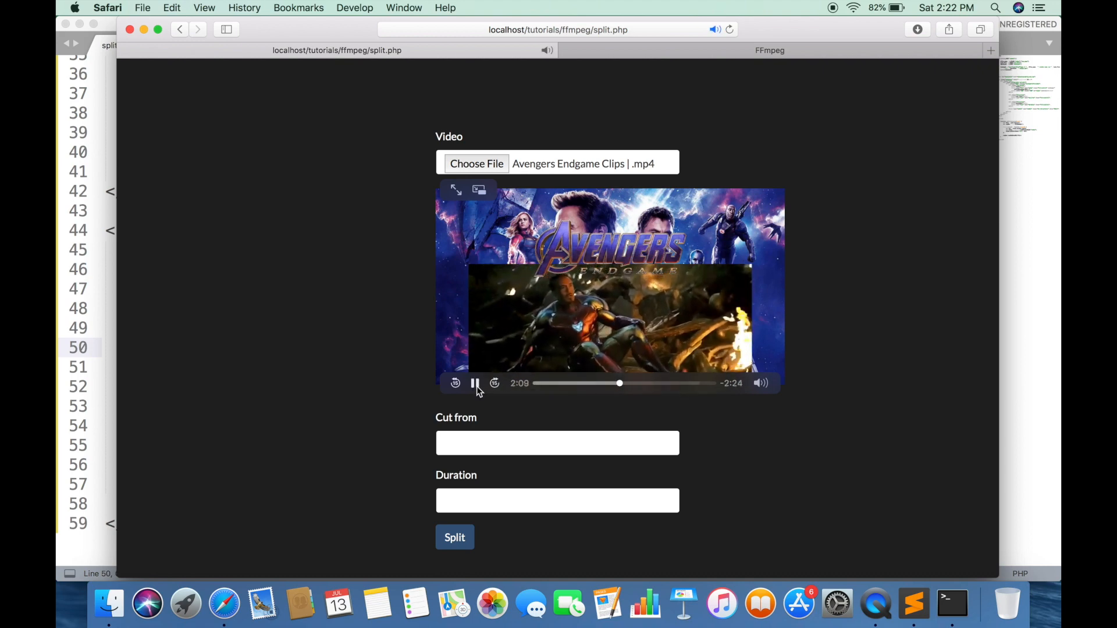
left_click(475, 383)
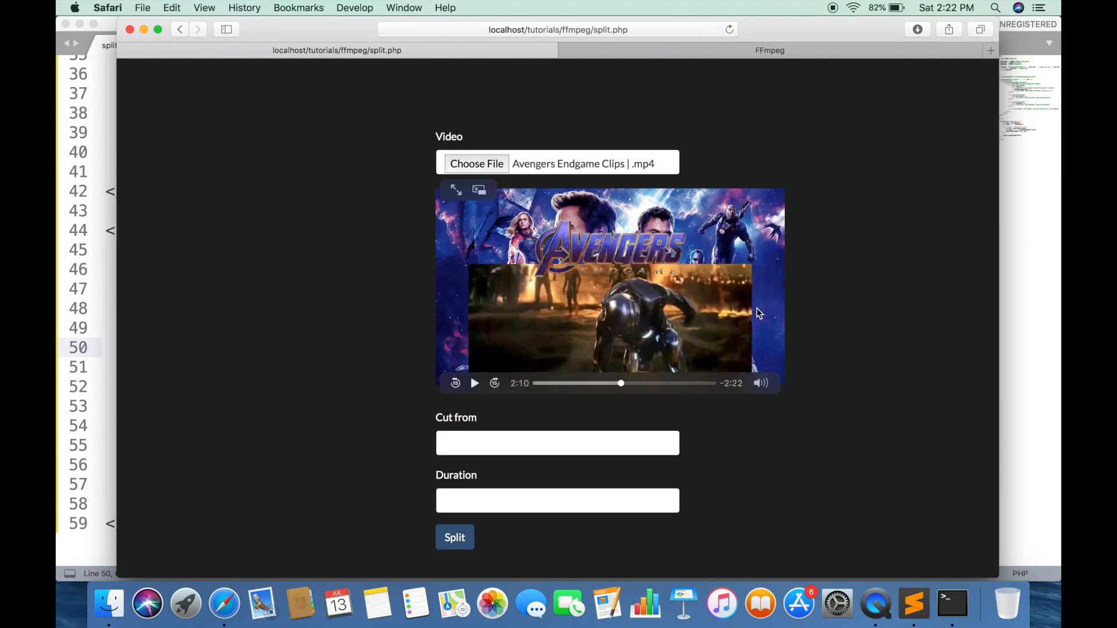